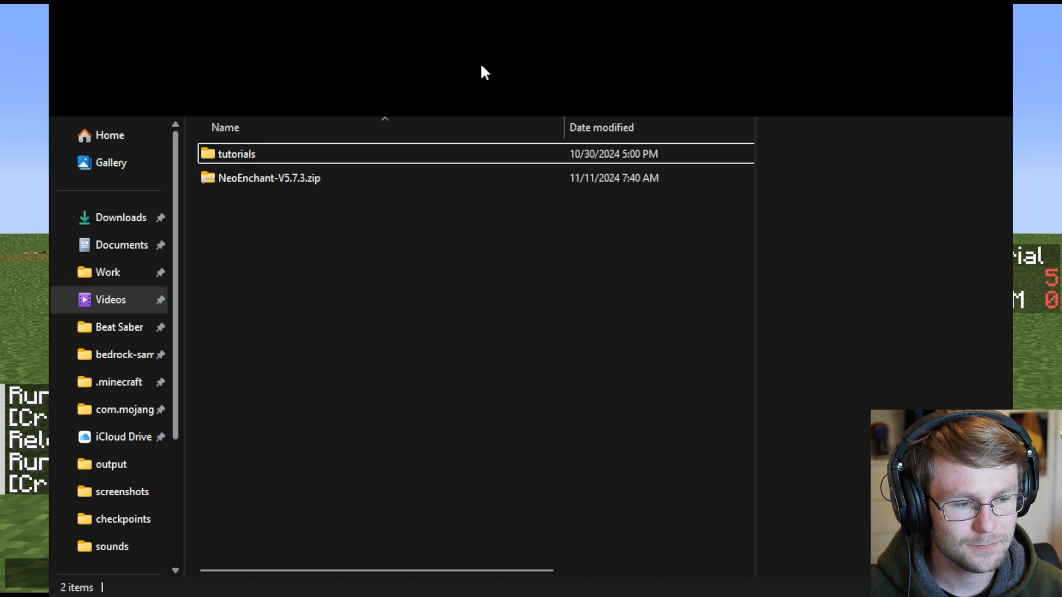
pyautogui.moveTo(559, 71)
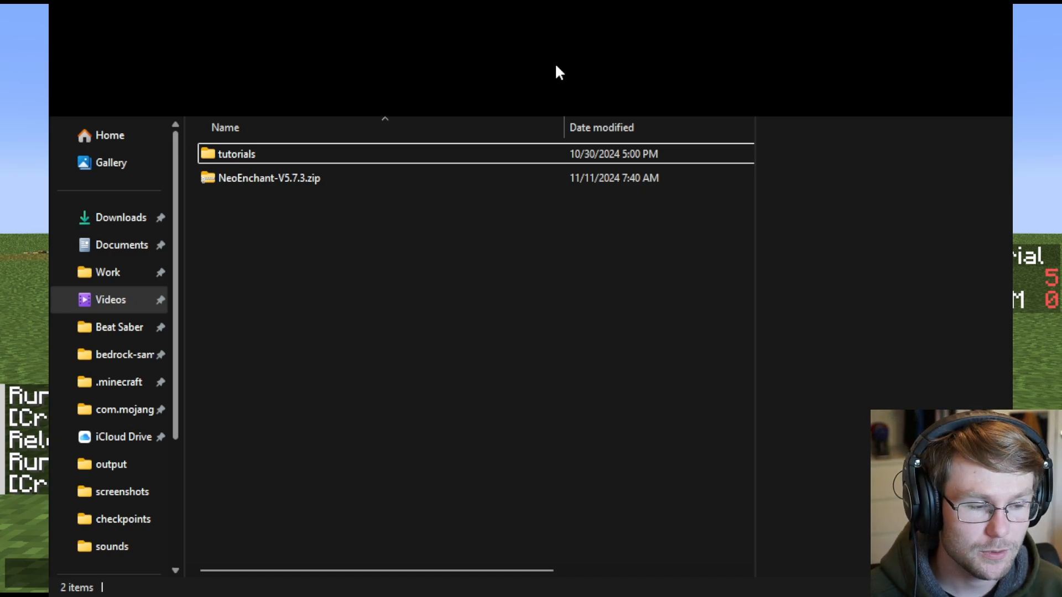
pyautogui.moveTo(640, 71)
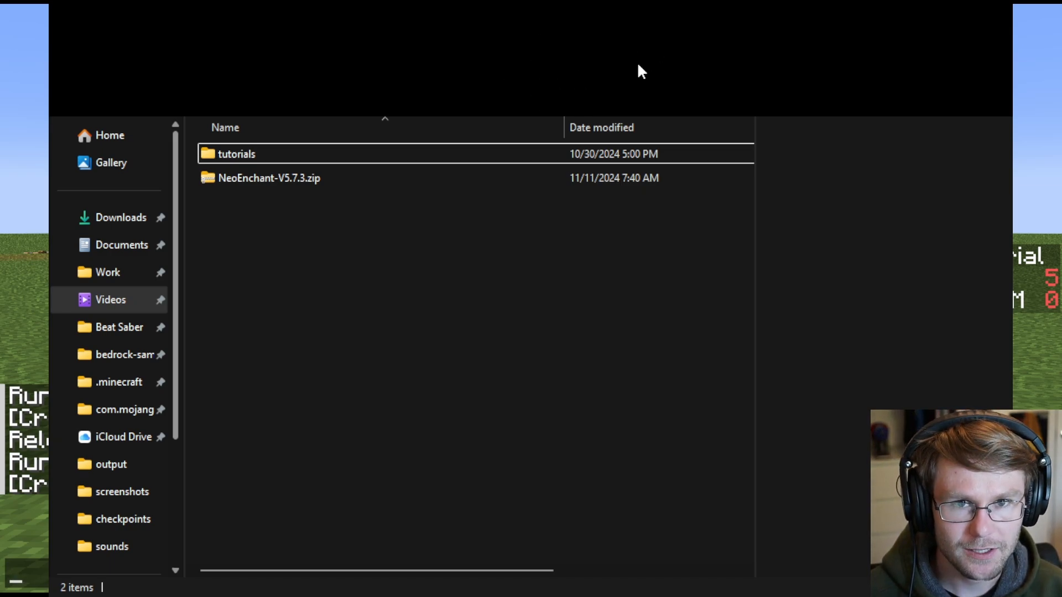
pyautogui.moveTo(358, 306)
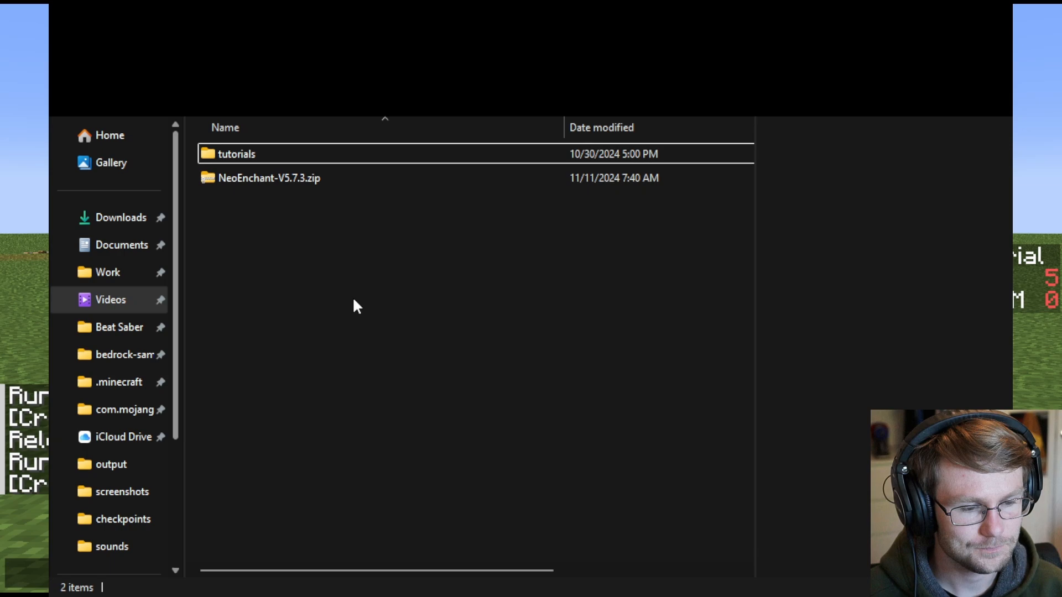
pyautogui.moveTo(279, 215)
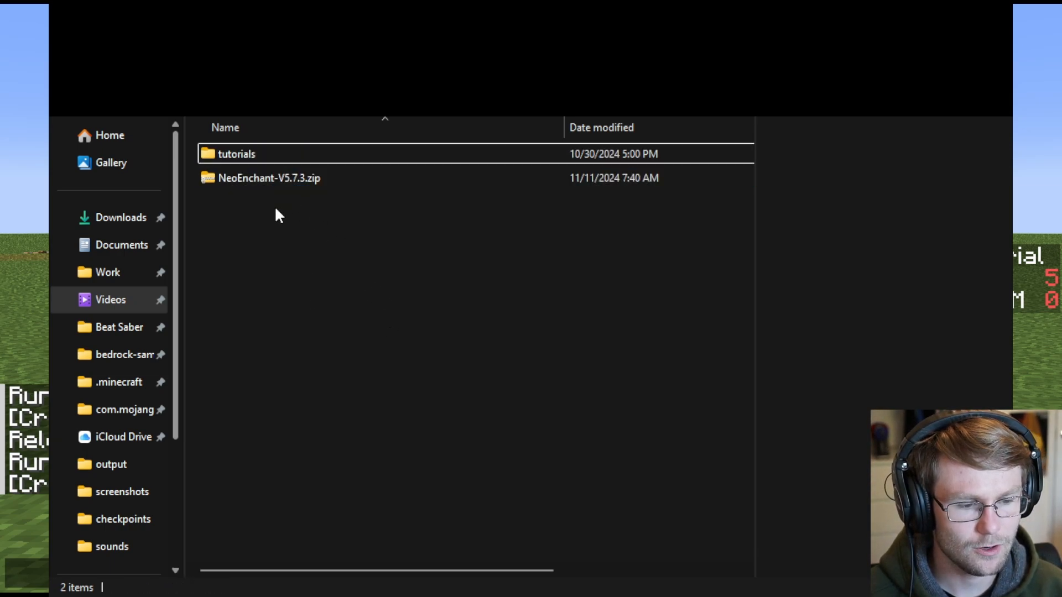
# - Create a new folder named test and open it
pyautogui.click(386, 366)
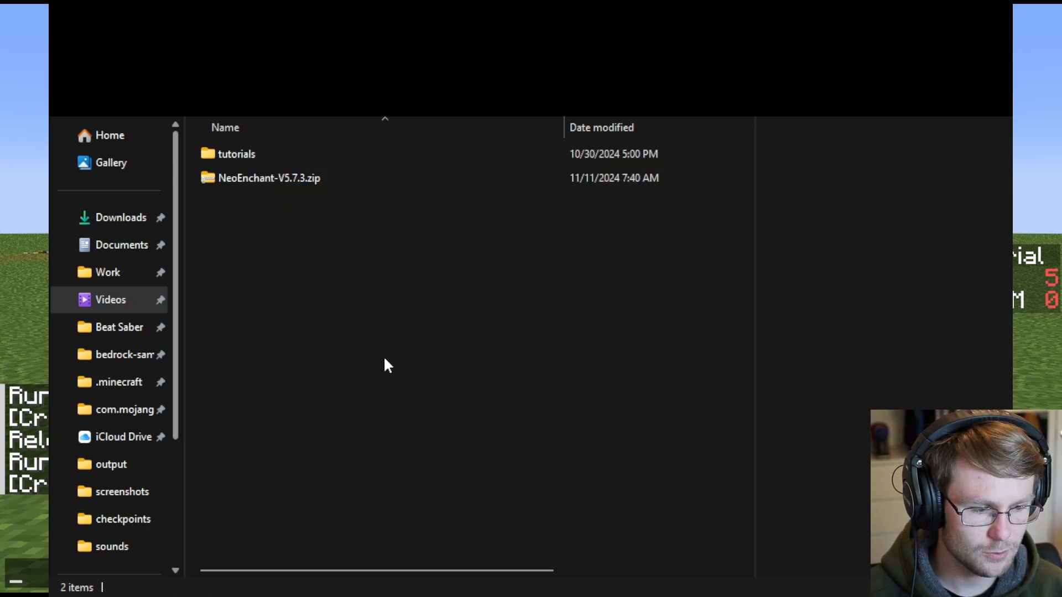
pyautogui.press('ctrl+shift+n')
pyautogui.write('test')
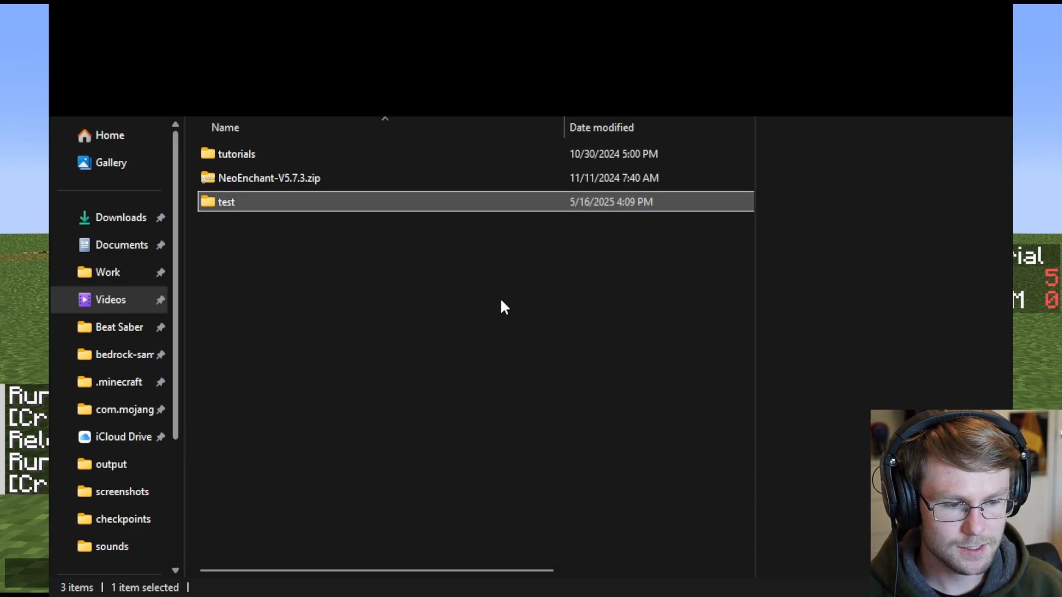
pyautogui.doubleClick(225, 201)
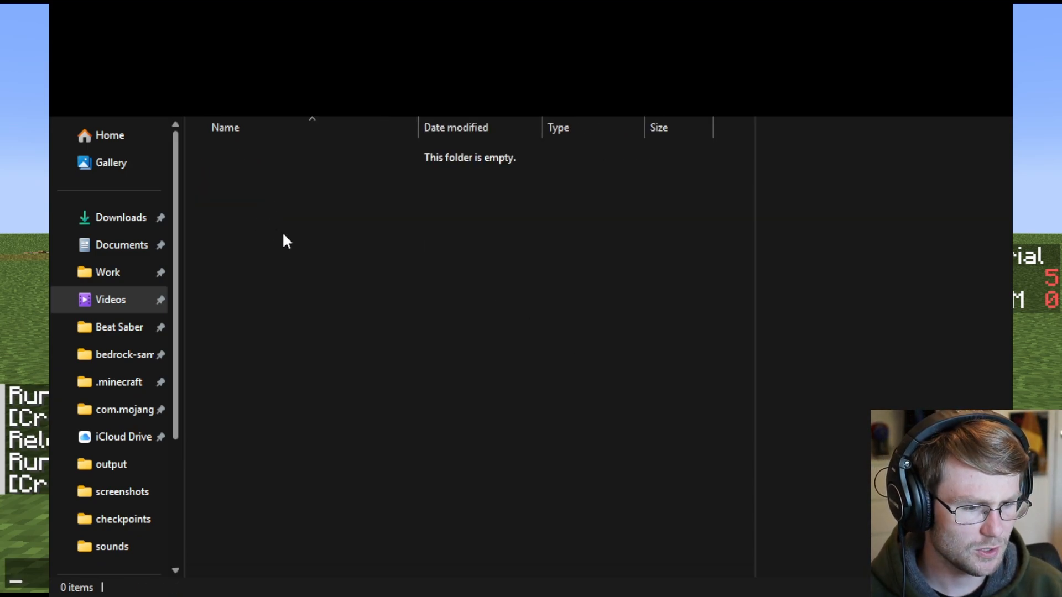
pyautogui.moveTo(604, 367)
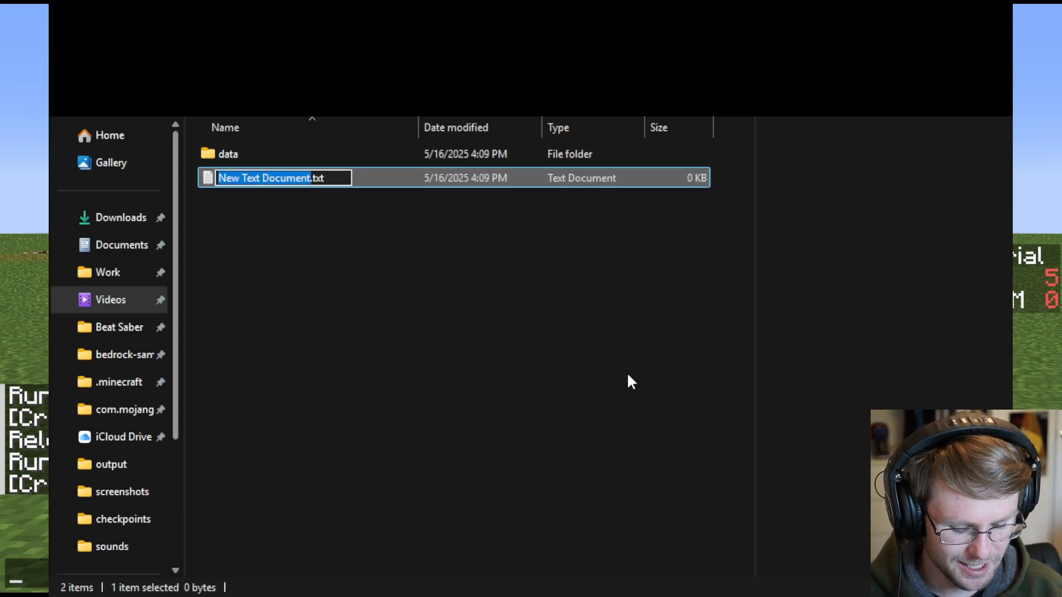
# - Name the new text document pack.mcmeta
pyautogui.write('pack.')
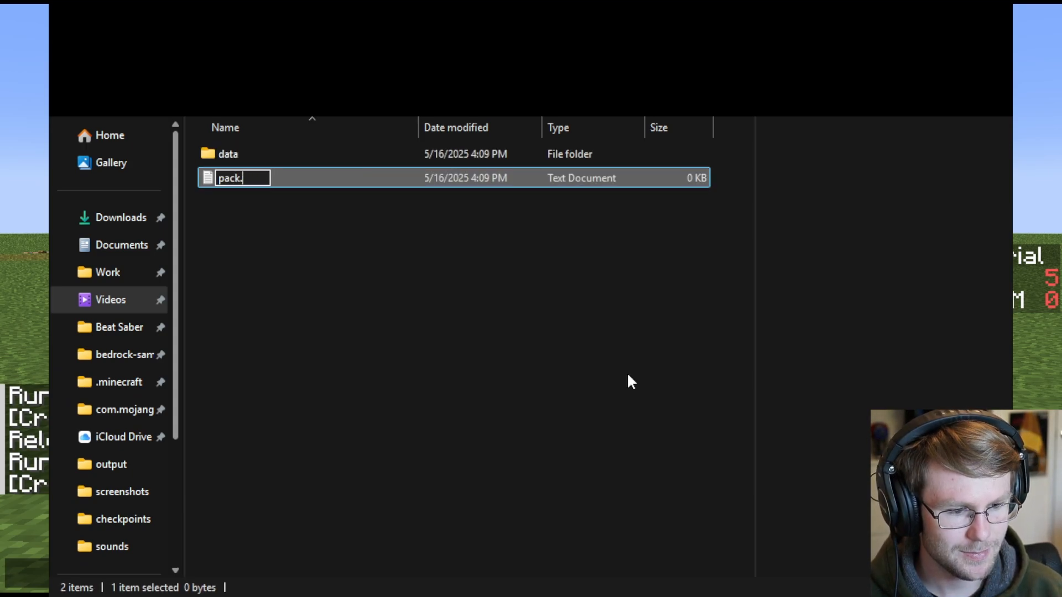
pyautogui.write('mcmeta')
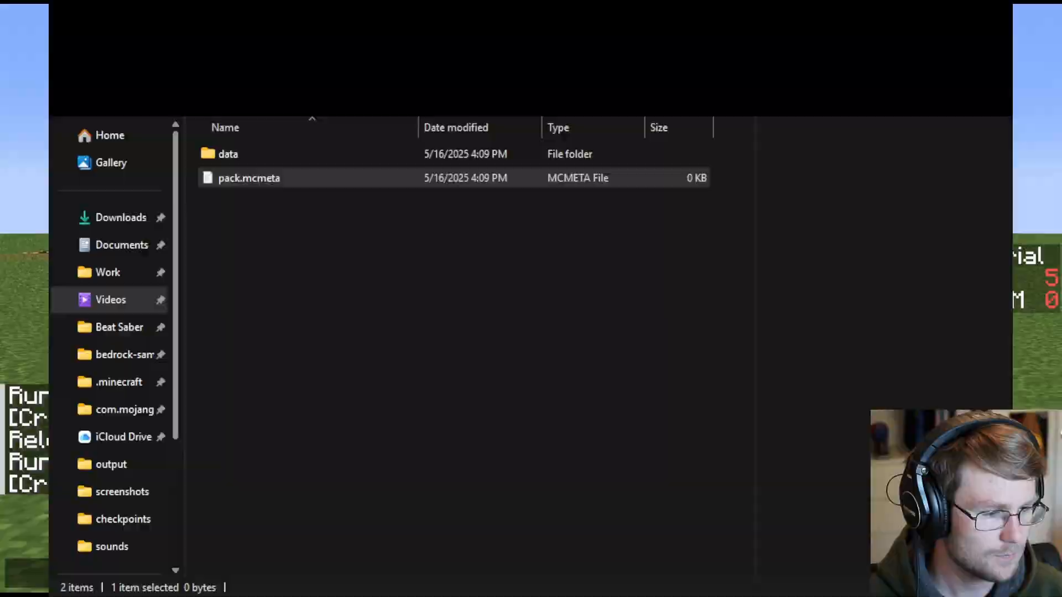
# - In pack.mcmeta, write a "pack" object with "pack_format": 57
pyautogui.doubleClick(249, 177)
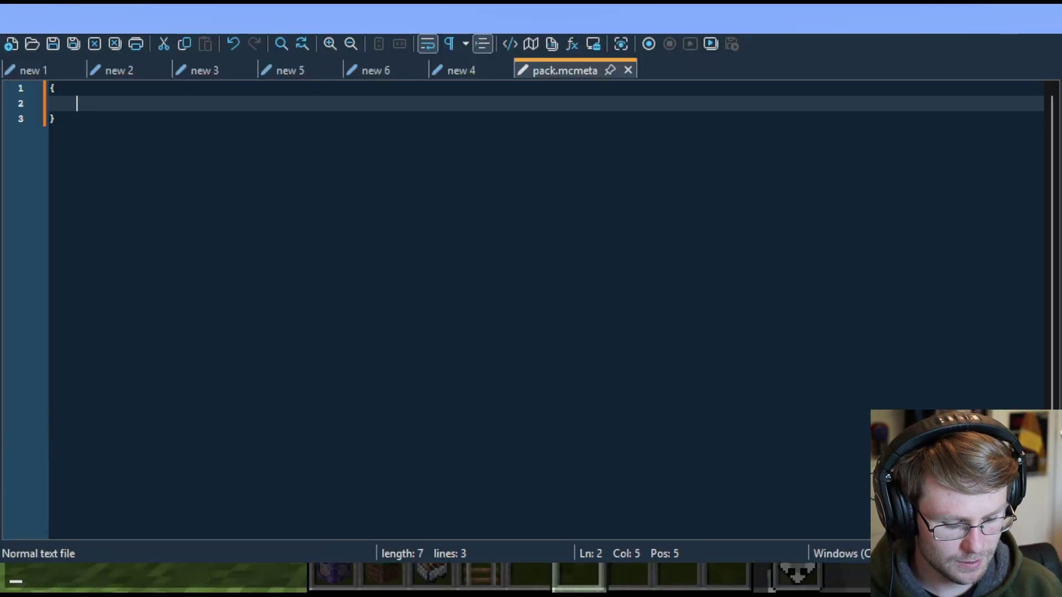
pyautogui.write('"pack"')
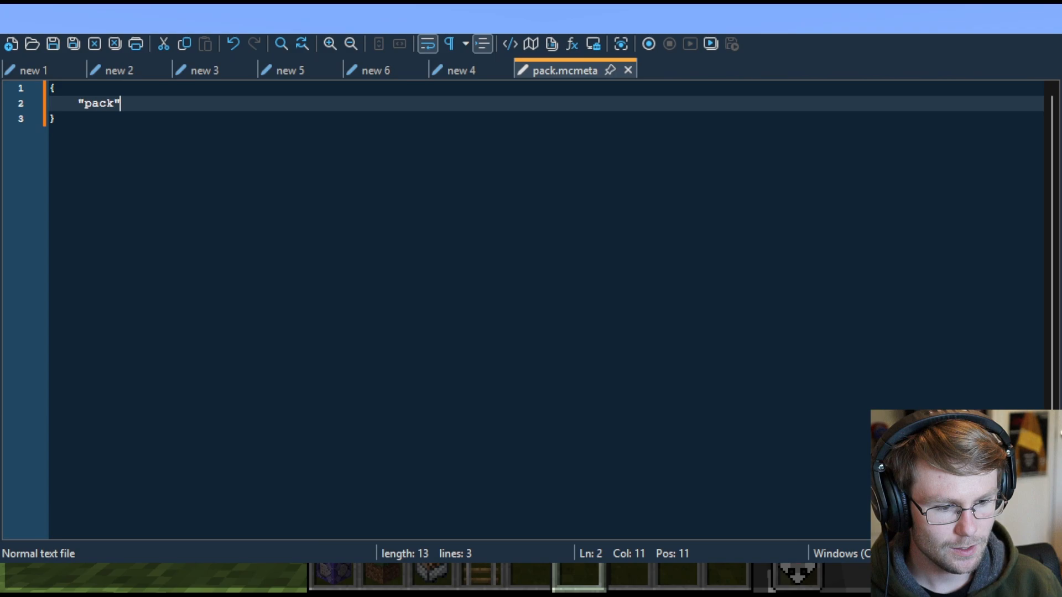
pyautogui.write(': {}')
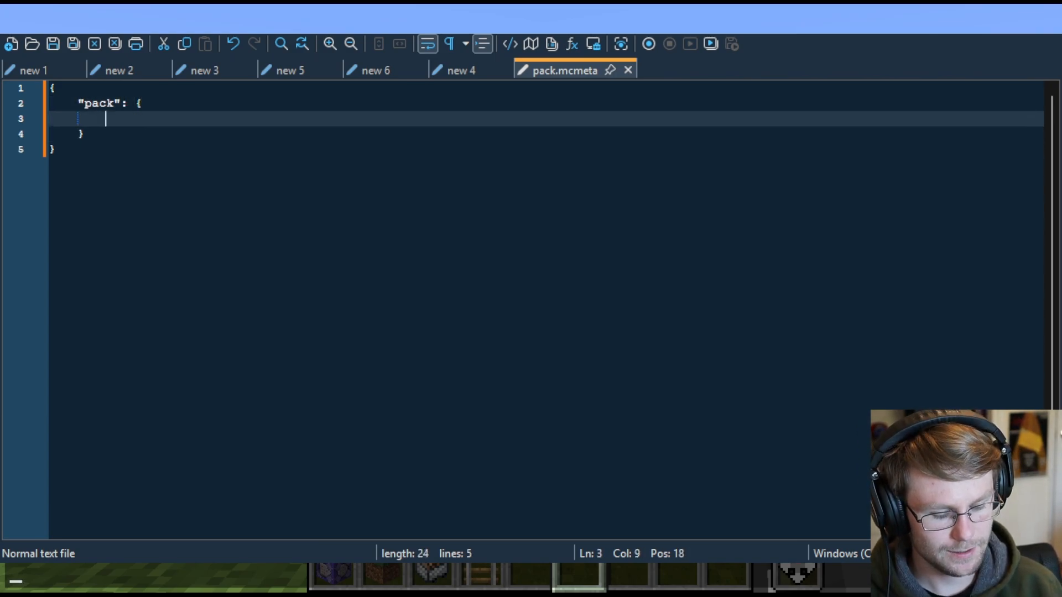
pyautogui.write('"pack')
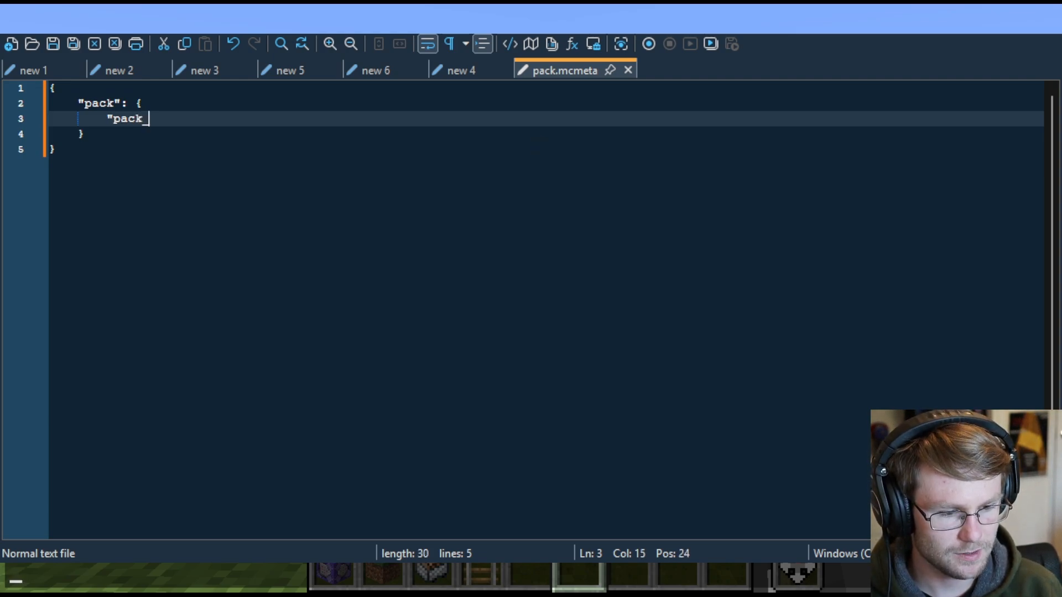
pyautogui.write('_format":')
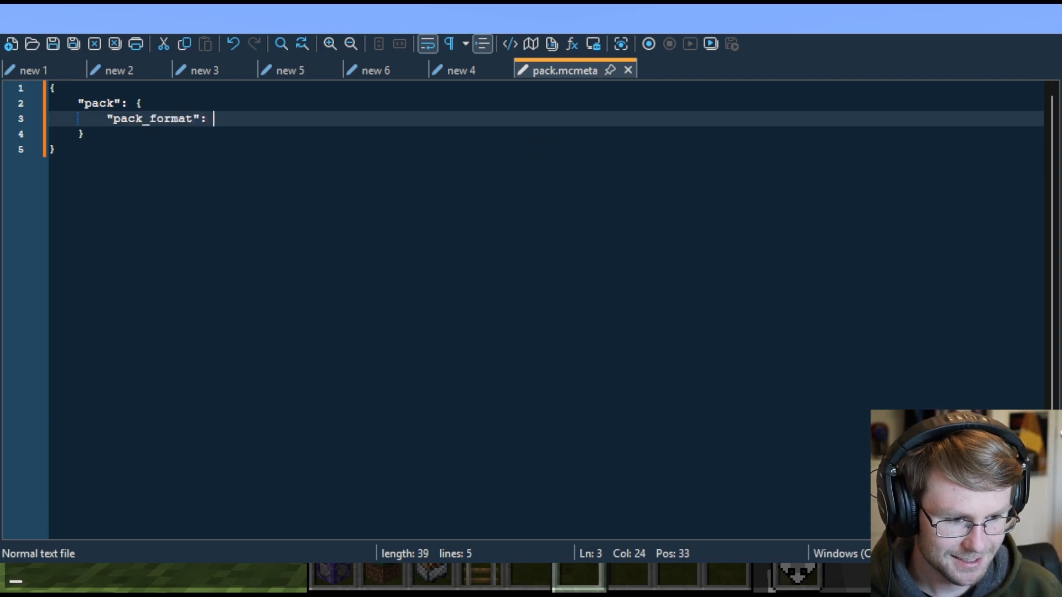
pyautogui.write('57,')
pyautogui.write('"')
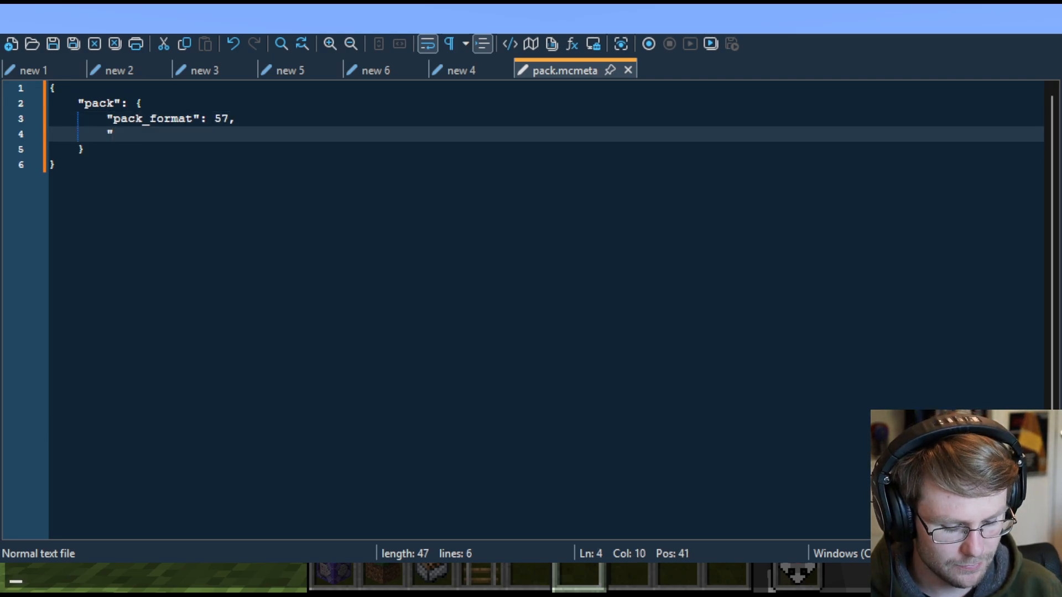
# - Add "description": "Test" to the pack object and save the file
pyautogui.write('description":')
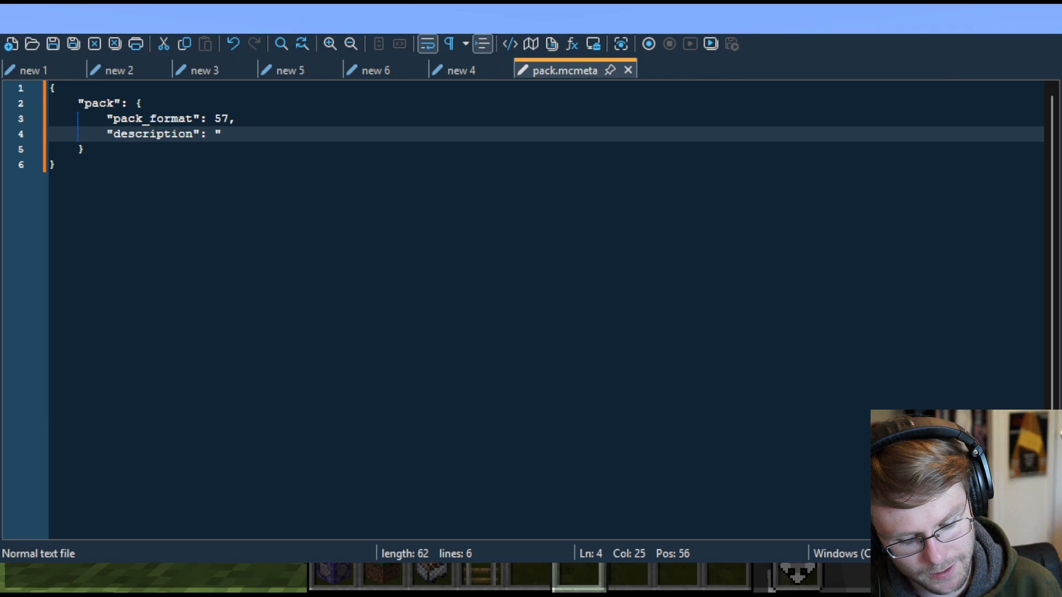
pyautogui.write('Test"')
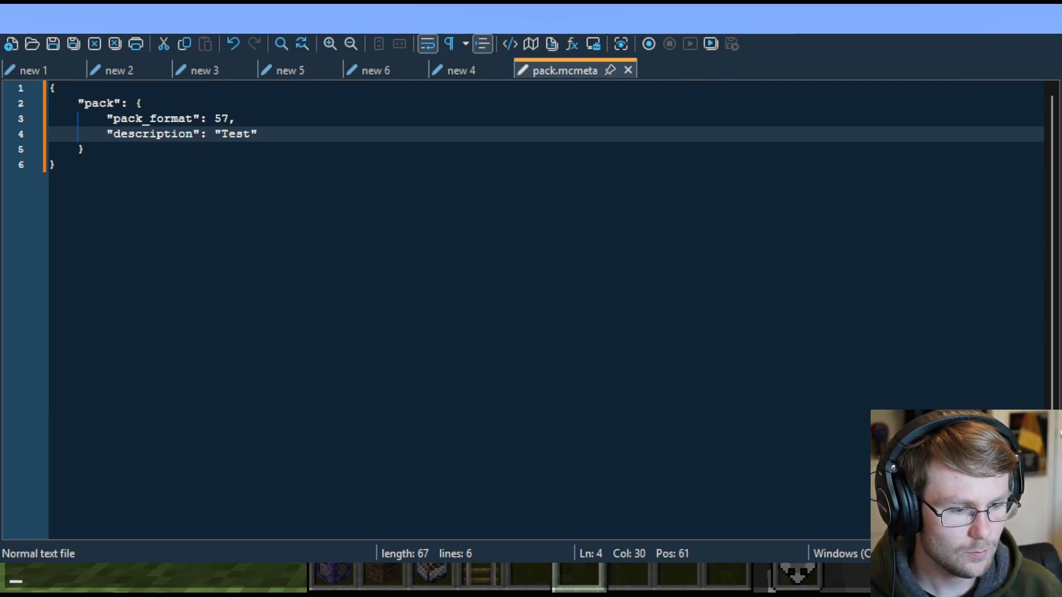
pyautogui.press('ctrl+a')
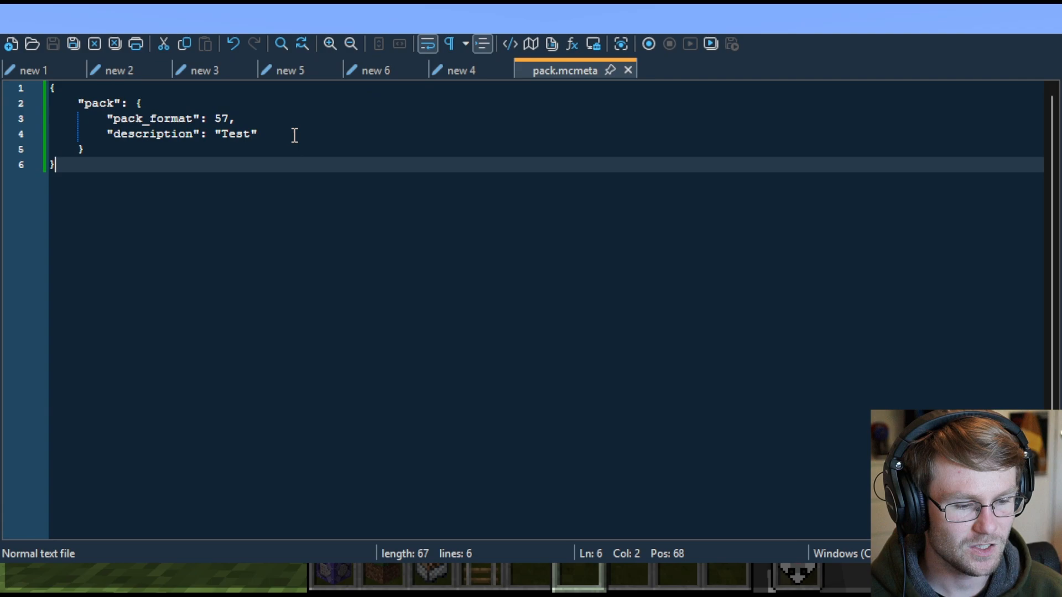
pyautogui.moveTo(237, 119); pyautogui.dragTo(258, 134)
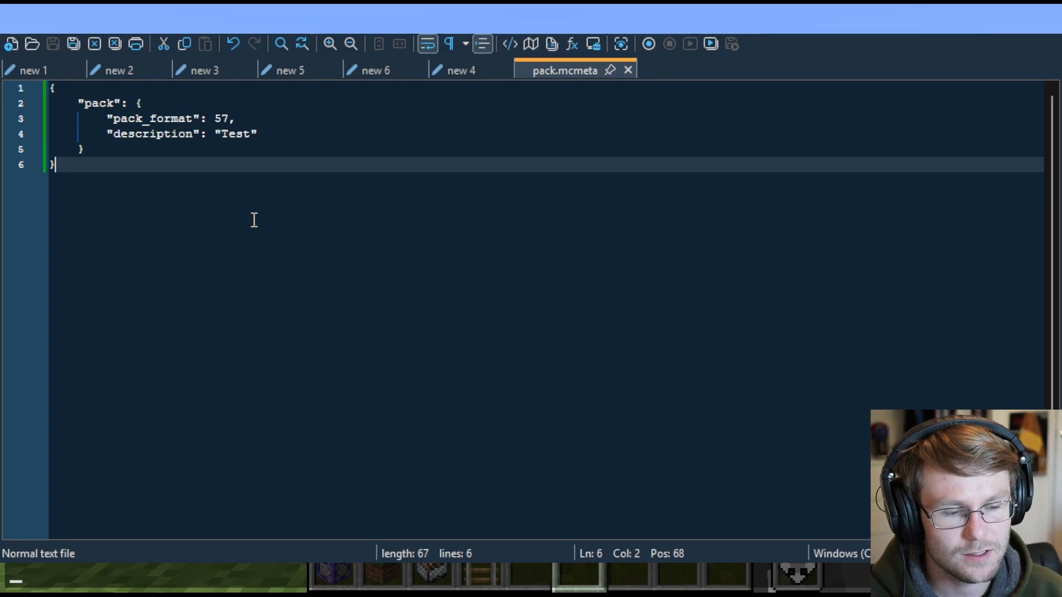
pyautogui.moveTo(235, 197)
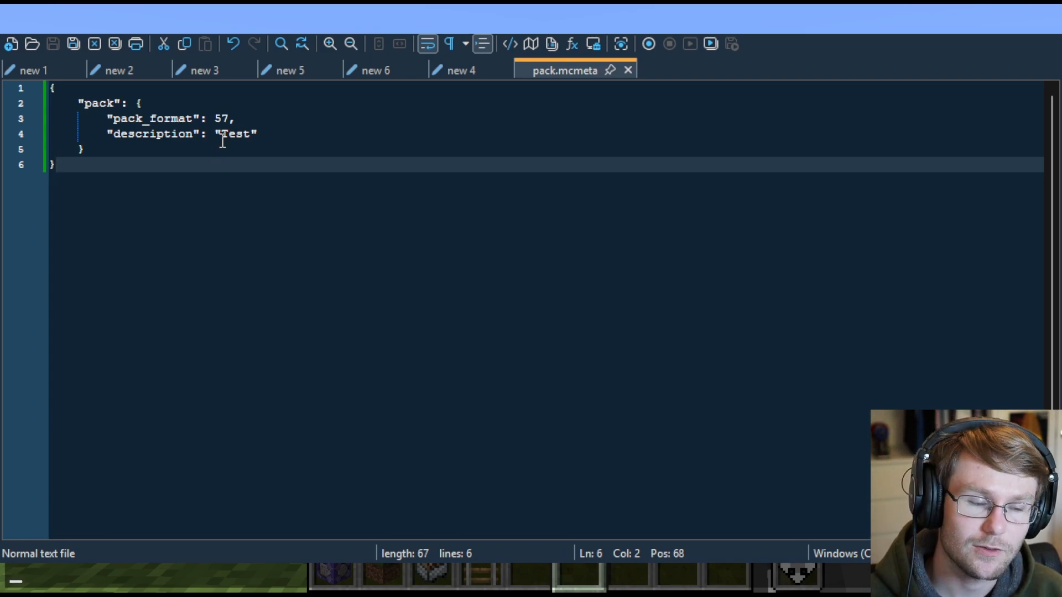
pyautogui.doubleClick(223, 119)
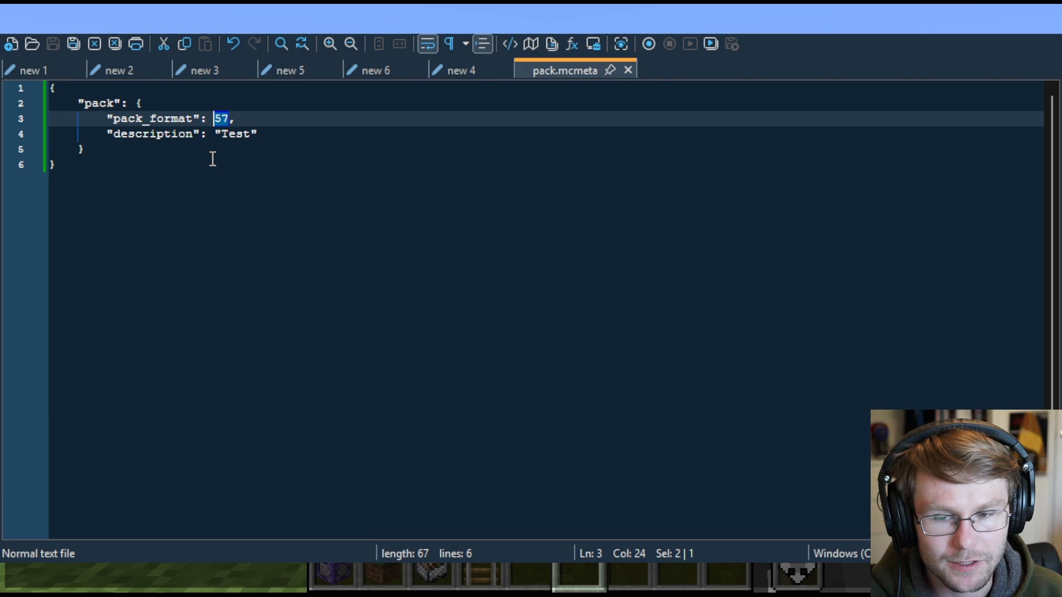
pyautogui.click(55, 164)
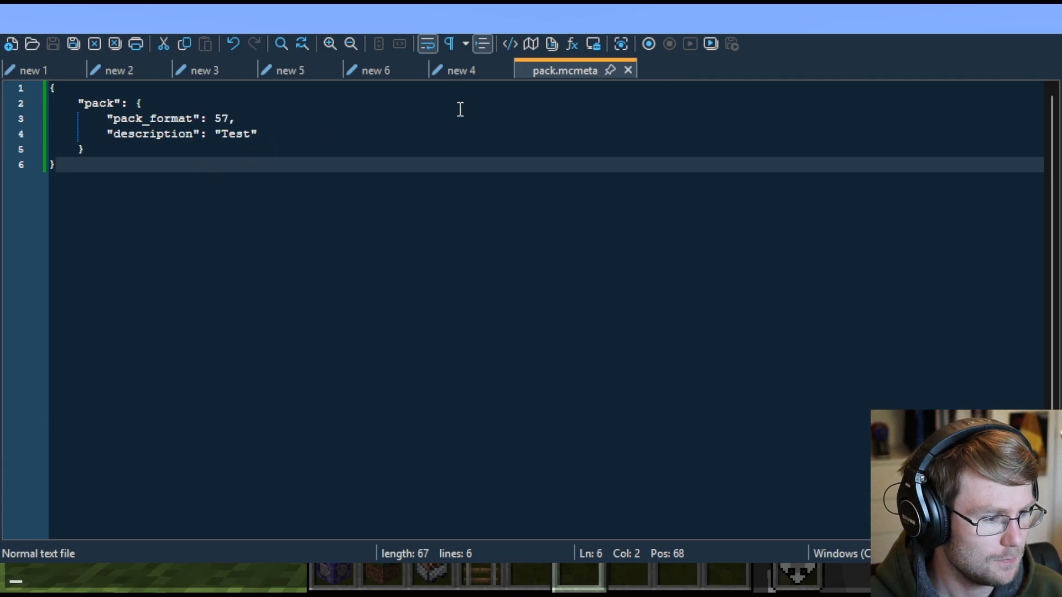
pyautogui.moveTo(437, 103)
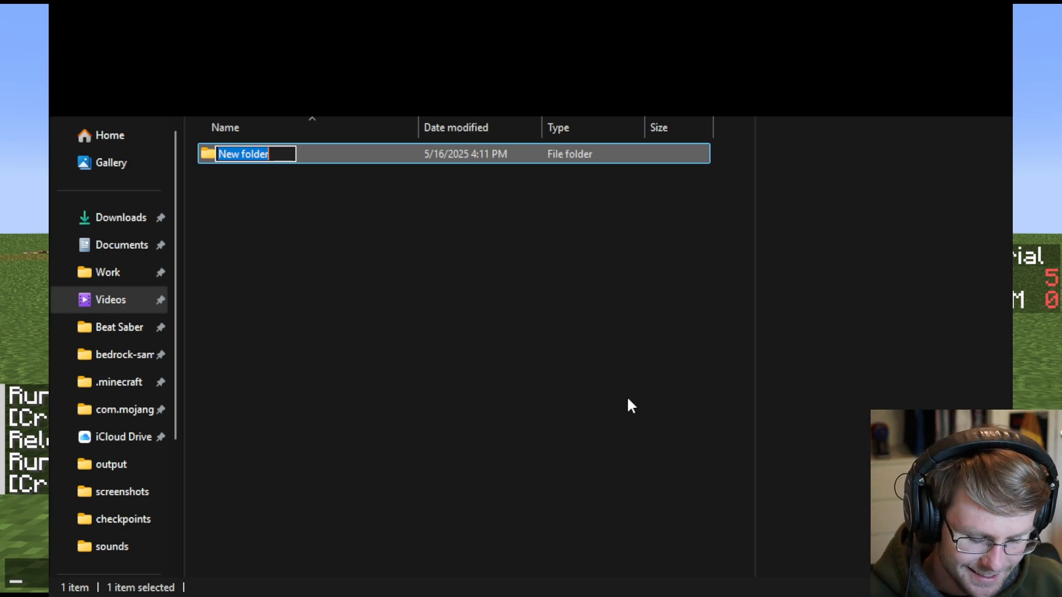
# - Navigate into the test data pack's empty function folder
pyautogui.write('ccmm')
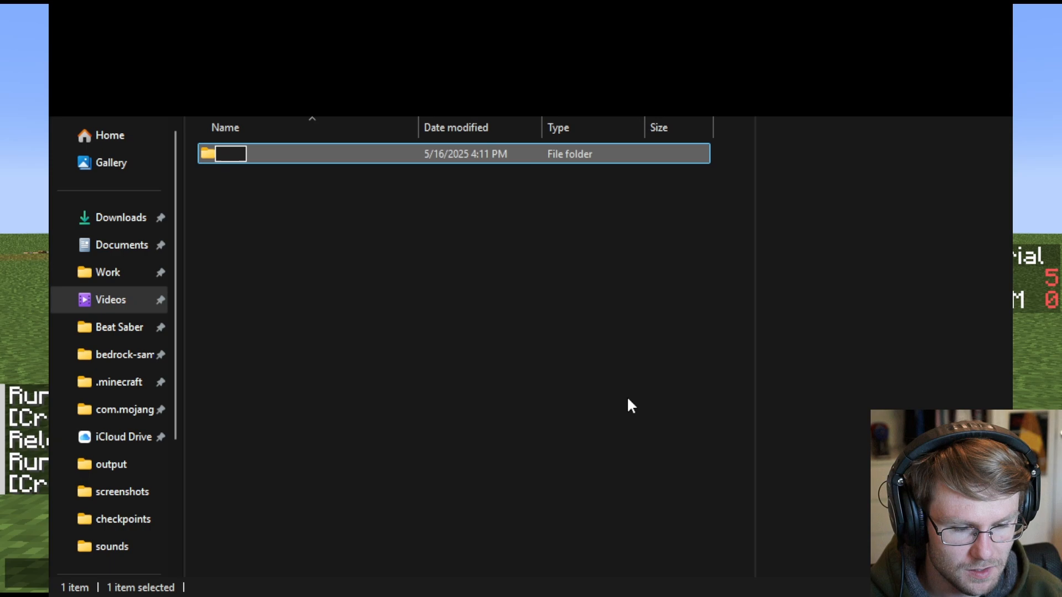
pyautogui.write('test')
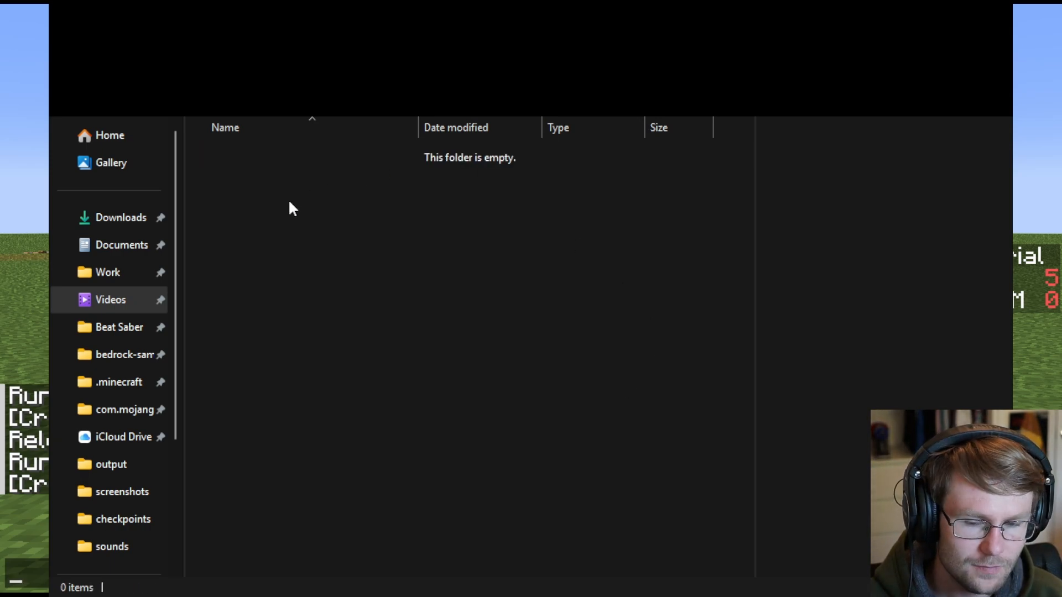
pyautogui.moveTo(389, 346)
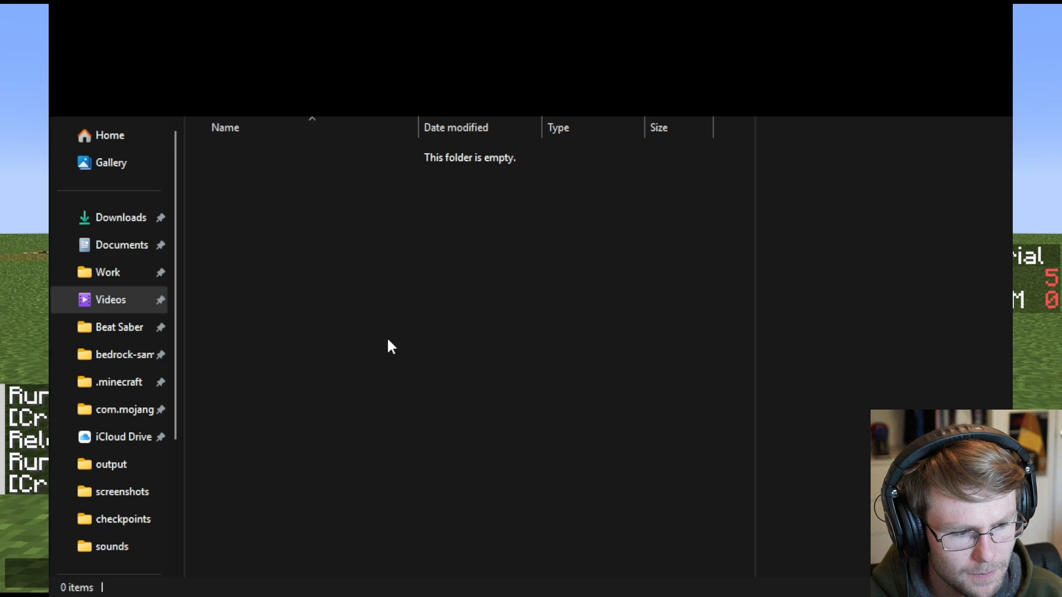
pyautogui.write('func')
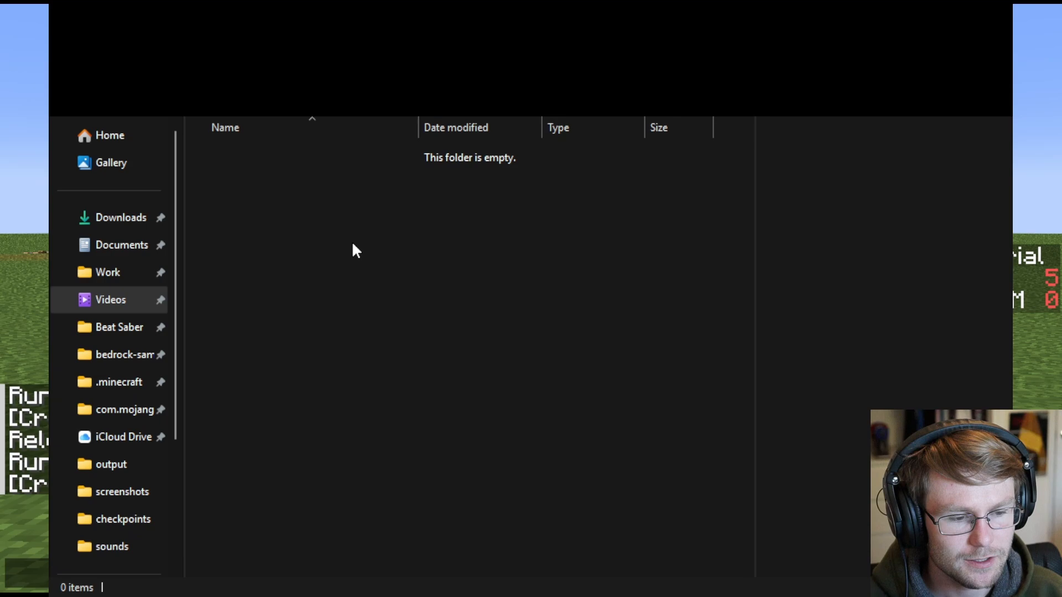
pyautogui.moveTo(309, 217)
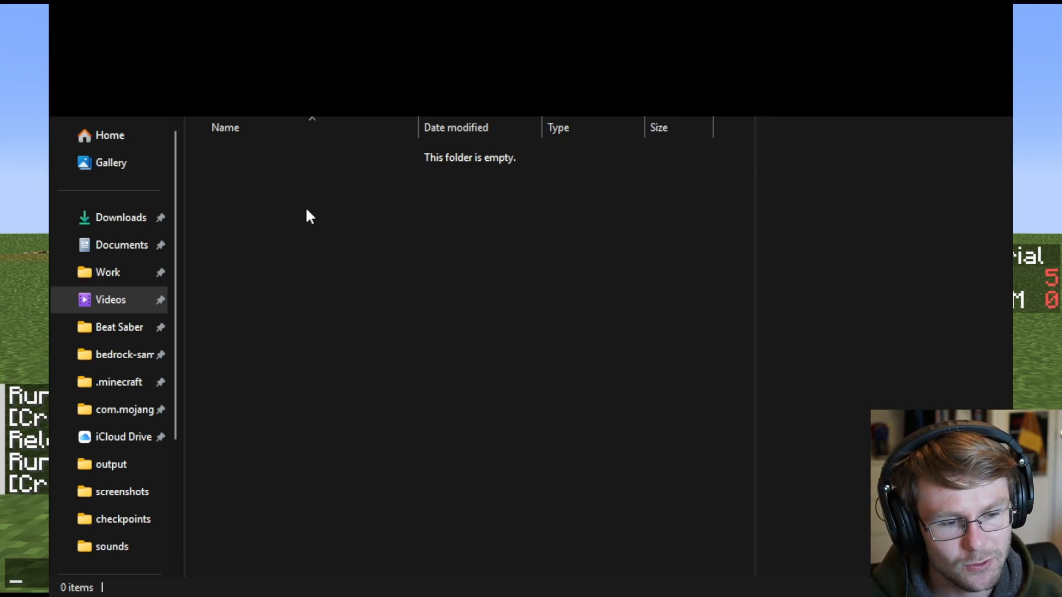
pyautogui.moveTo(479, 327)
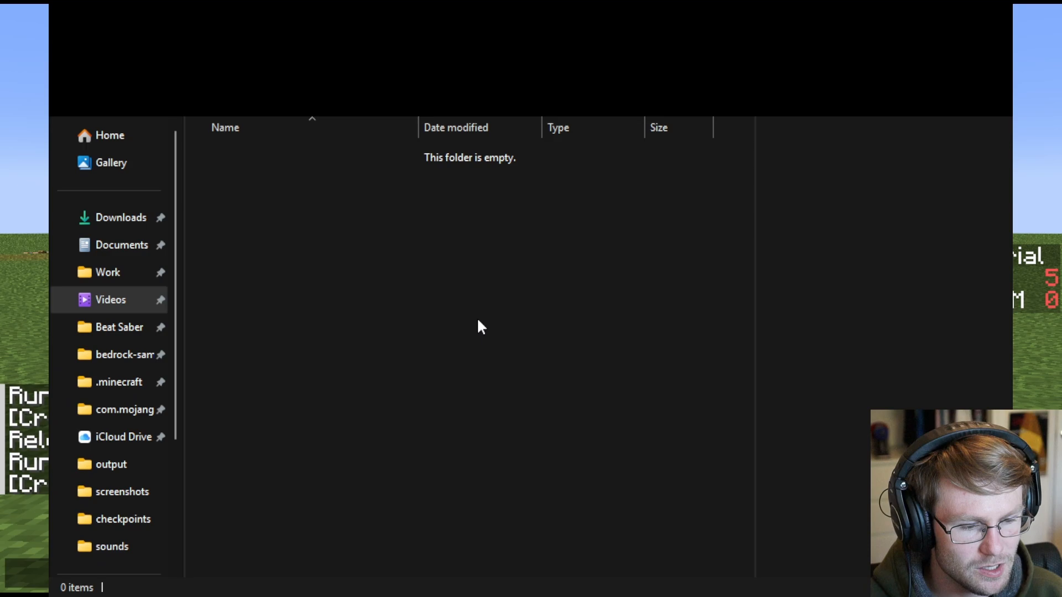
pyautogui.moveTo(655, 446)
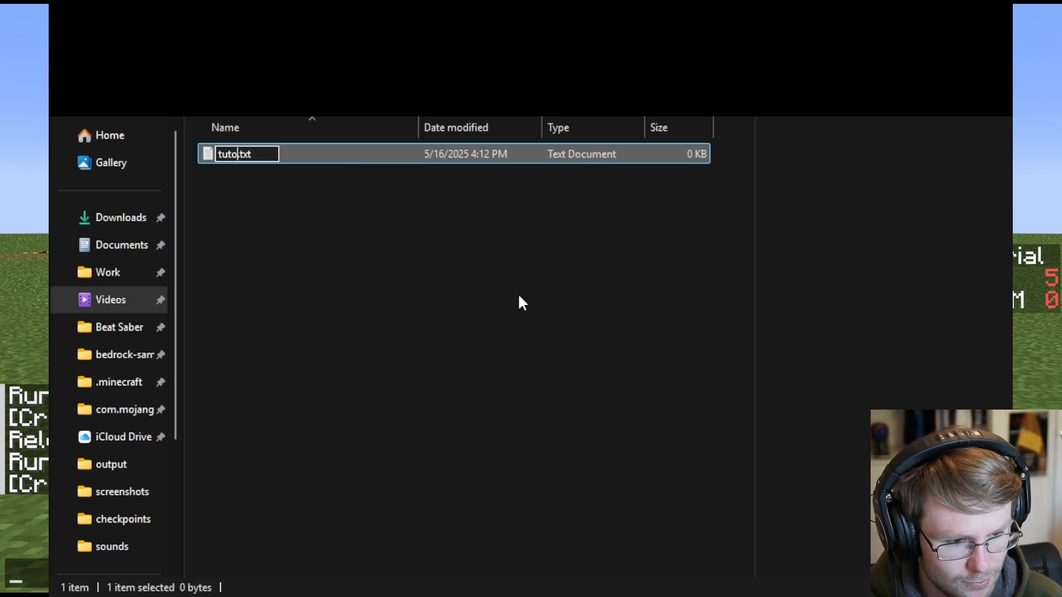
# - Rename the new text document to tutorial.mcfunction
pyautogui.write('rial')
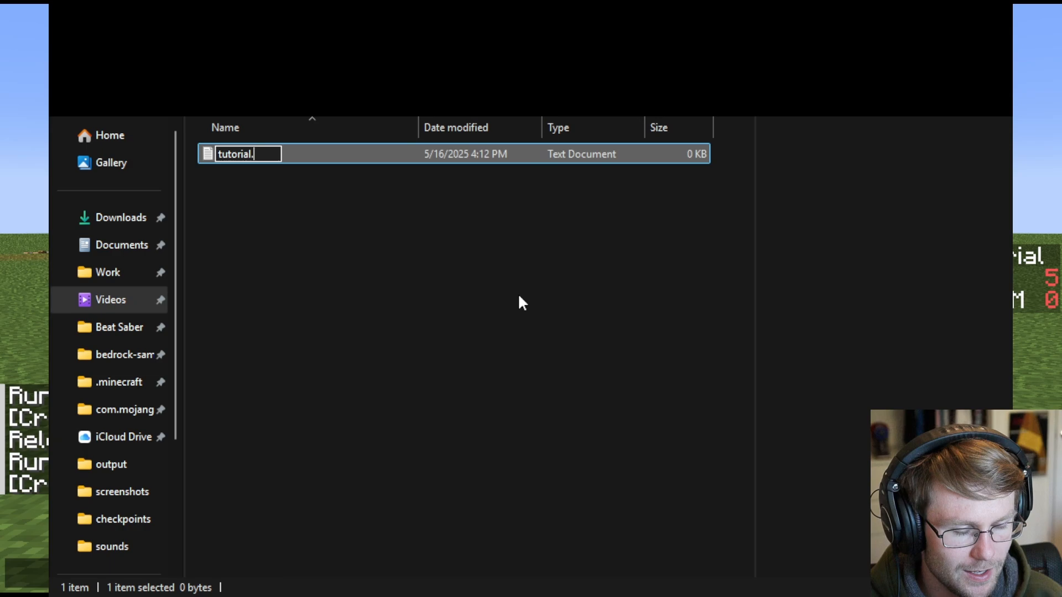
pyautogui.write('mcf')
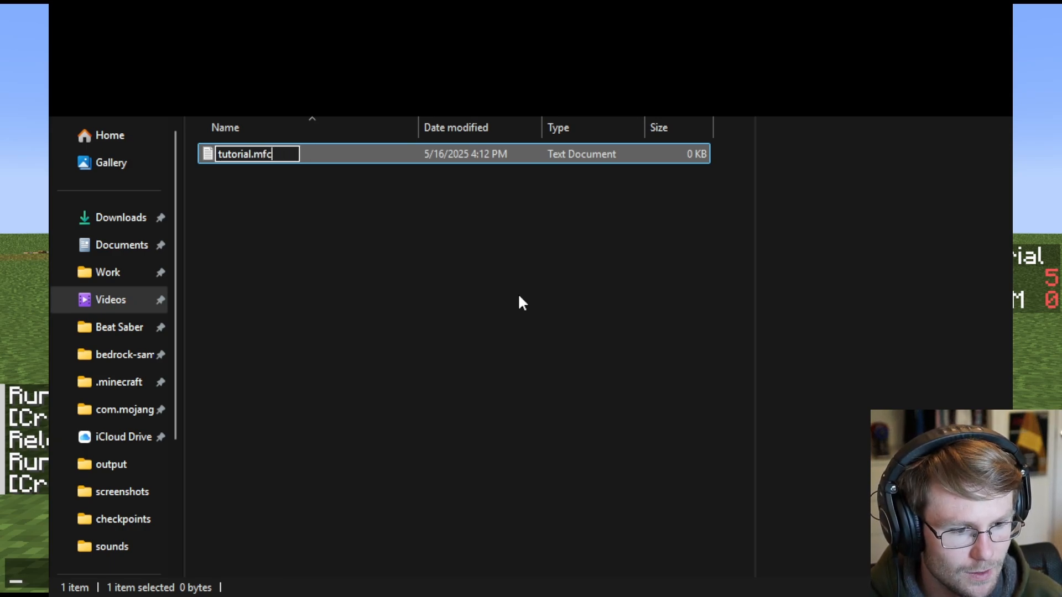
pyautogui.write('unction')
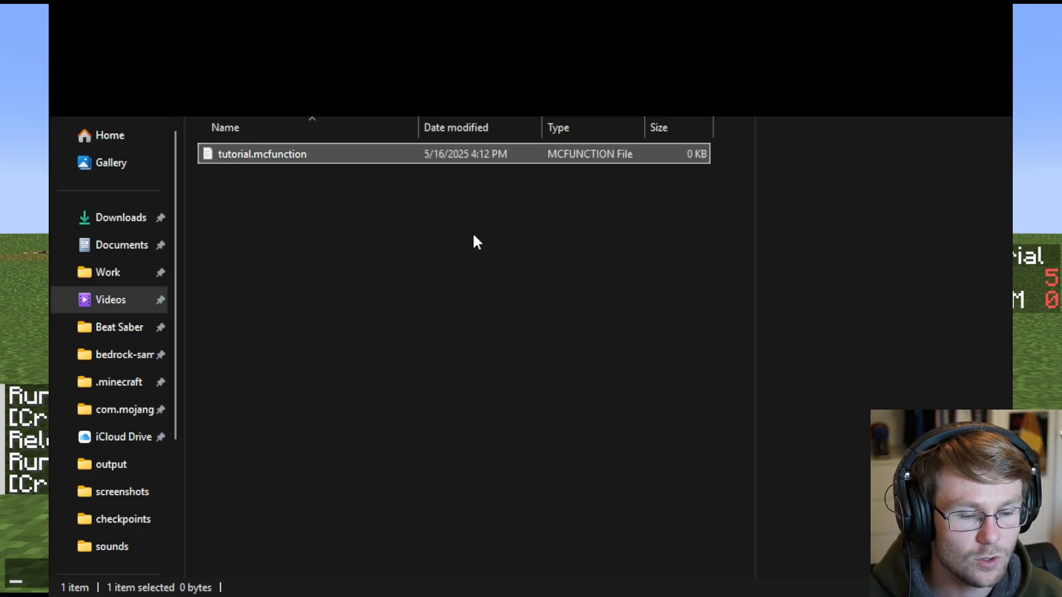
pyautogui.moveTo(342, 222)
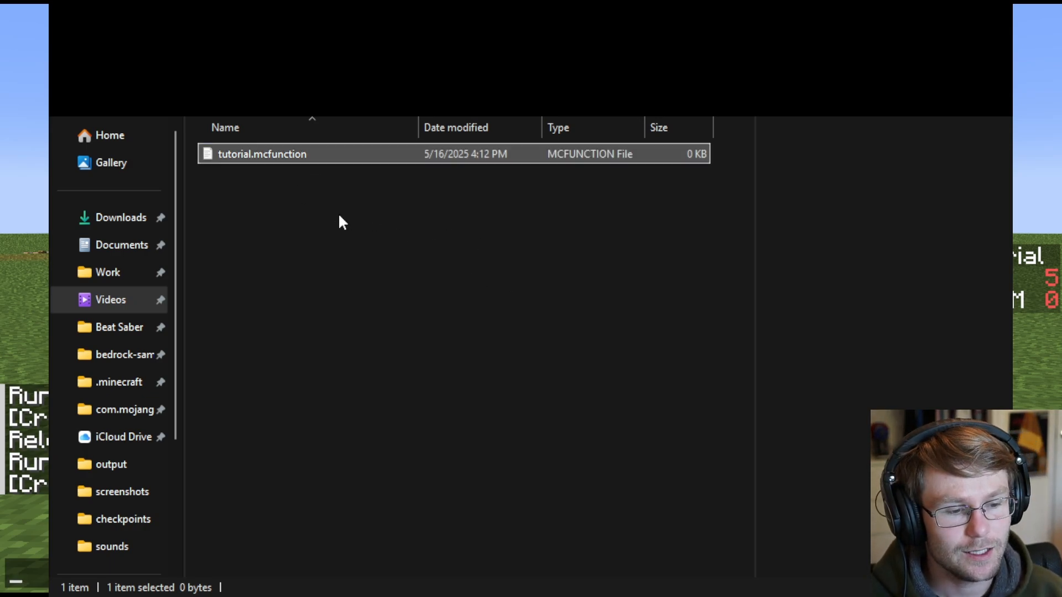
pyautogui.moveTo(322, 179)
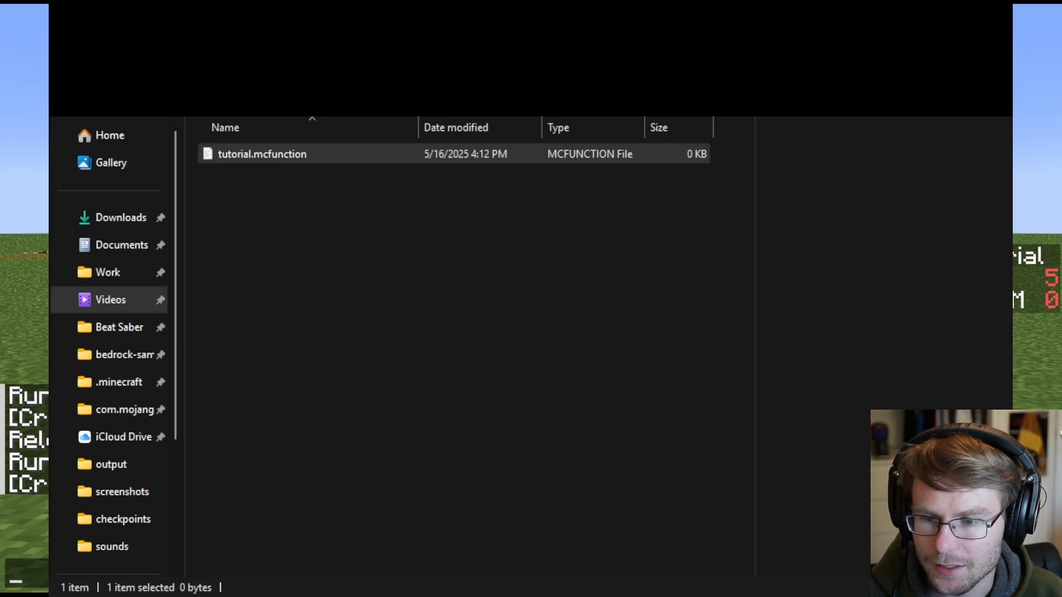
# - Write the line /say this is from the test datapack in tutorial.mcfunction
pyautogui.doubleClick(263, 154)
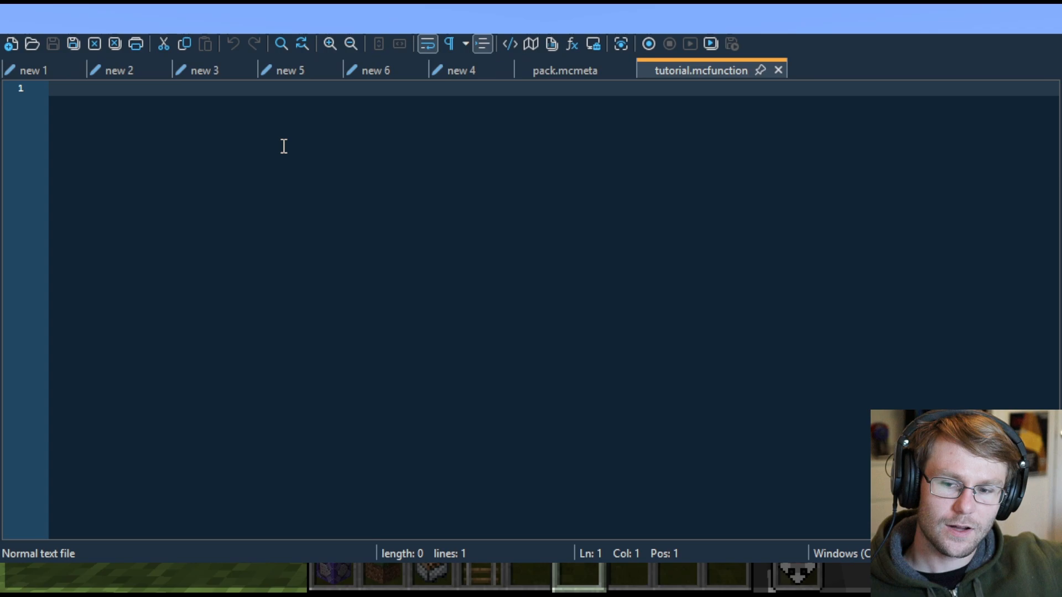
pyautogui.click(51, 89)
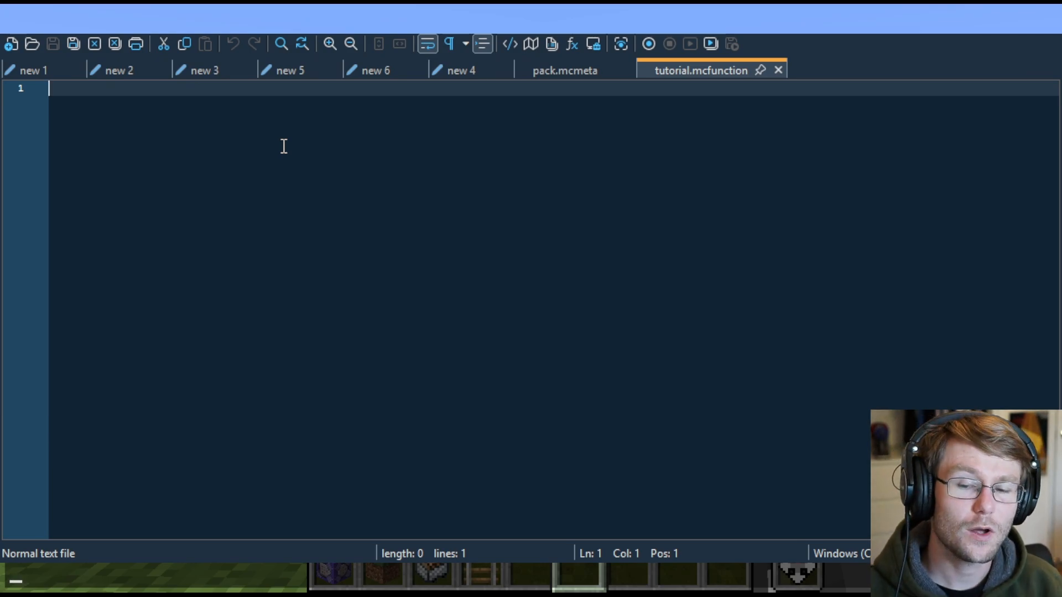
pyautogui.write('/say')
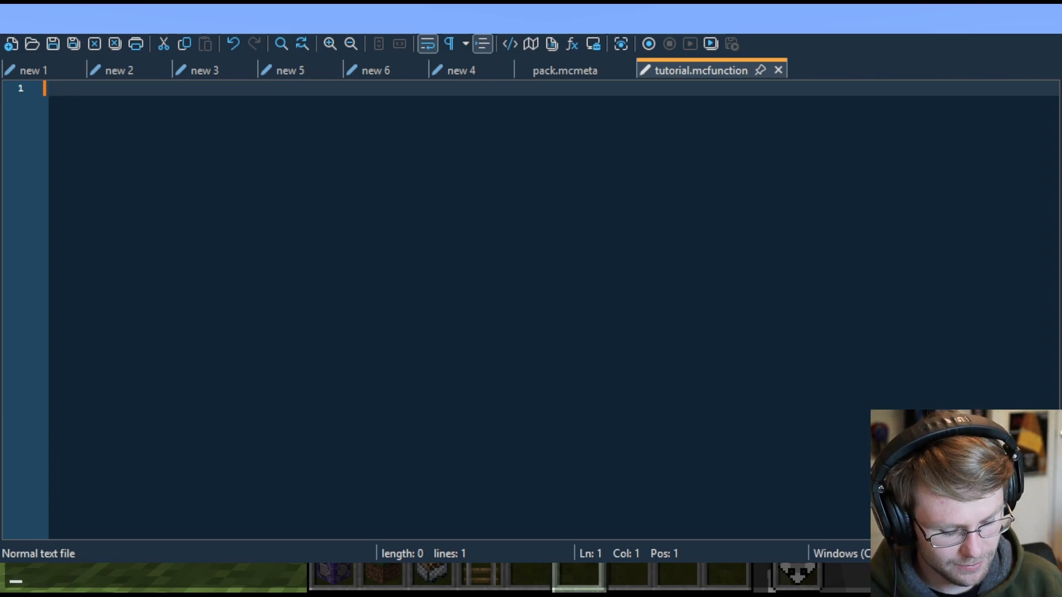
pyautogui.write('/say')
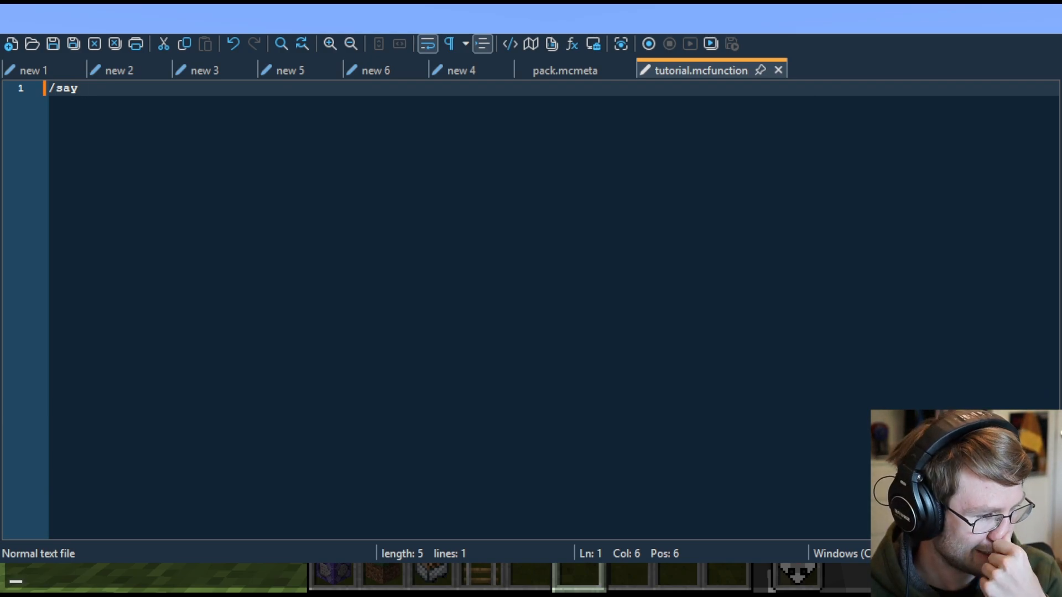
pyautogui.write('this')
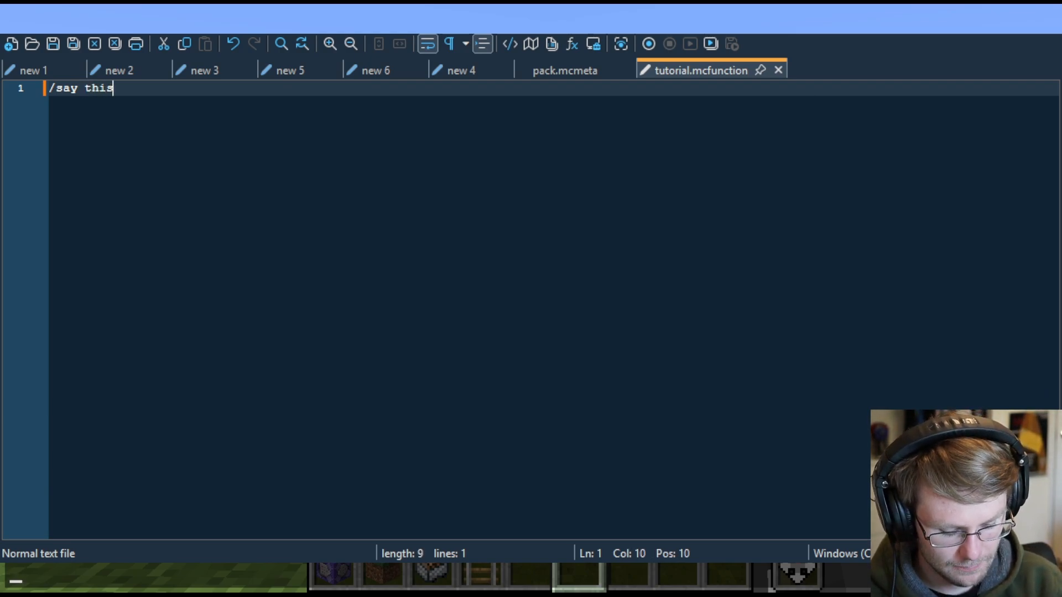
pyautogui.write('is from the te')
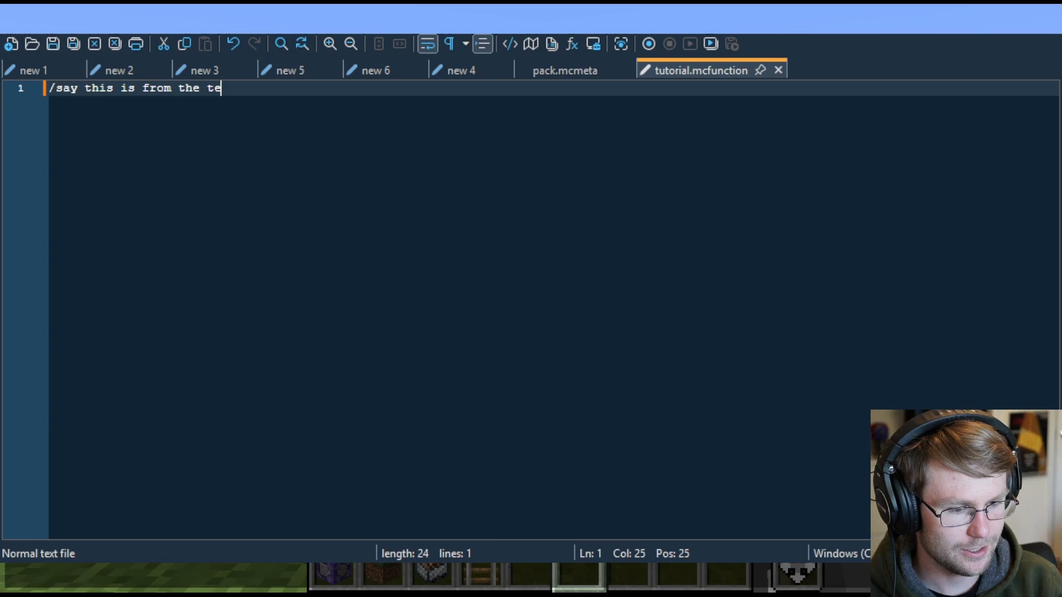
pyautogui.write('st datapack')
pyautogui.write('/function tes')
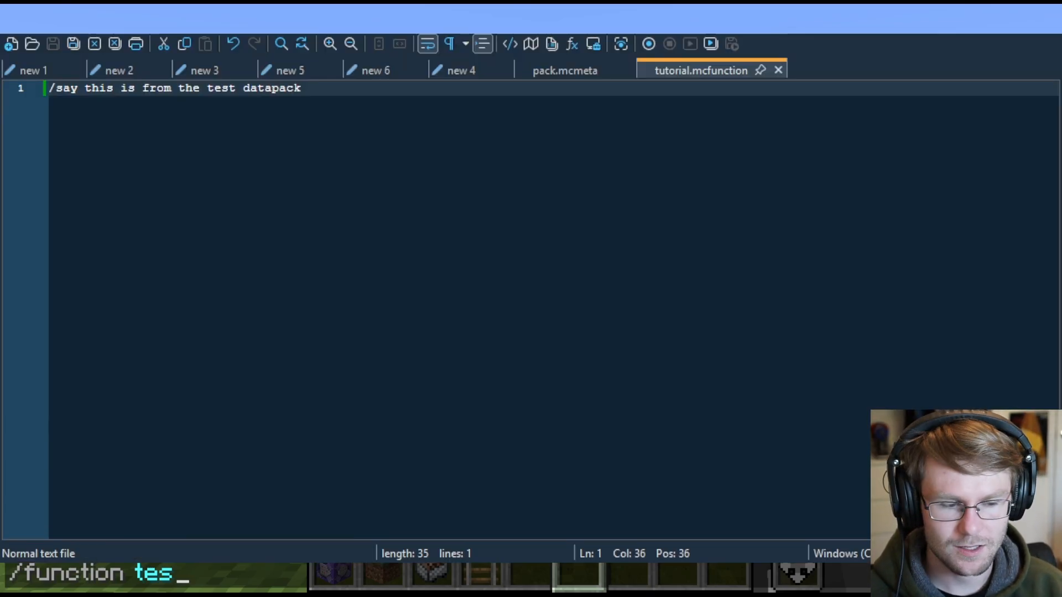
# - Select the /say command word at the start of the function line
pyautogui.doubleClick(64, 89)
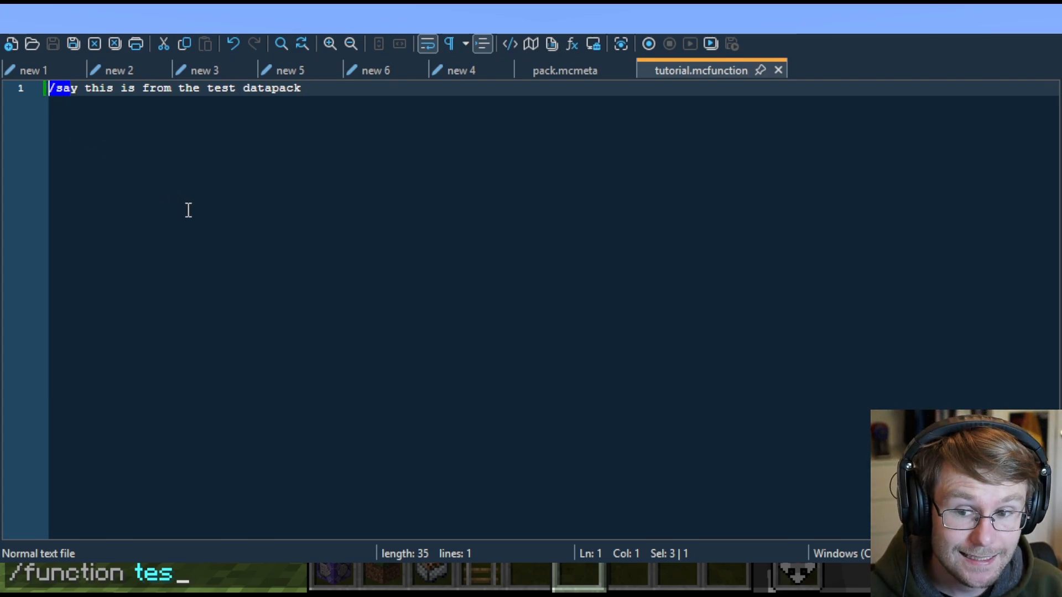
pyautogui.moveTo(377, 195)
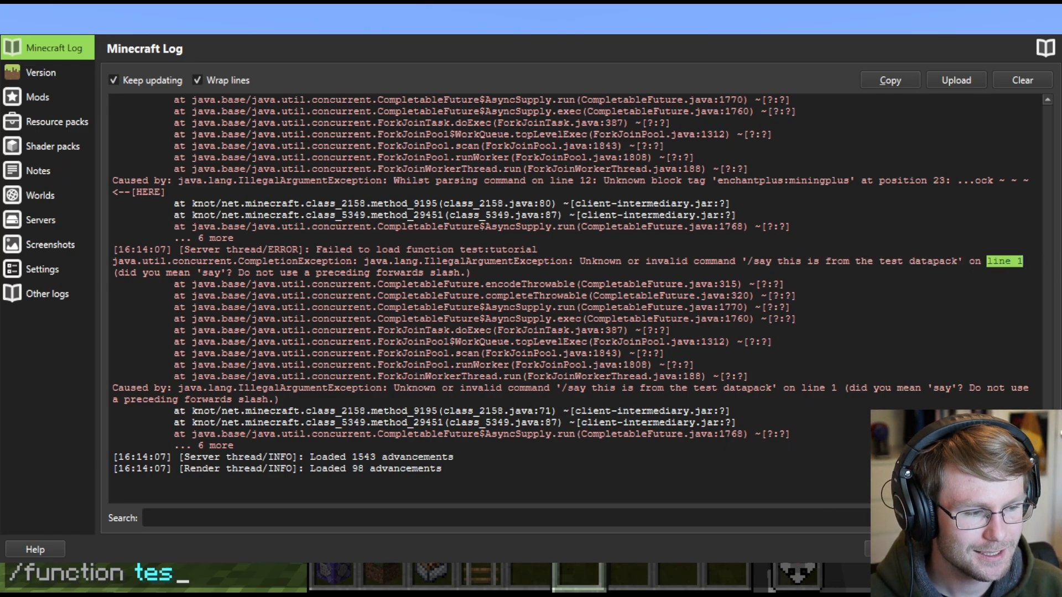
pyautogui.moveTo(831, 279)
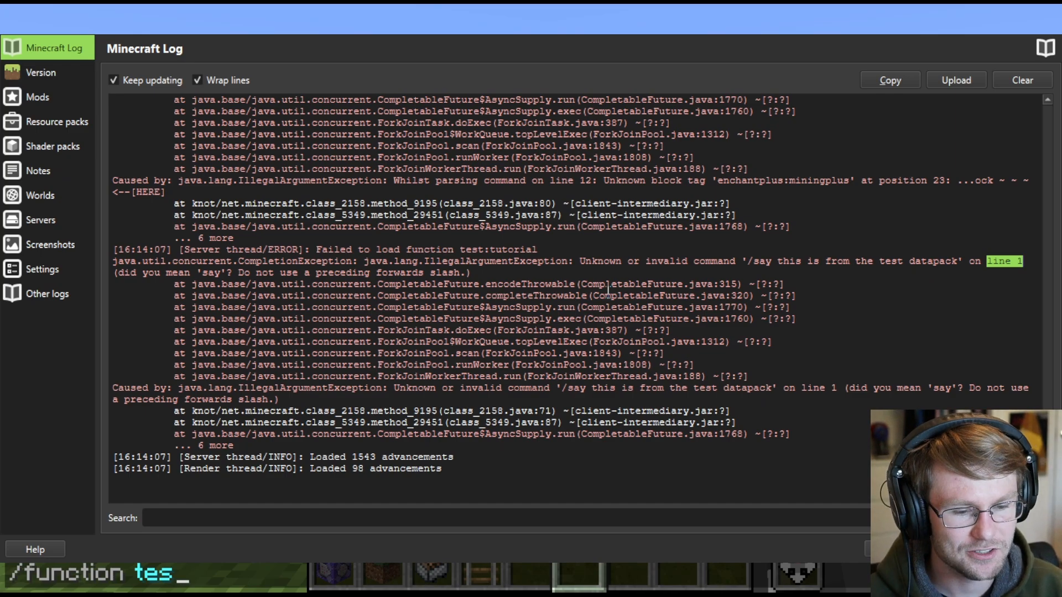
pyautogui.moveTo(817, 418)
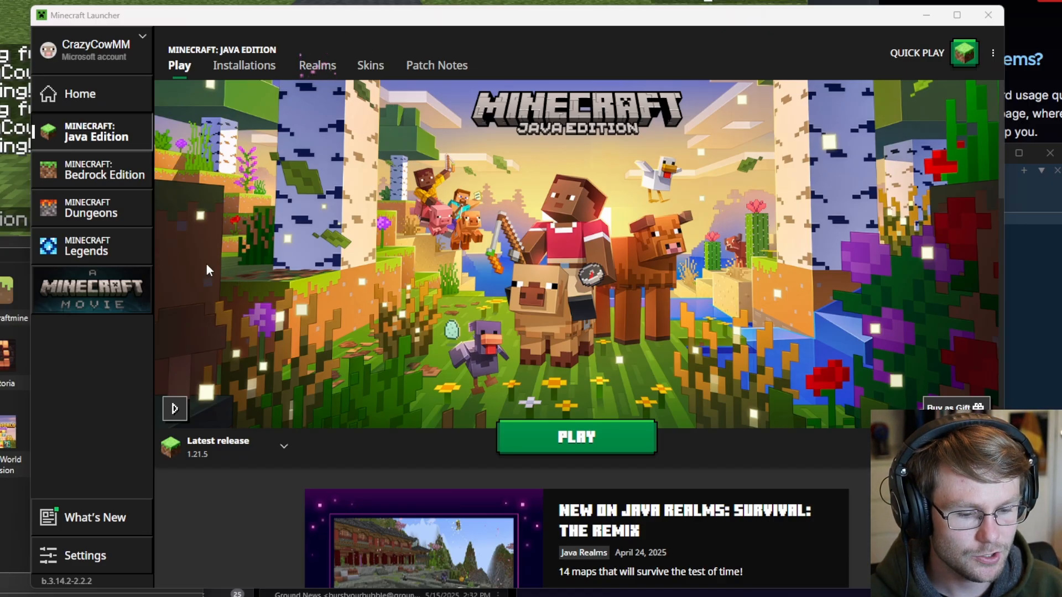
# - Check the output log setting, then launch Minecraft Java Edition with Play
pyautogui.click(85, 555)
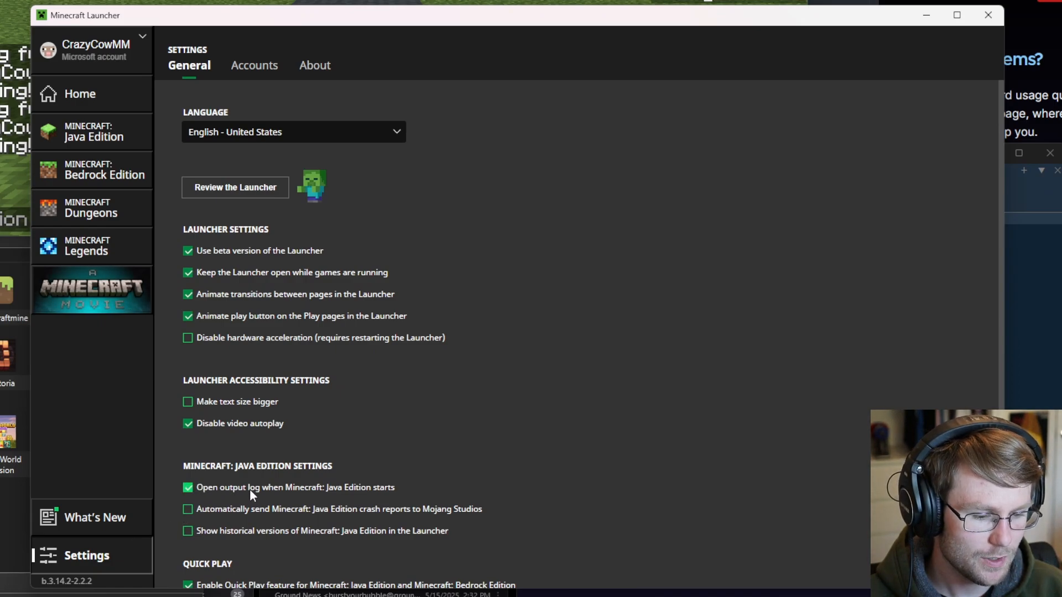
pyautogui.moveTo(369, 492)
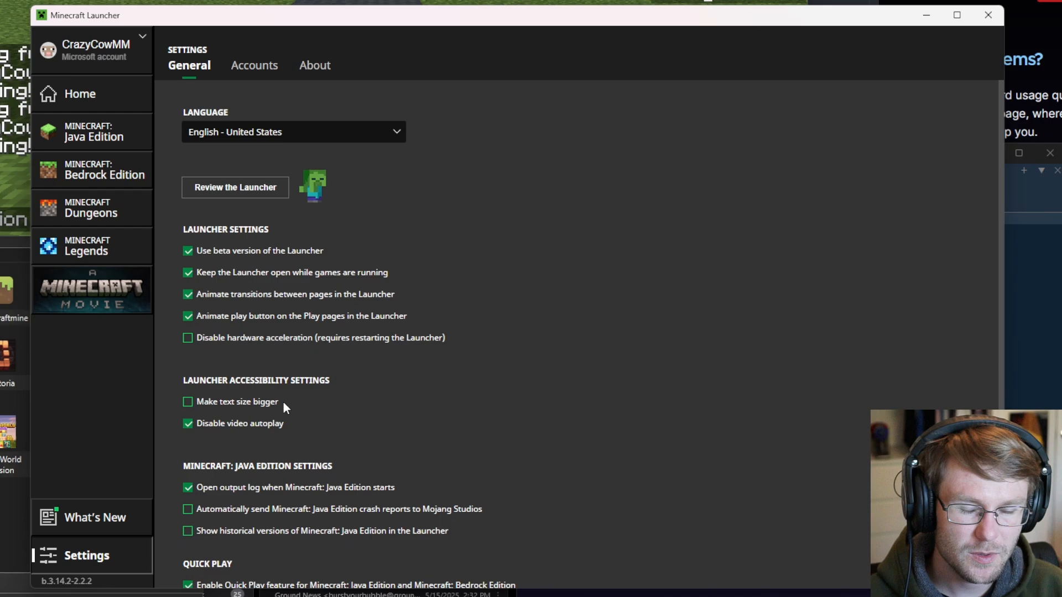
pyautogui.click(90, 132)
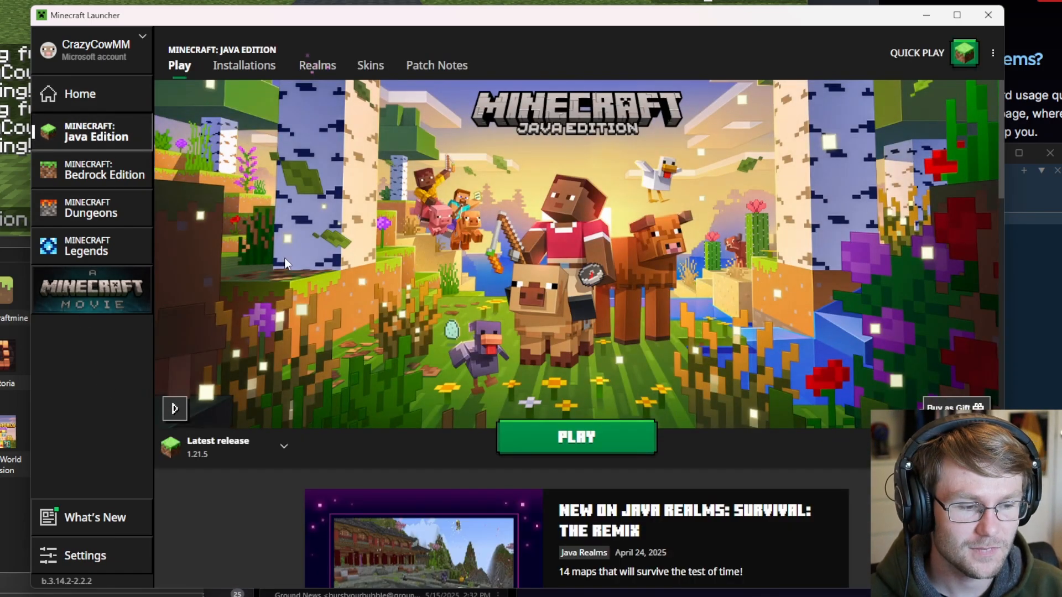
pyautogui.moveTo(548, 417)
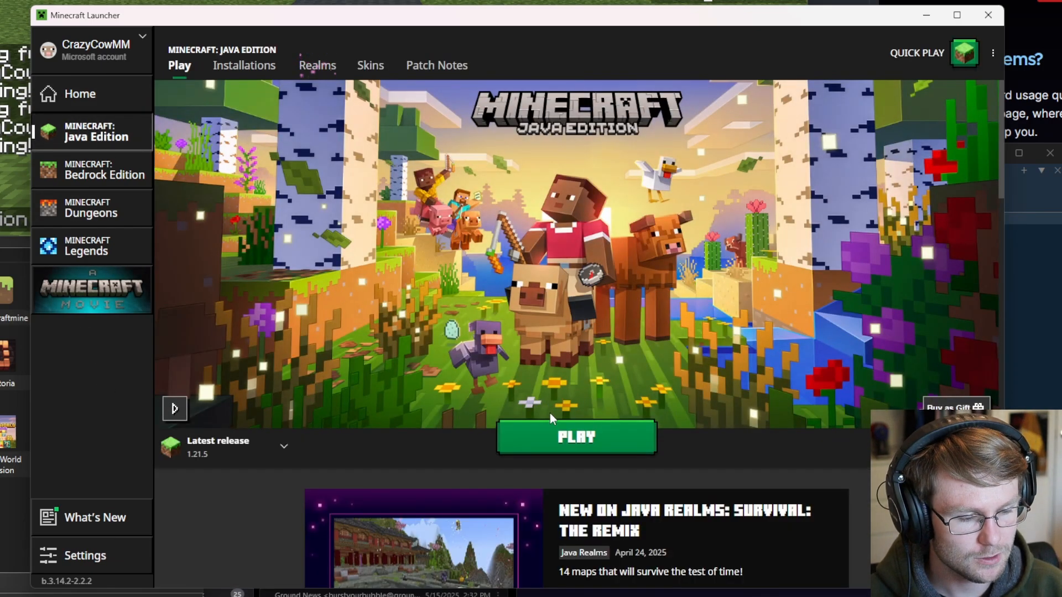
pyautogui.click(575, 437)
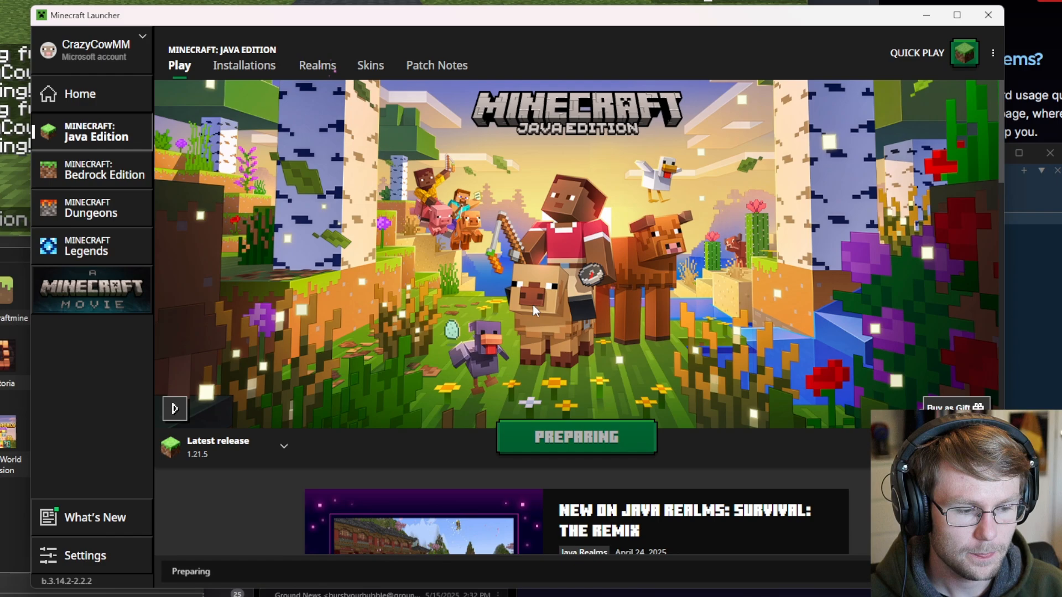
pyautogui.click(576, 435)
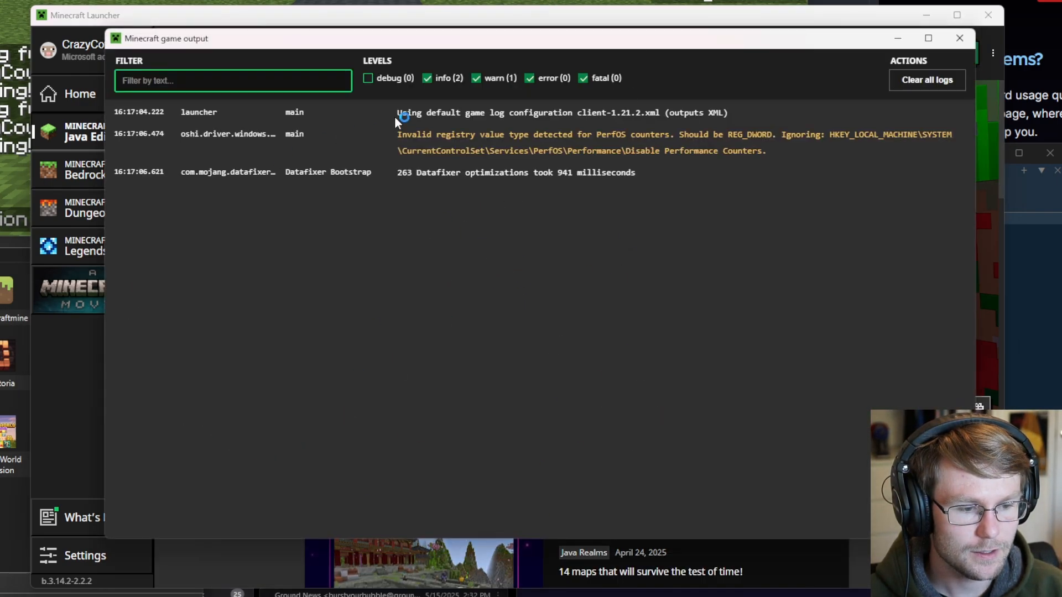
pyautogui.moveTo(403, 277)
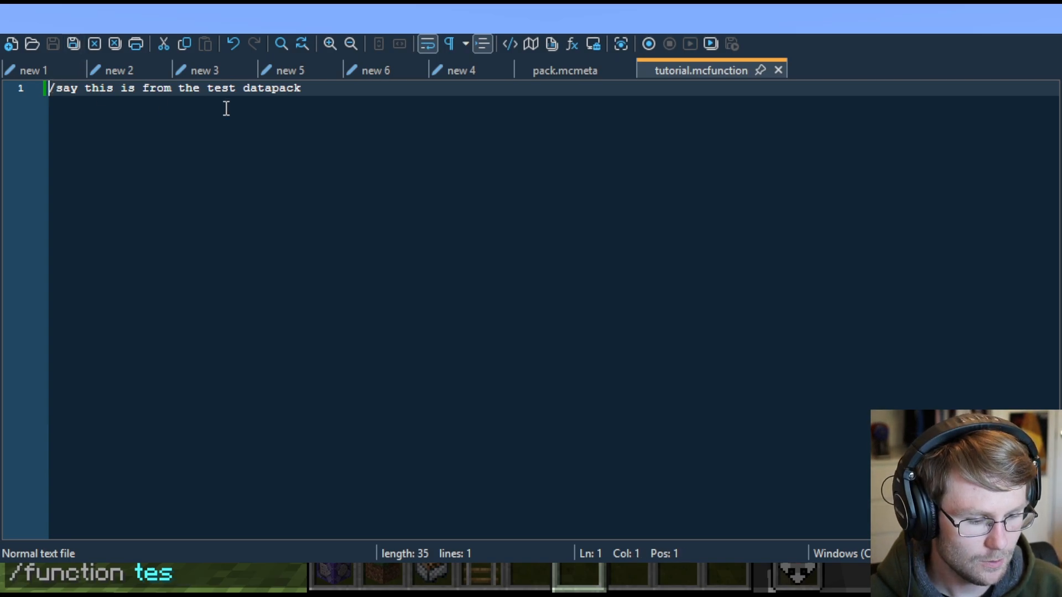
# - Delete the leading / so the line reads say this is from the test datapack
pyautogui.press('Delete')
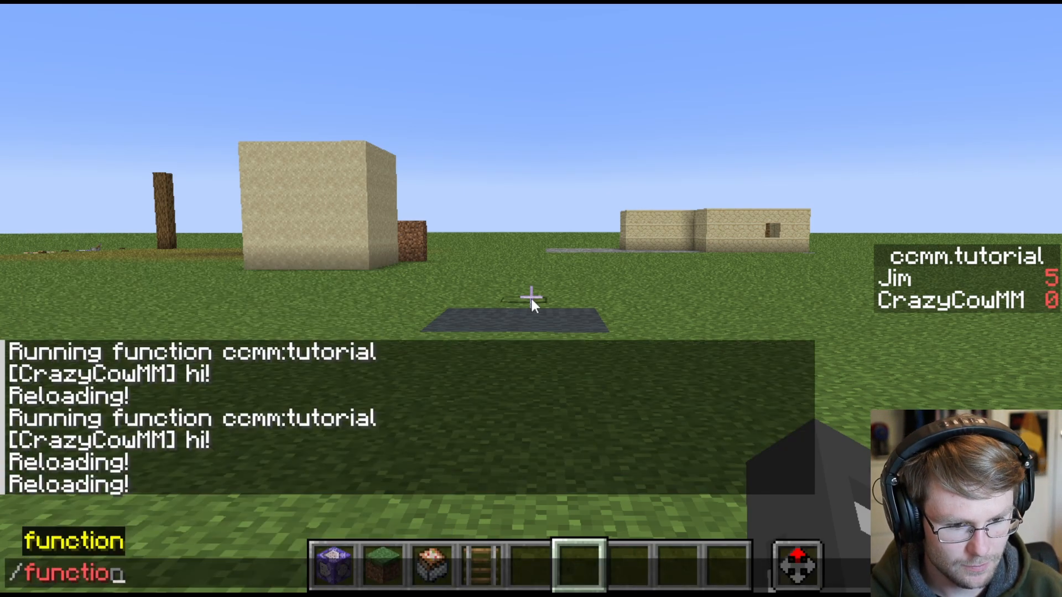
# - Run /function test:tutorial in chat, posting this is from the test datapack
pyautogui.write('test:tutorial')
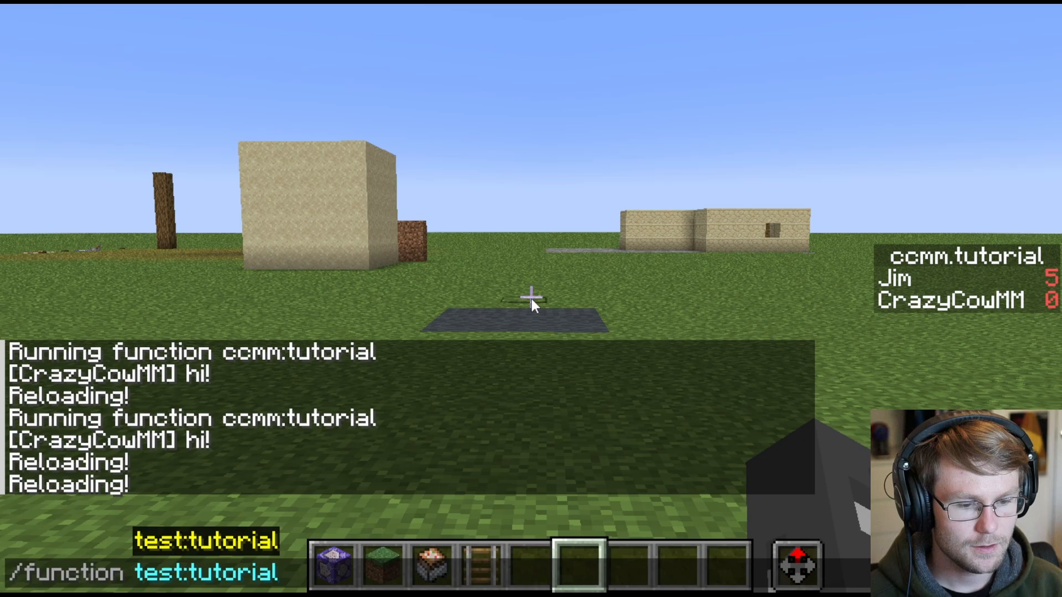
pyautogui.press('Return')
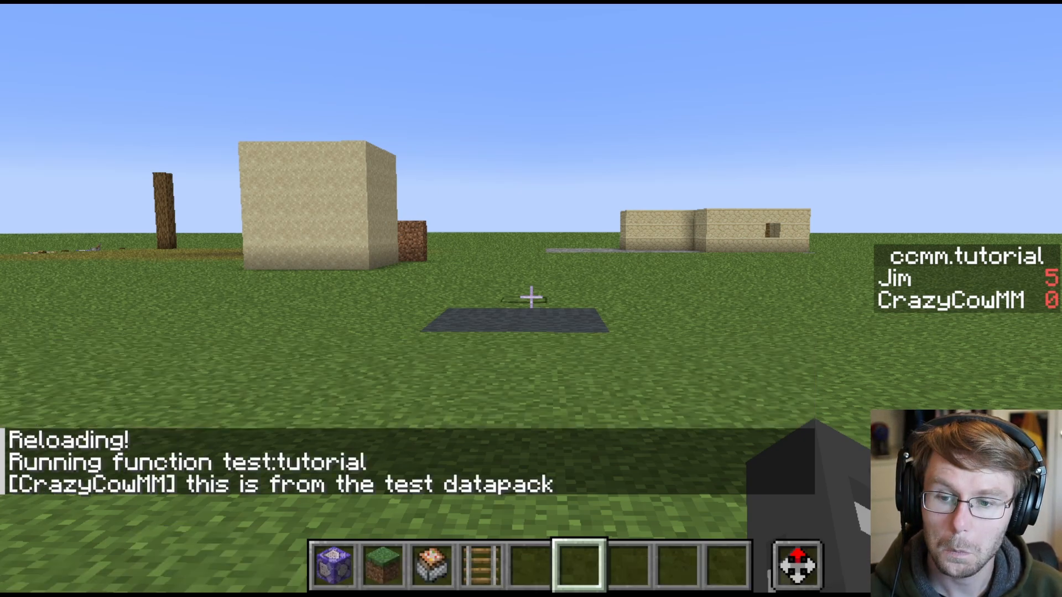
pyautogui.press('e')
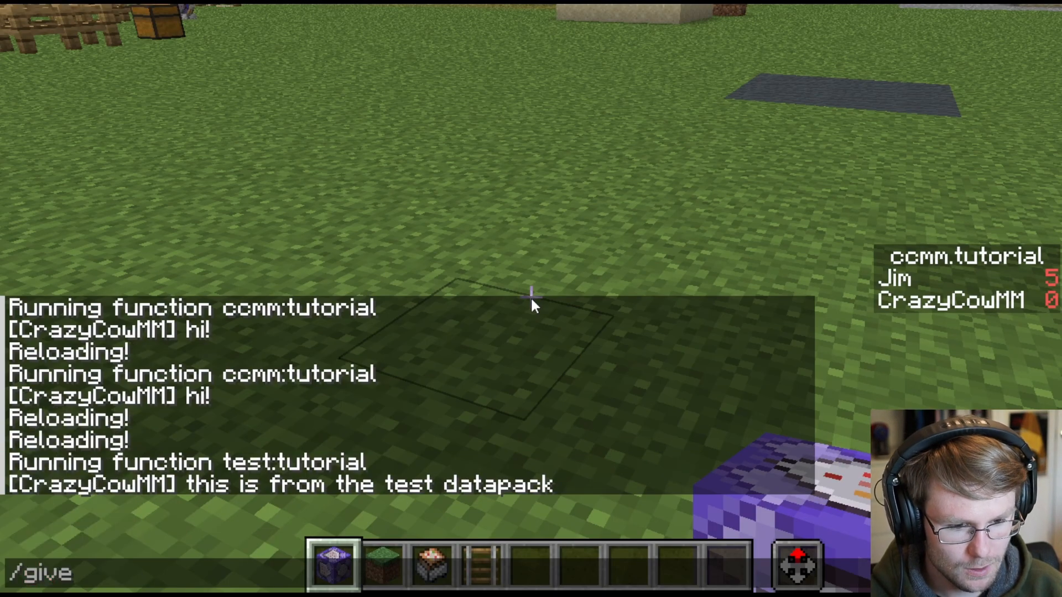
# - Set the command block's Console Command to /function test:tutorial and confirm
pyautogui.press('Return')
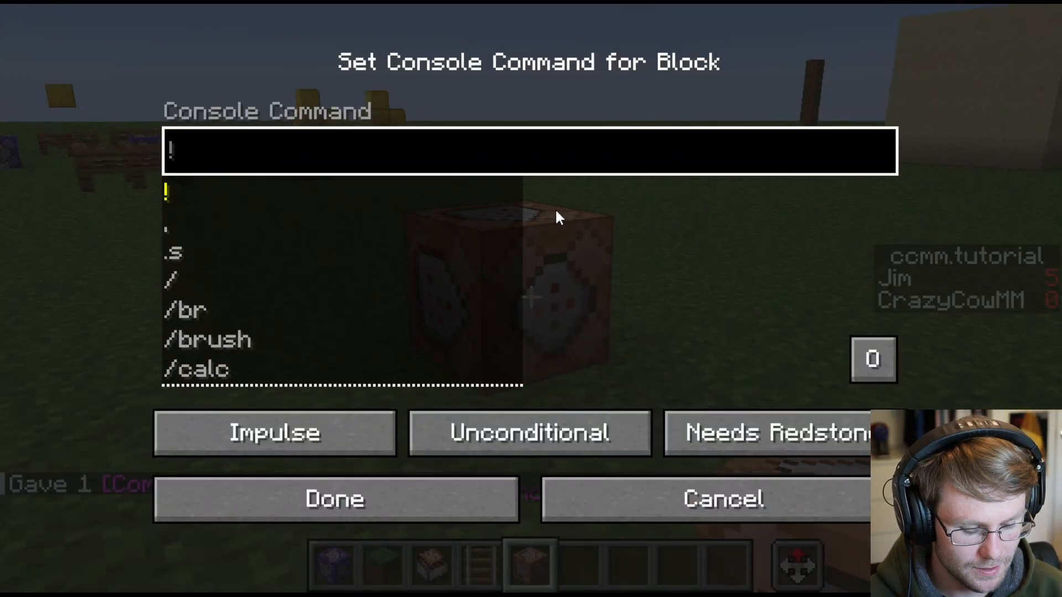
pyautogui.write('/function #load:_private/load')
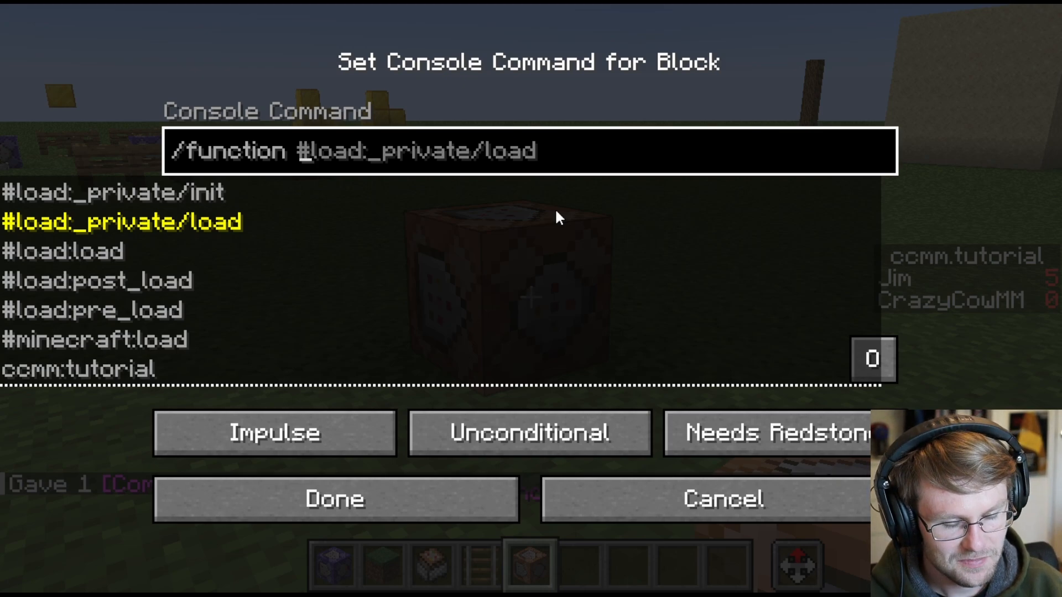
pyautogui.write('test:tutorial')
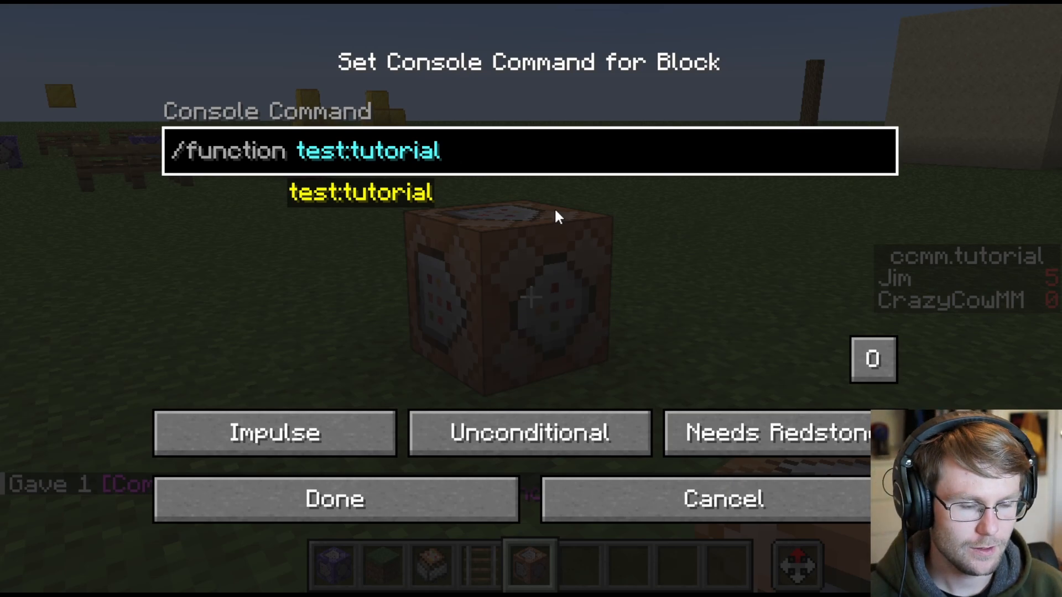
pyautogui.click(334, 499)
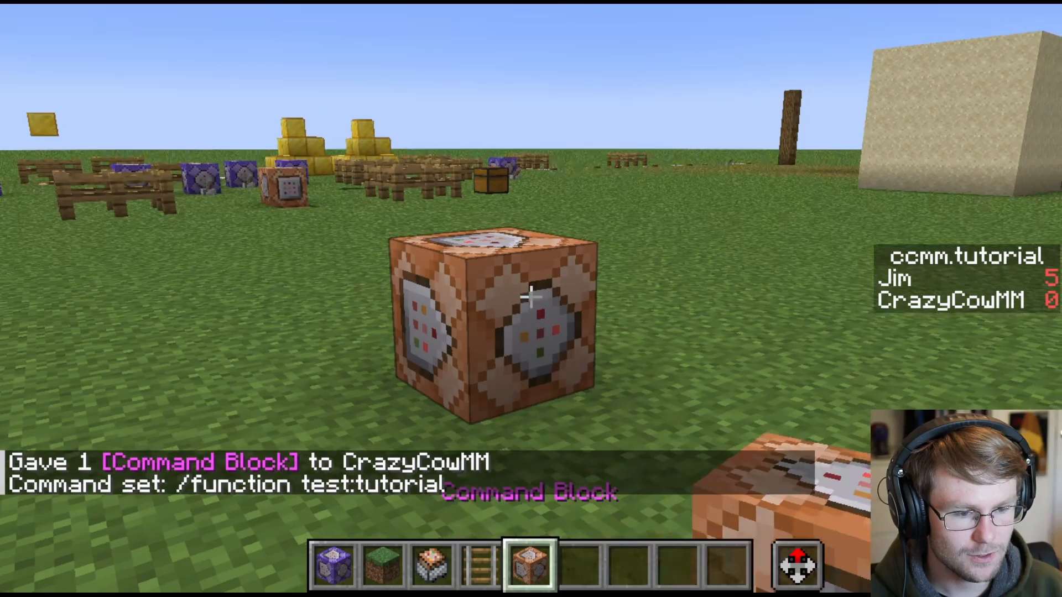
# - Briefly check the creative inventory and close it
pyautogui.press('e')
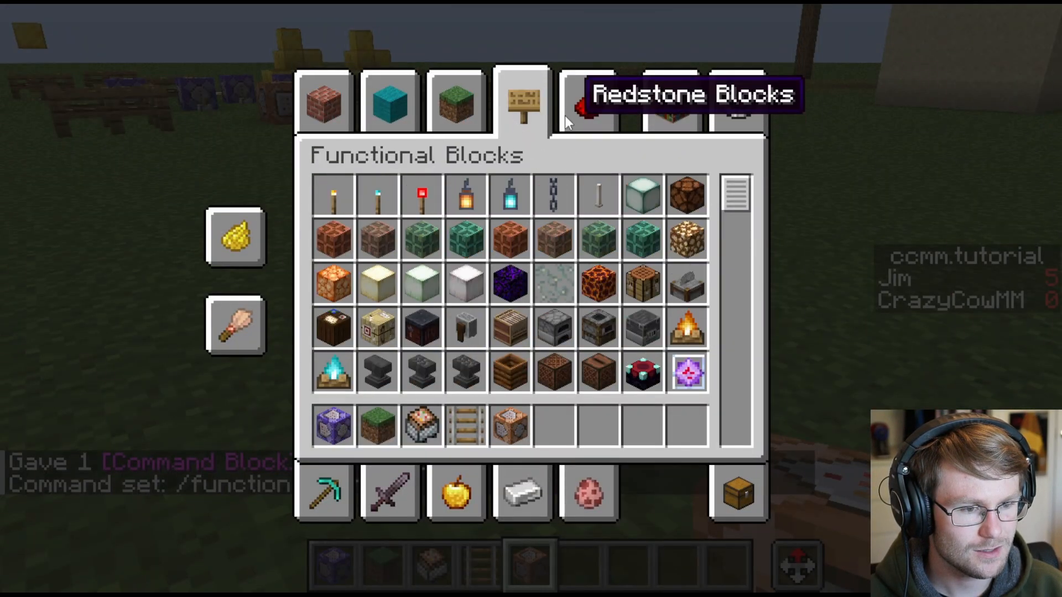
pyautogui.press('Escape')
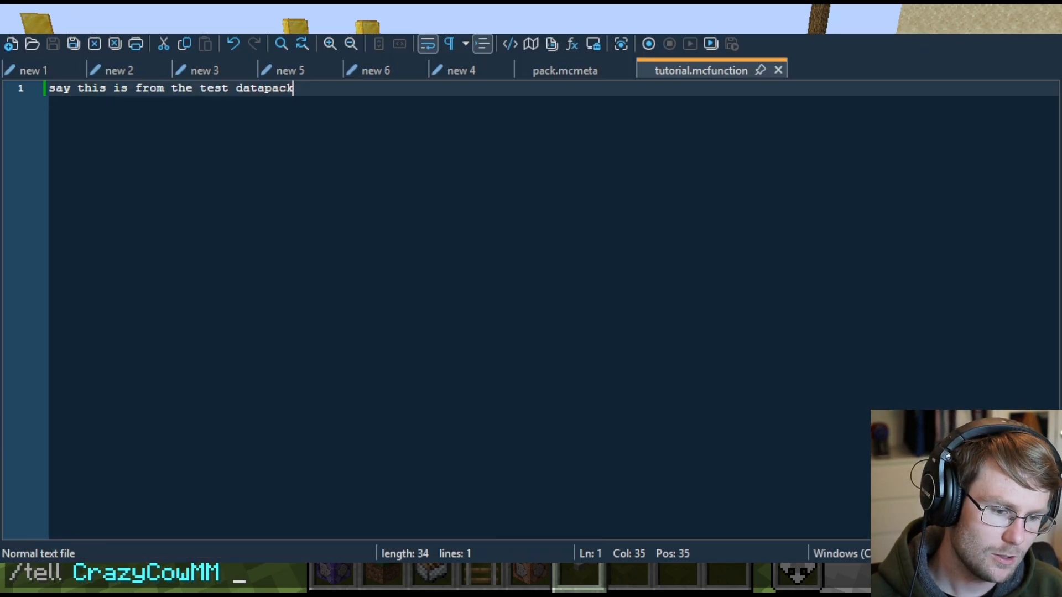
# - Add a second macro line: $say Your XP Level is $(XpLevel)
pyautogui.press('ctrl+a')
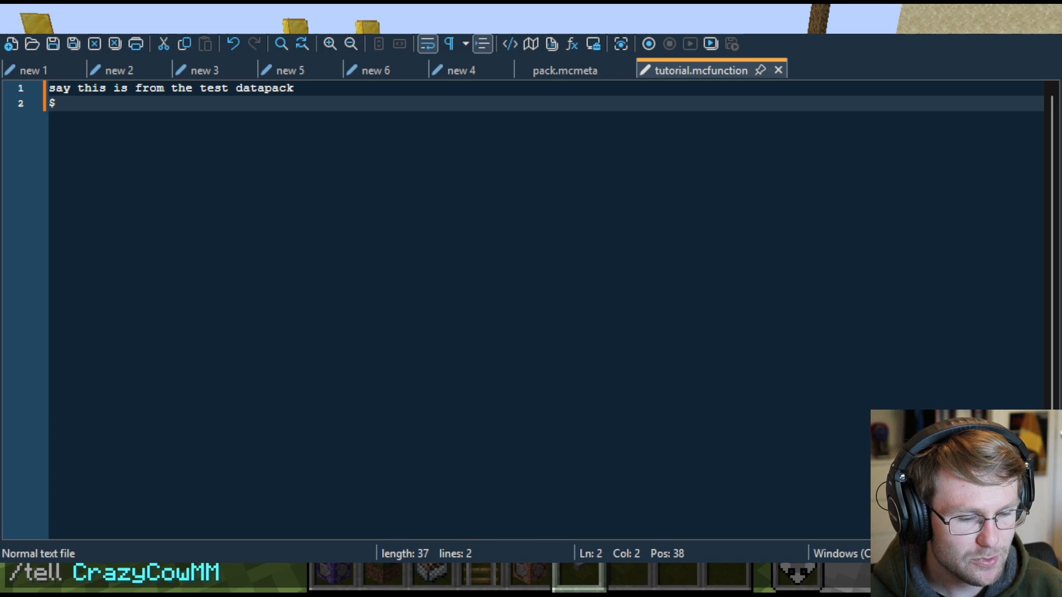
pyautogui.write('say')
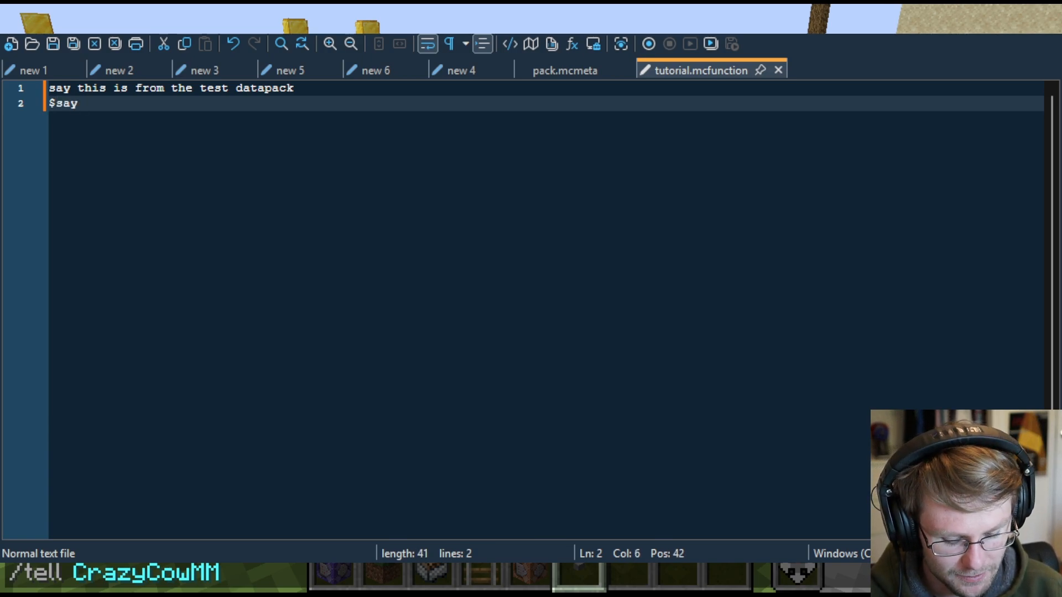
pyautogui.write('Your XPO')
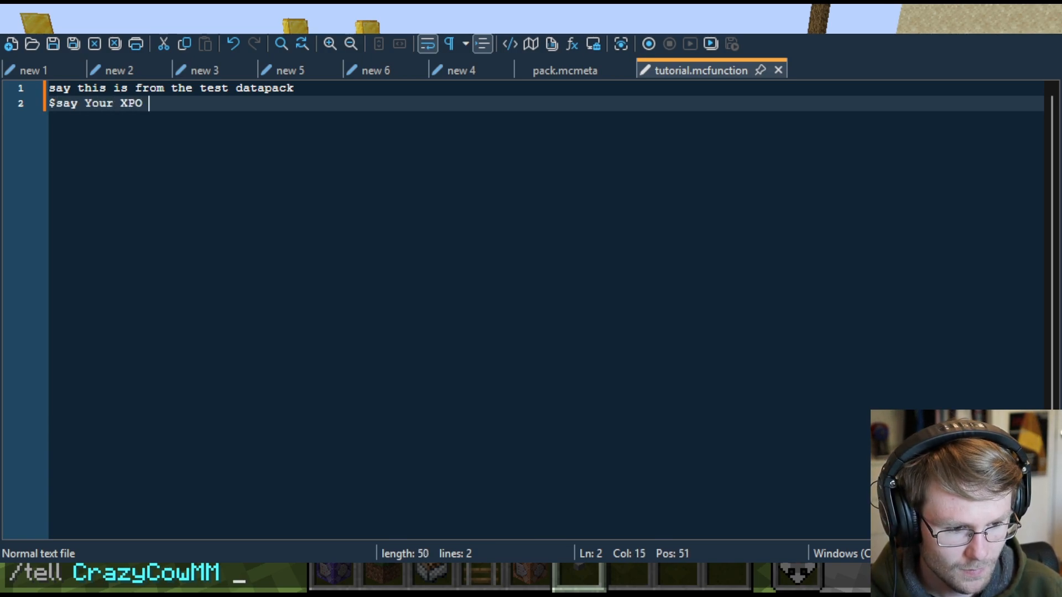
pyautogui.press('Backspace')
pyautogui.write(' Level is')
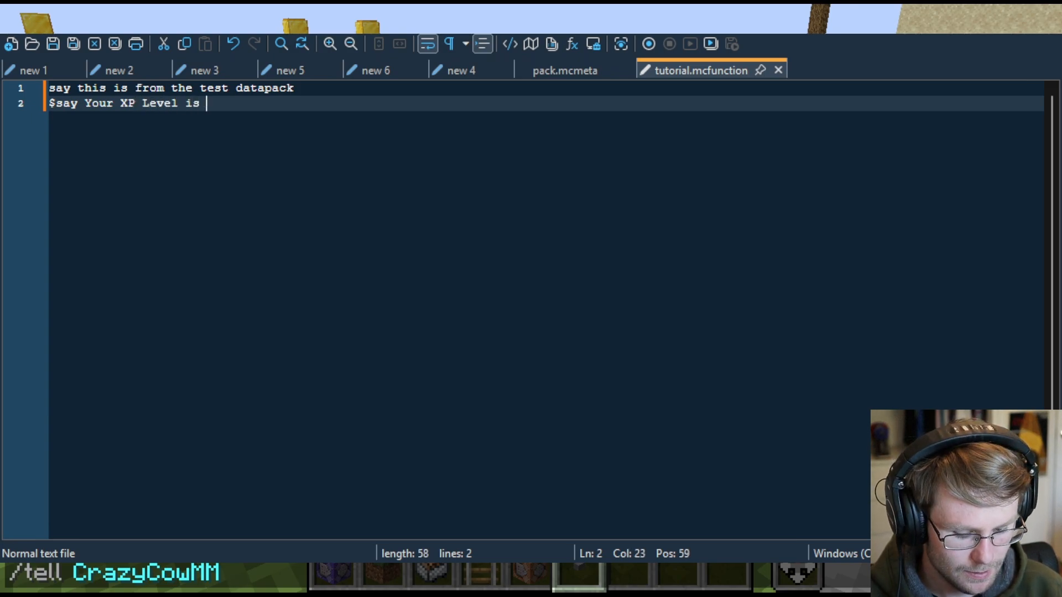
pyautogui.write('$')
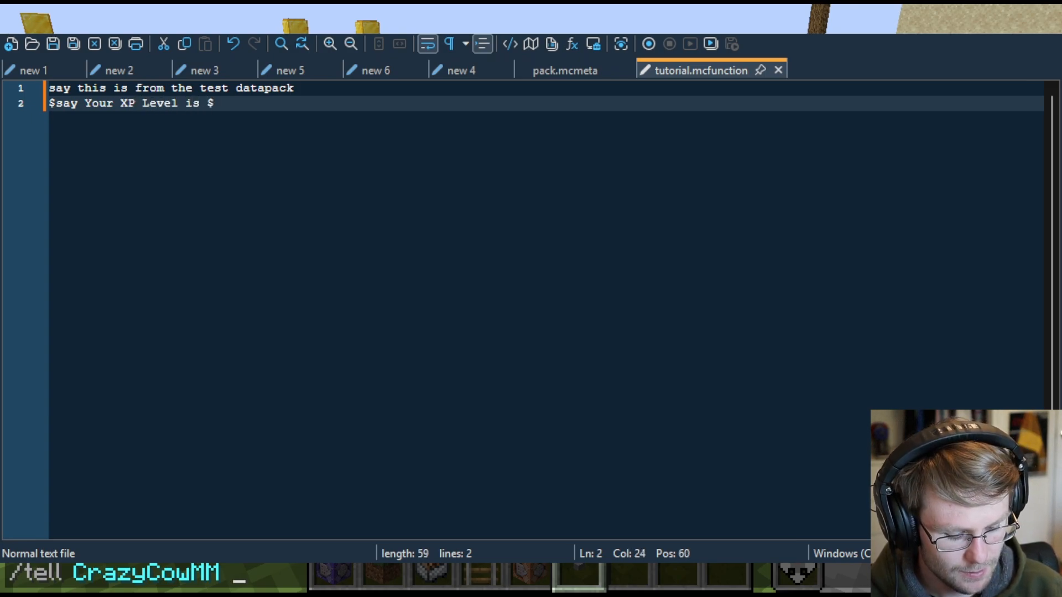
pyautogui.write('(')
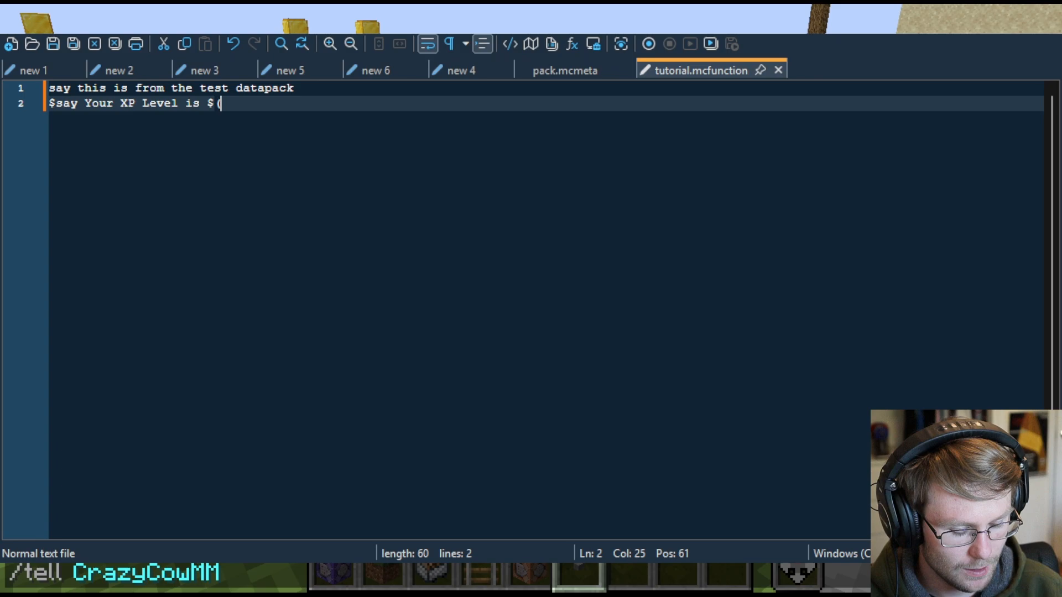
pyautogui.write('XpLevel')
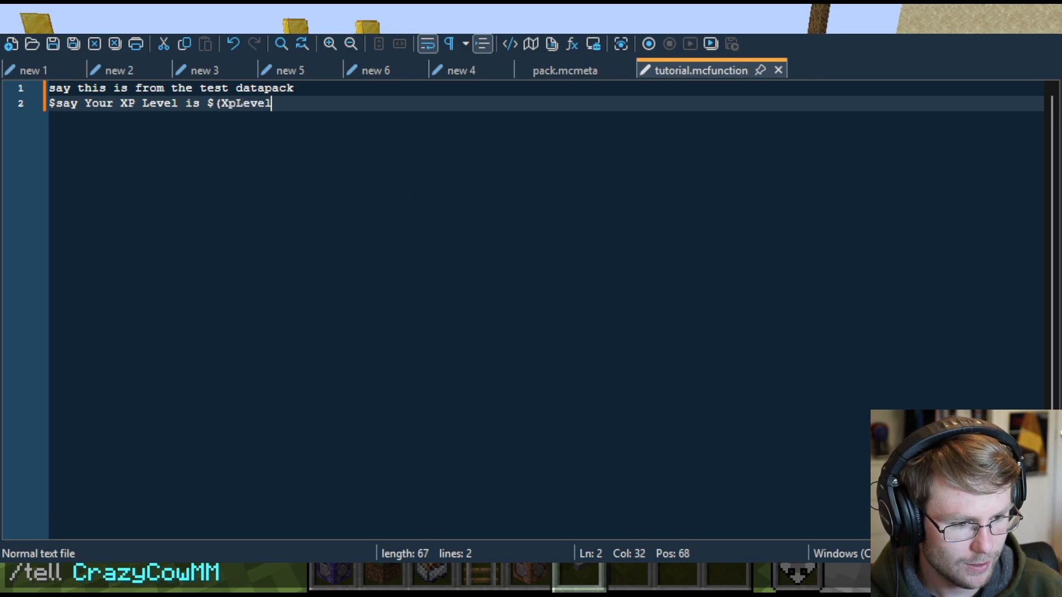
pyautogui.write(')')
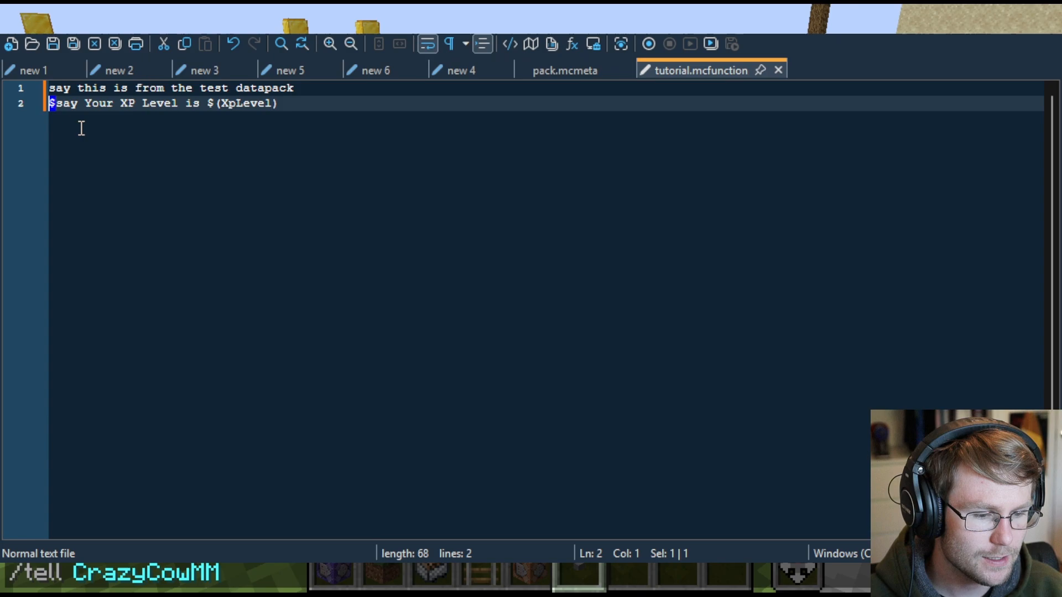
# - Select the $(XpLevel) placeholder and its XpLevel name to check them
pyautogui.doubleClick(240, 103)
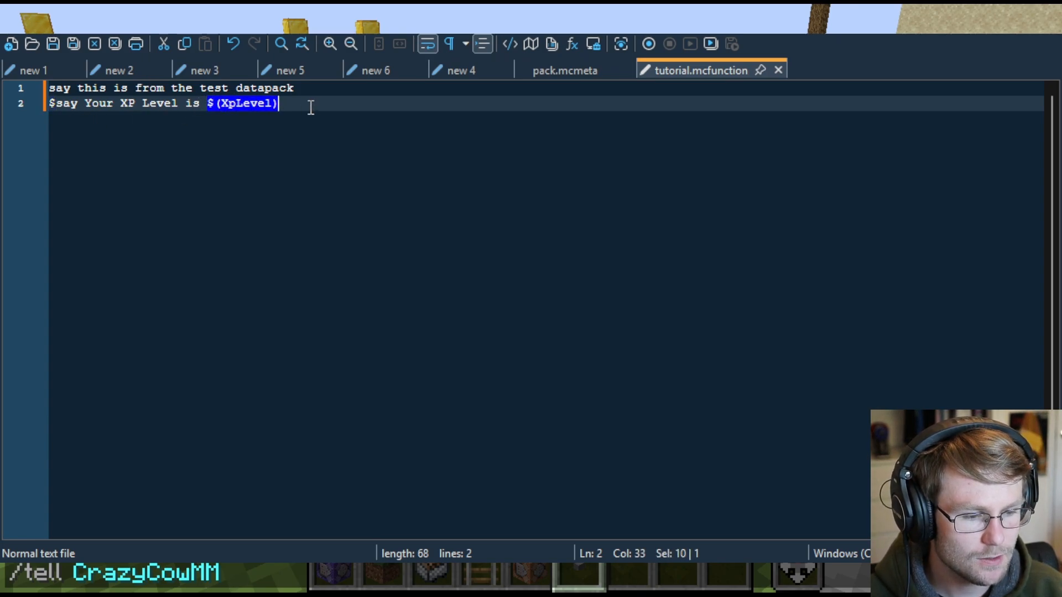
pyautogui.click(214, 104)
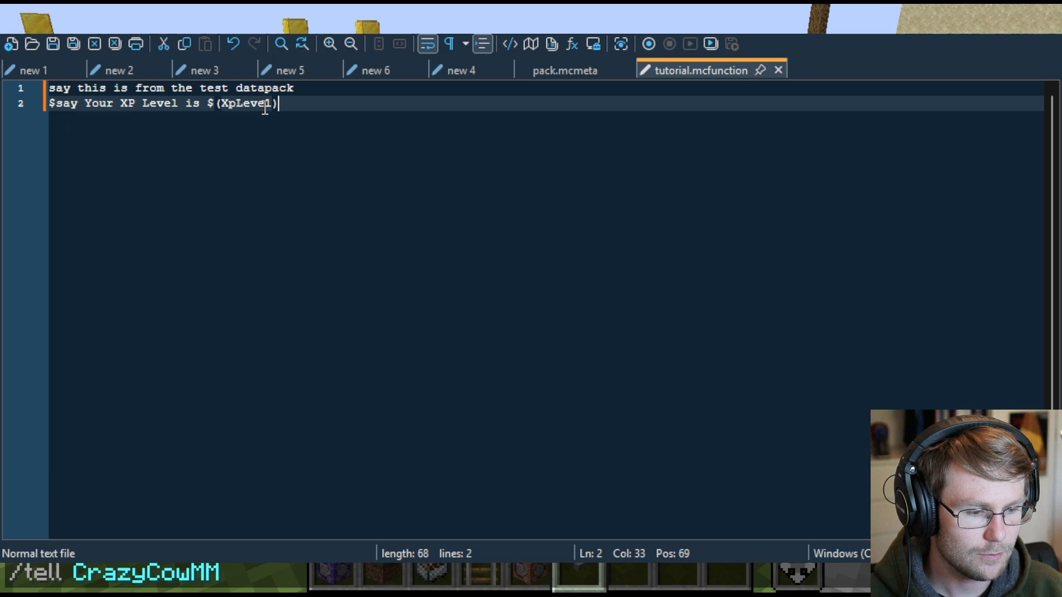
pyautogui.doubleClick(245, 103)
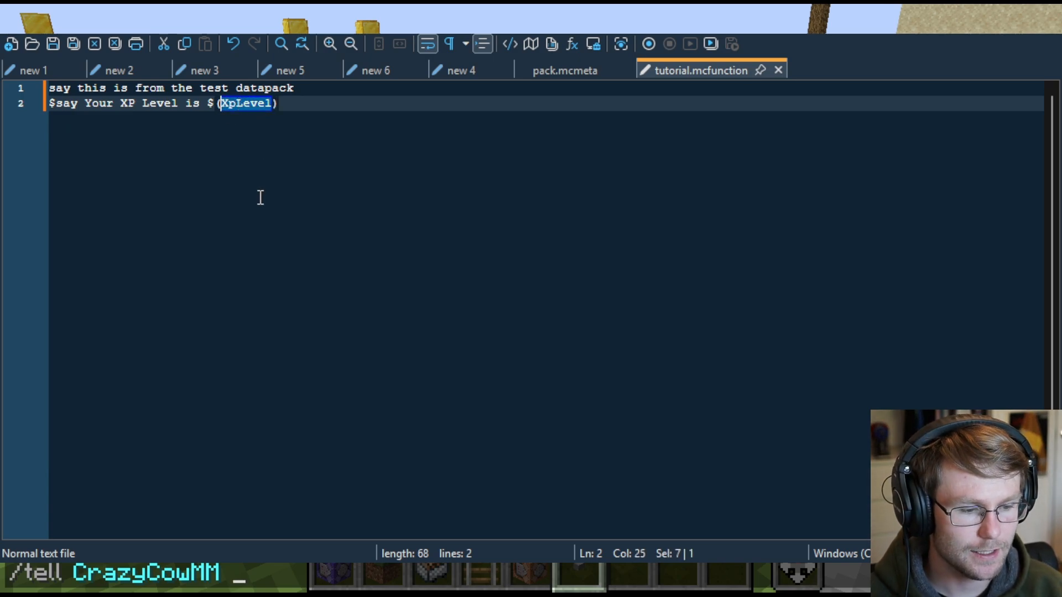
pyautogui.click(277, 103)
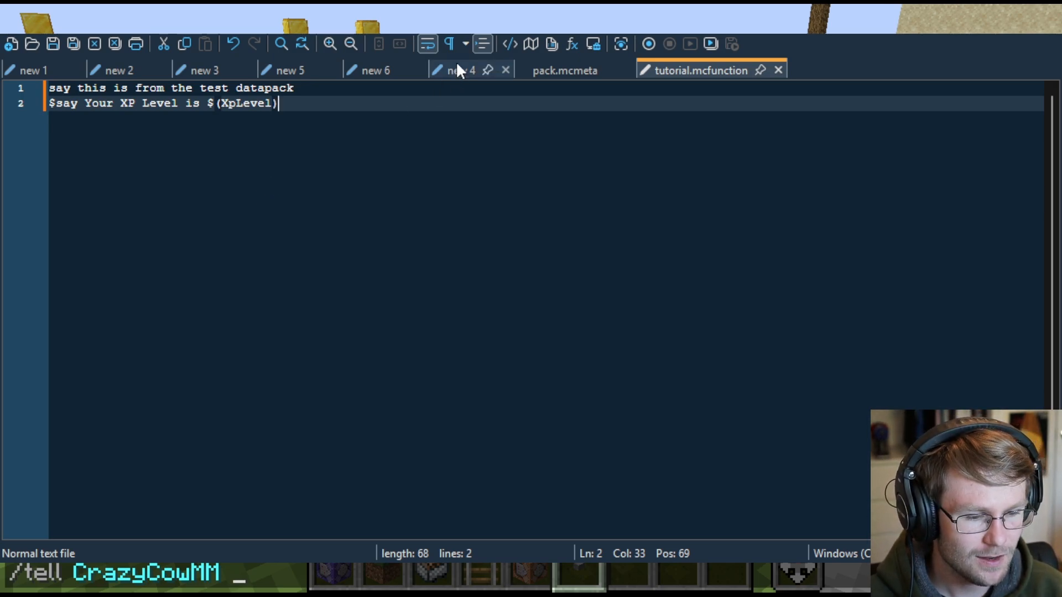
pyautogui.doubleClick(246, 103)
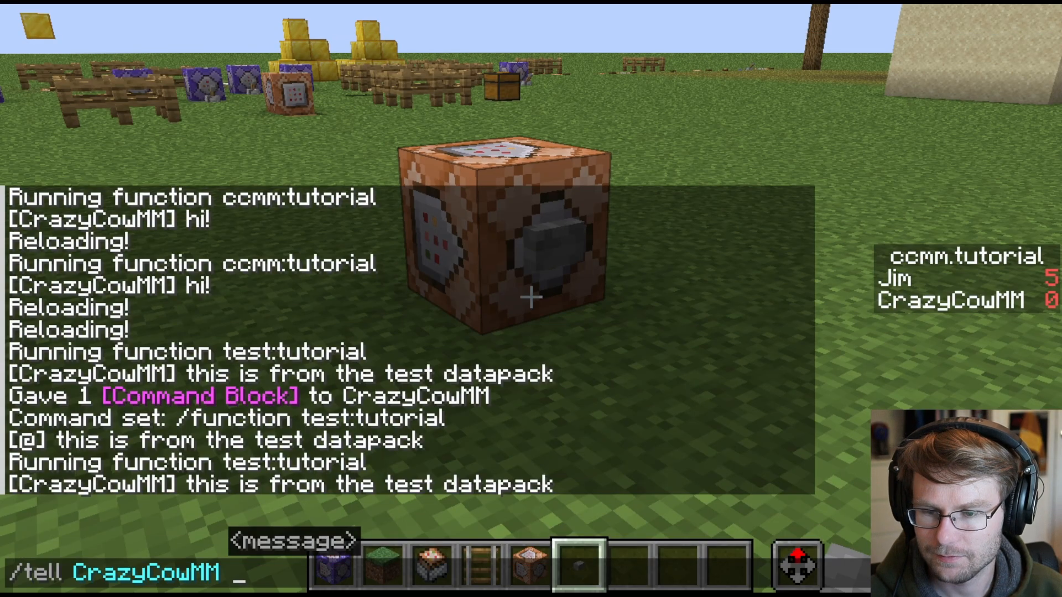
pyautogui.moveTo(712, 471)
pyautogui.write('/data get')
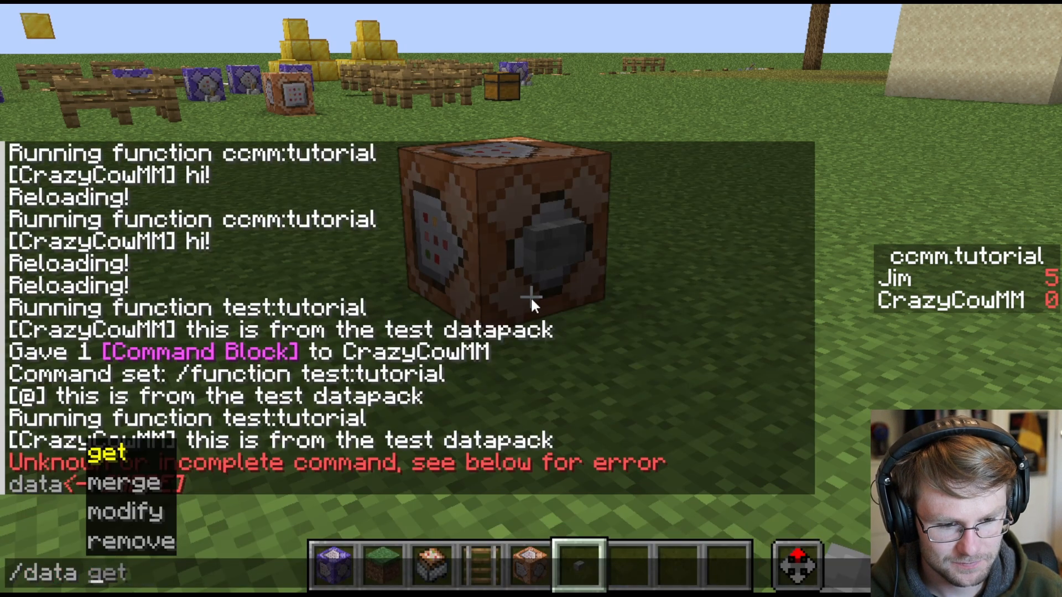
# - Run /data get entity @s and scroll the chat to find XpLevel: 14
pyautogui.write('block 18')
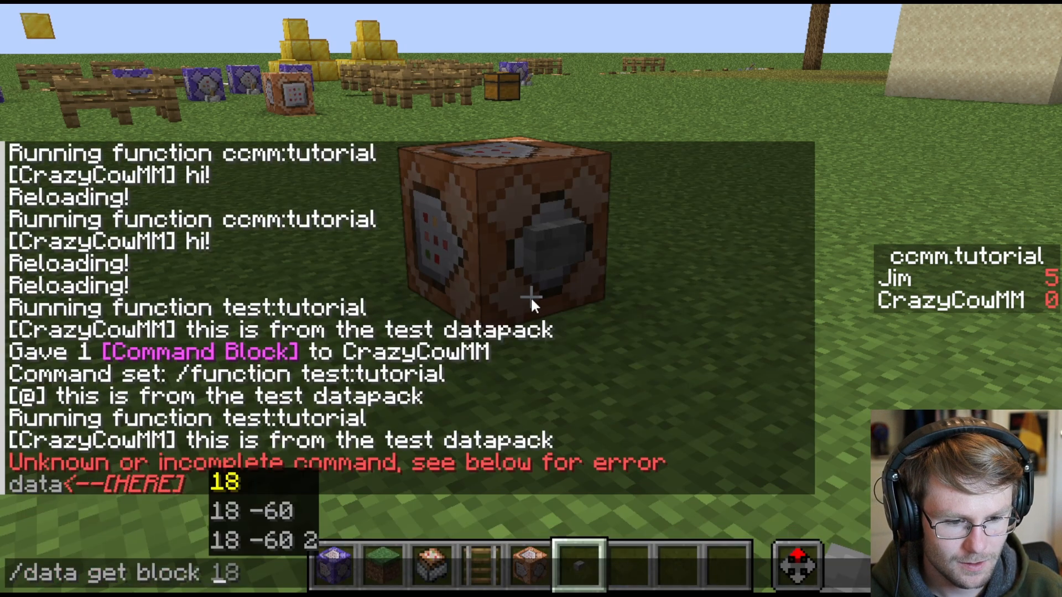
pyautogui.write('entity')
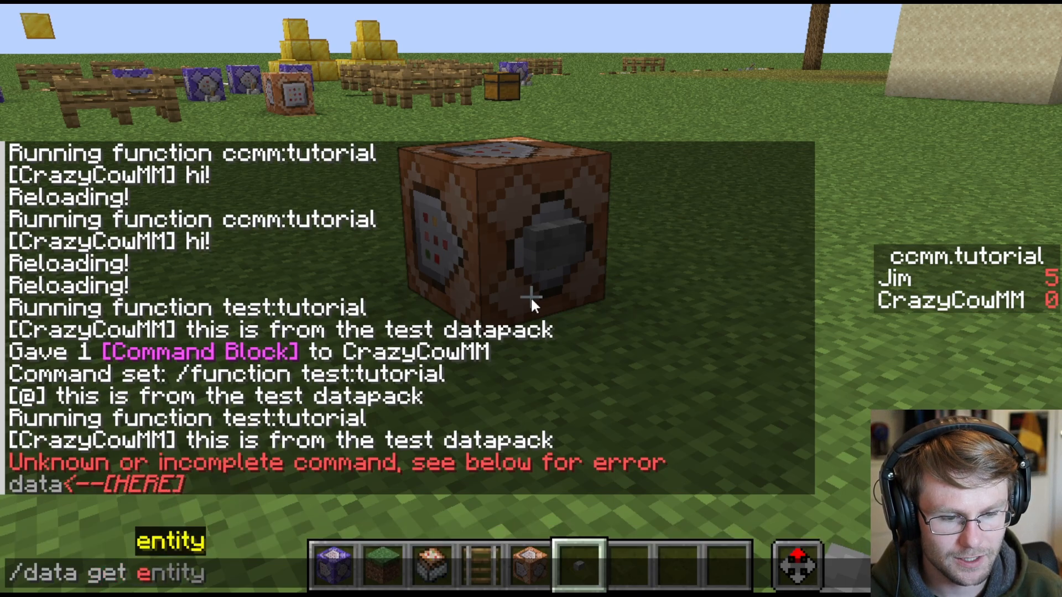
pyautogui.press('Return')
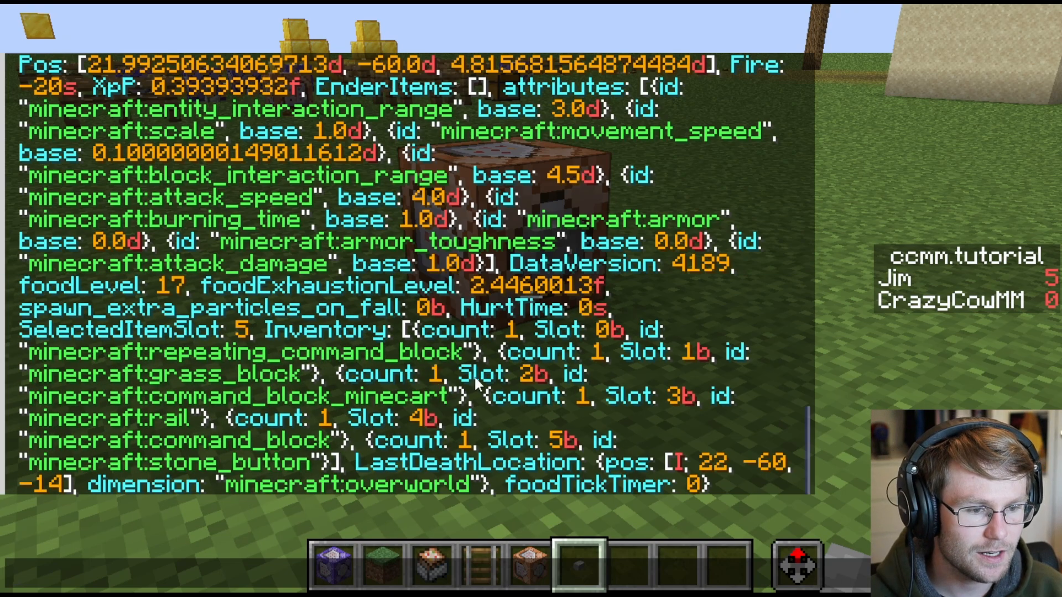
pyautogui.scroll(3)
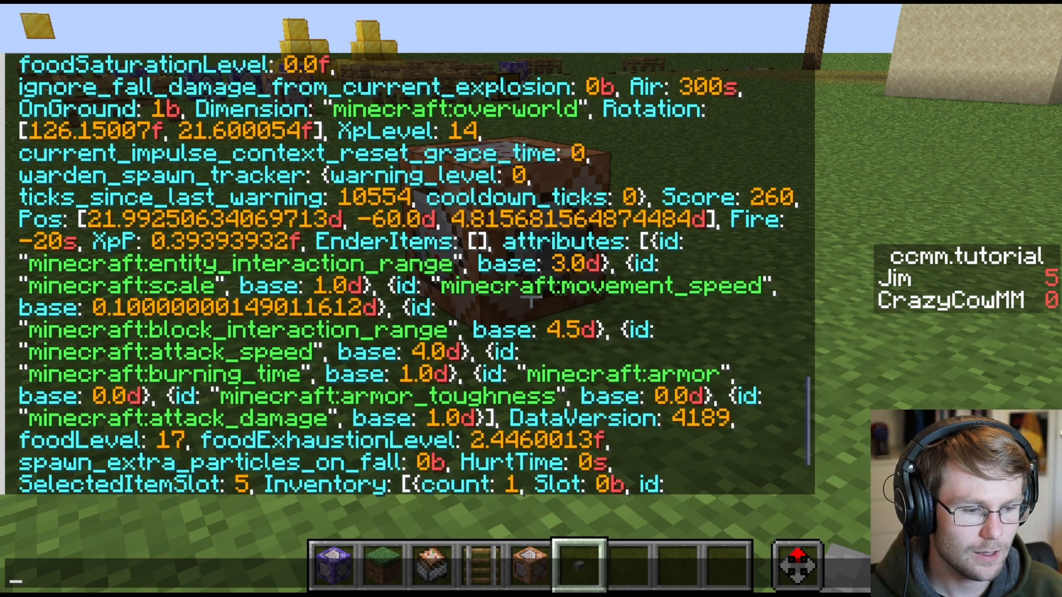
pyautogui.moveTo(341, 135)
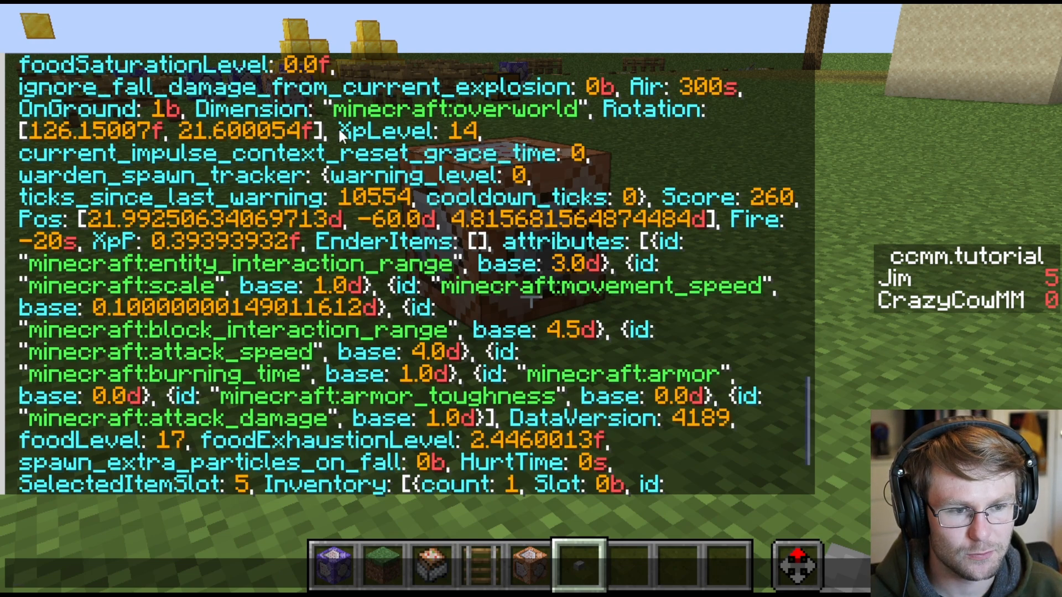
pyautogui.moveTo(384, 150)
pyautogui.write('/function test:tutorial')
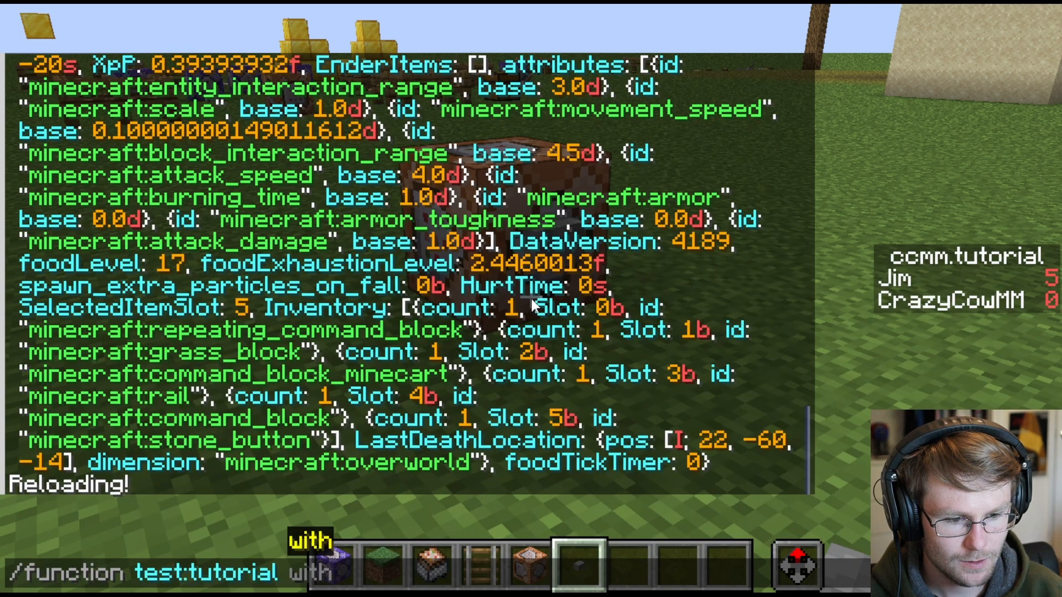
# - Run /function test:tutorial with entity @s so chat says Your XP Level is 14
pyautogui.write('entity @a')
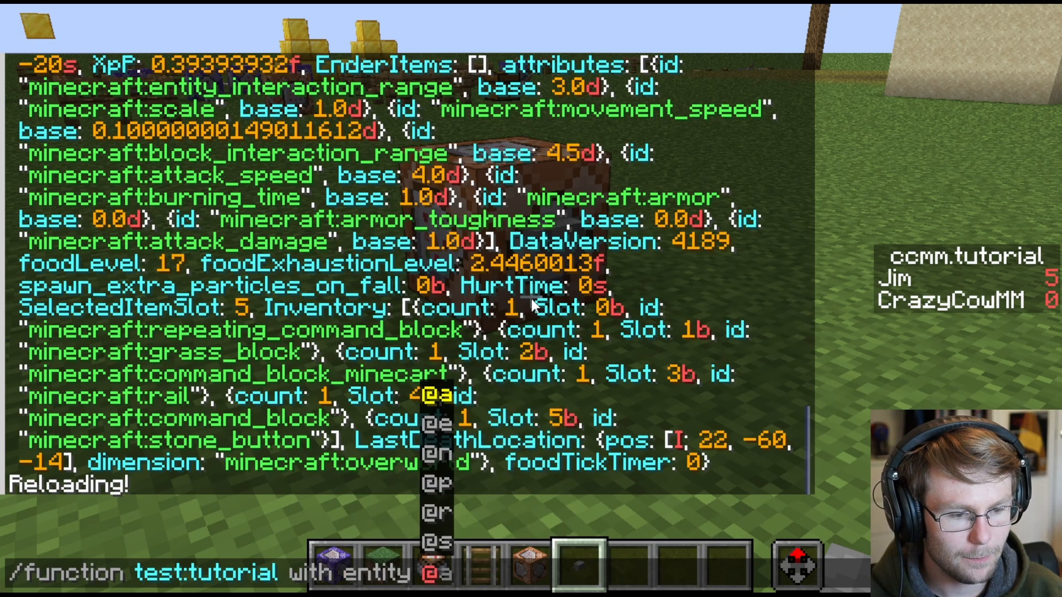
pyautogui.press('Return')
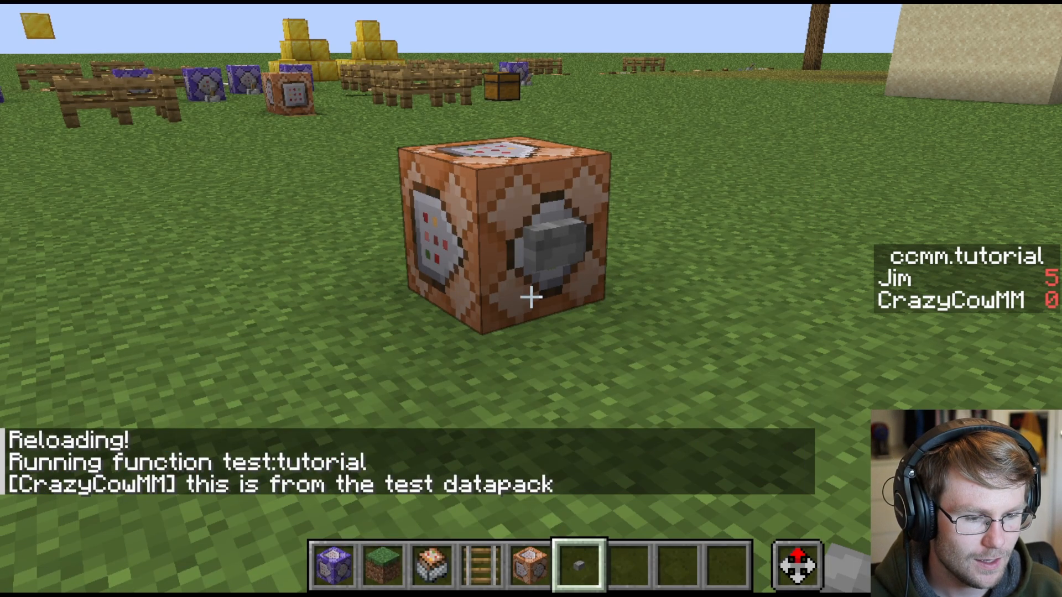
pyautogui.press('Escape')
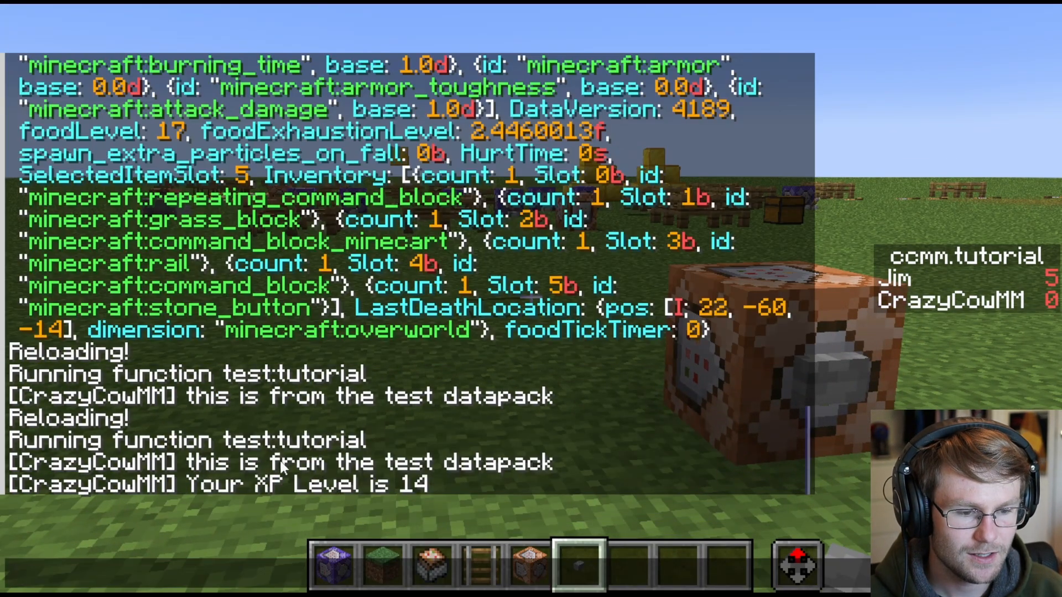
pyautogui.moveTo(405, 499)
pyautogui.write('/function test:tutorial with entity @s[')
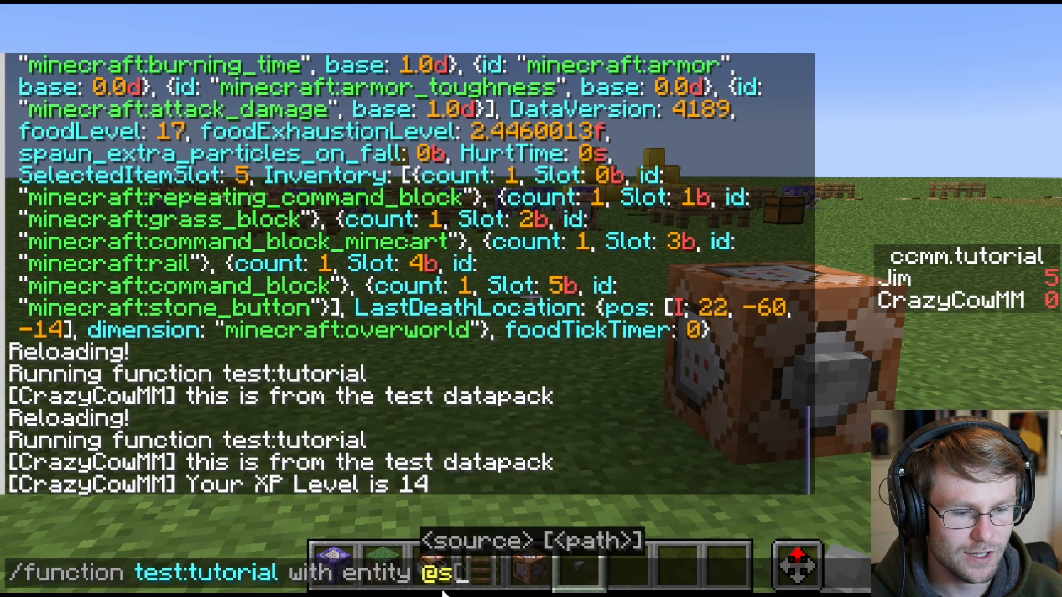
pyautogui.moveTo(569, 572)
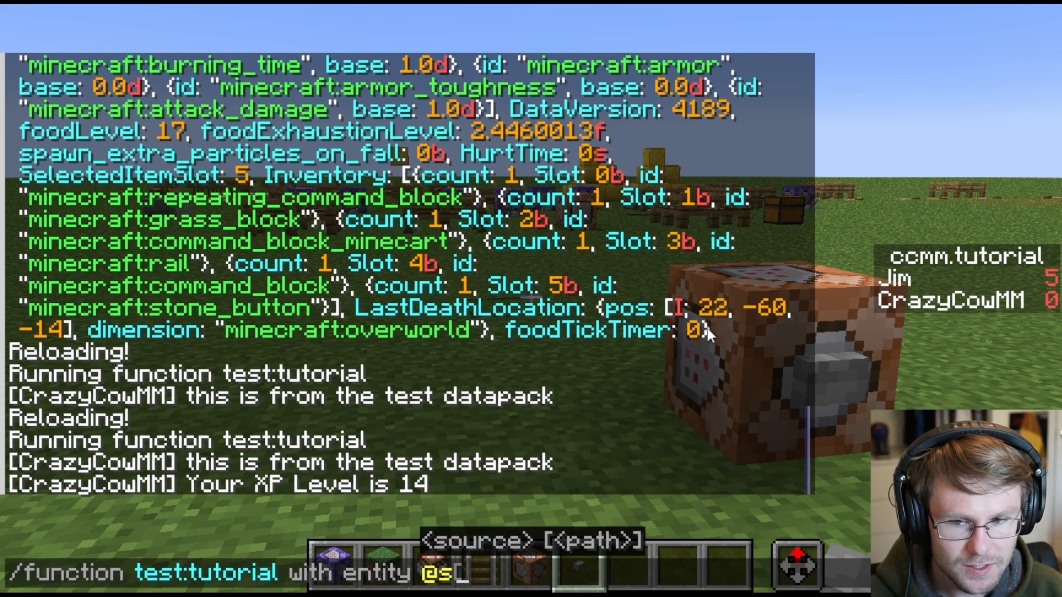
pyautogui.scroll(3)
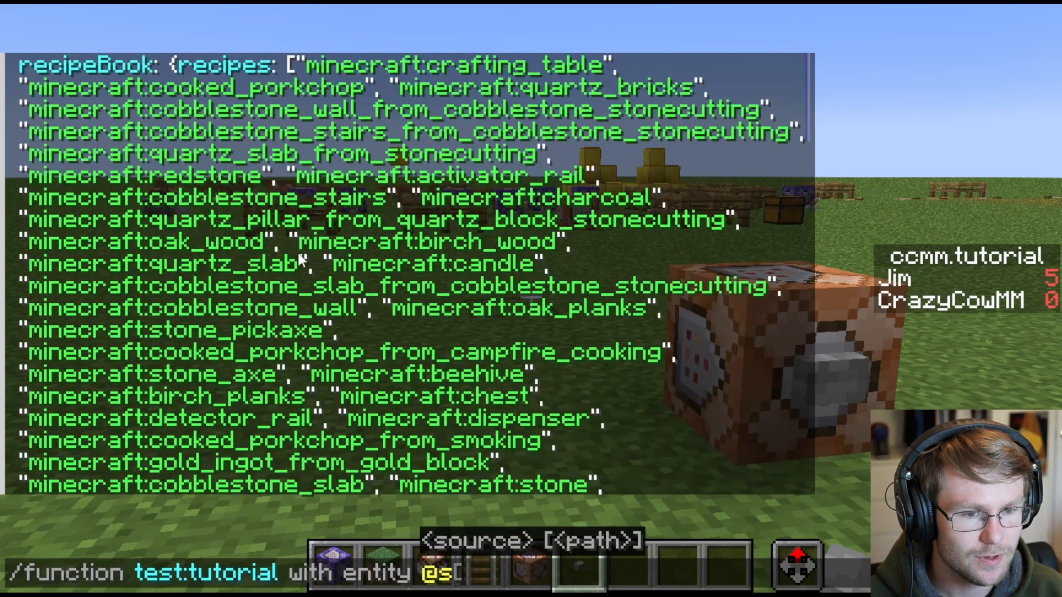
pyautogui.moveTo(189, 139)
pyautogui.write('/')
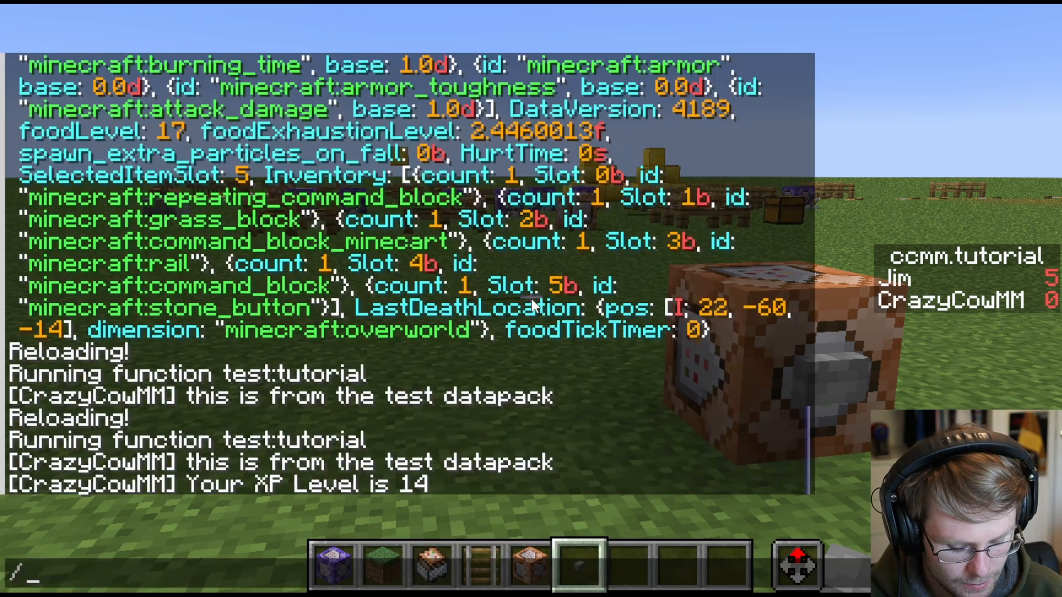
# - Set your XP to 1 level and start rerunning the tutorial function
pyautogui.write('xp add')
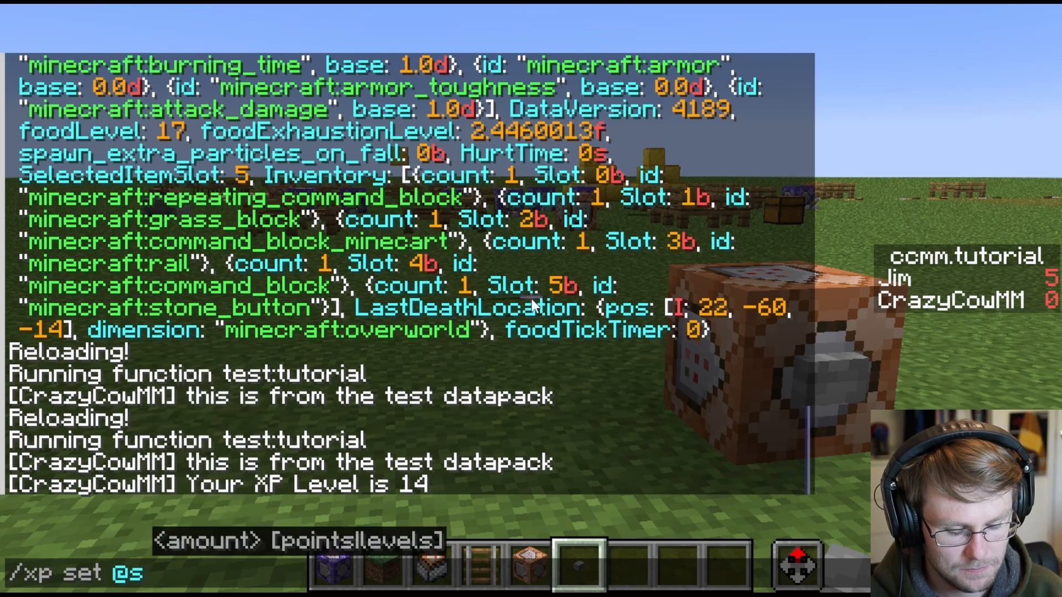
pyautogui.write('1 levels')
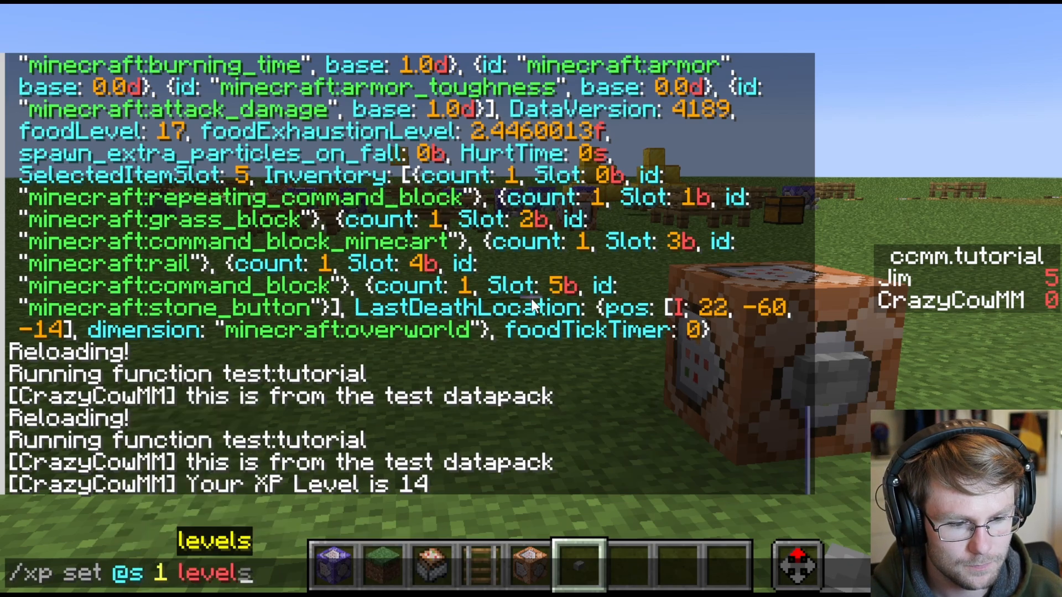
pyautogui.press('Return')
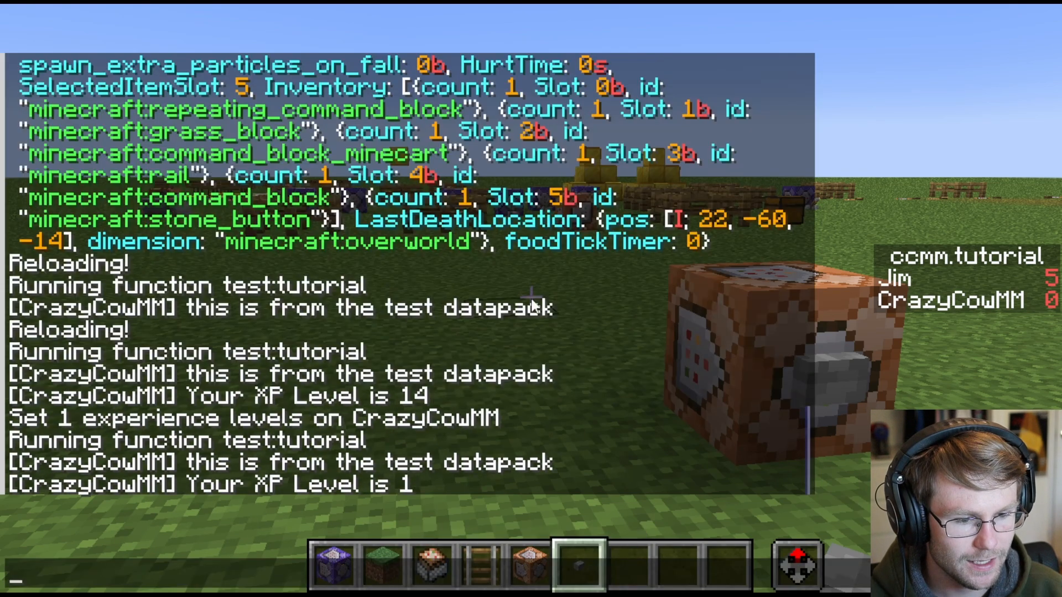
pyautogui.moveTo(471, 511)
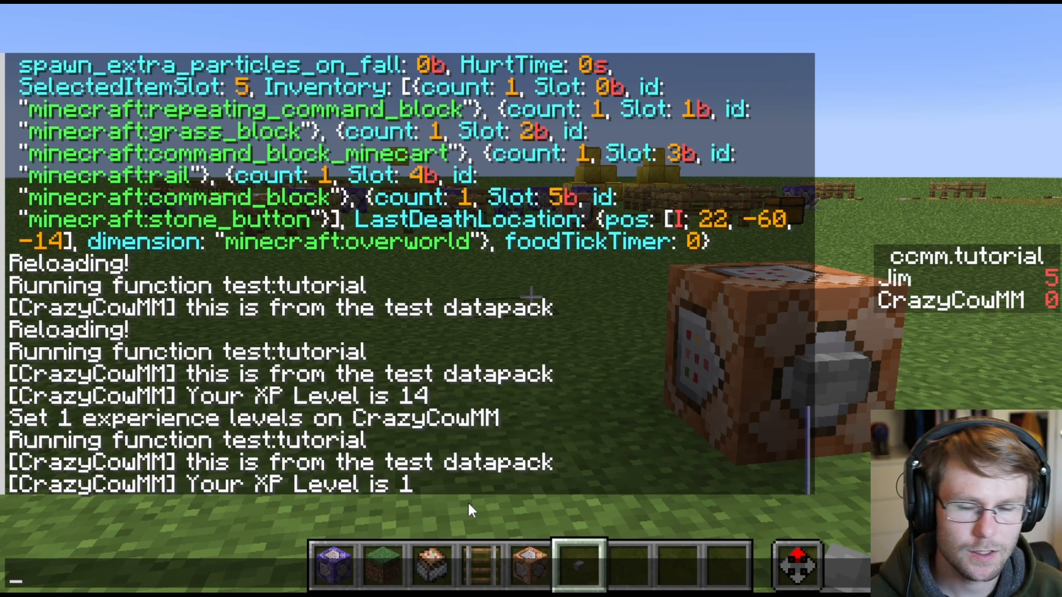
pyautogui.write('/fabric-command-api-v2:client')
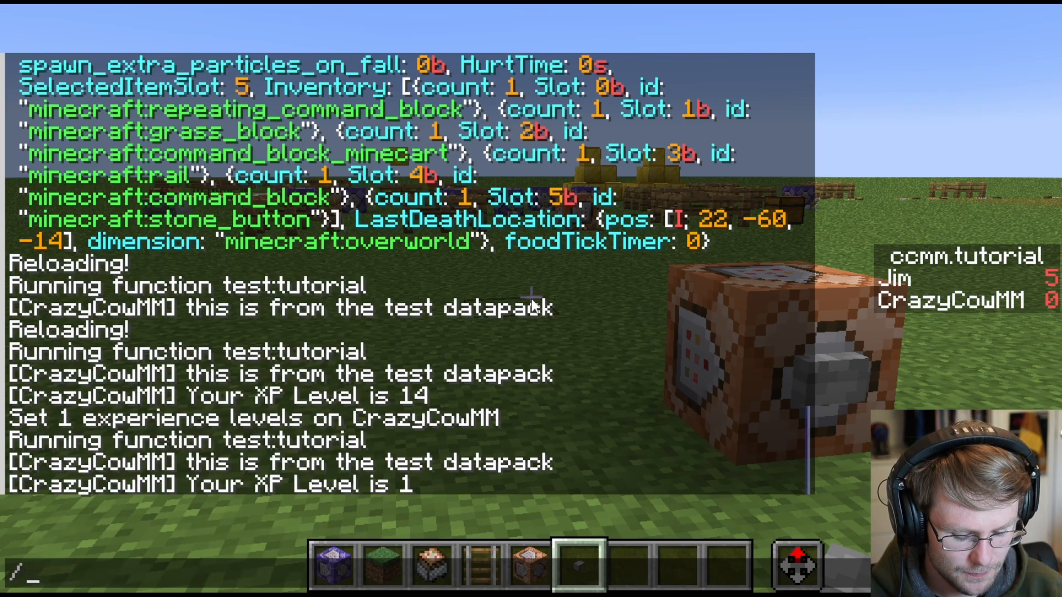
# - Merge {XpLevel:"hi"} into the ccmm:test storage via chat
pyautogui.write('data get')
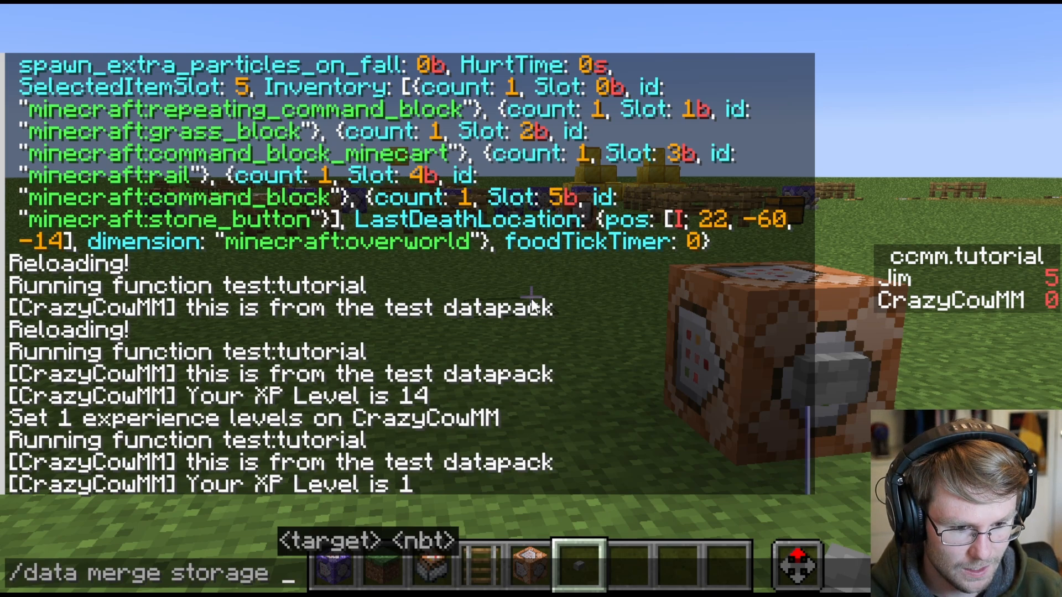
pyautogui.write('ccmm:test')
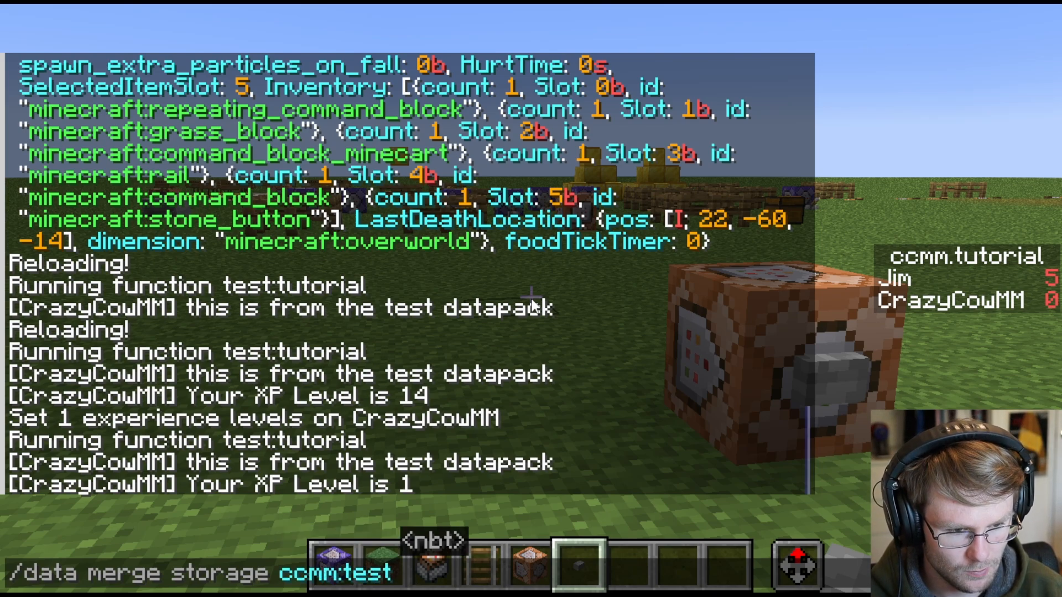
pyautogui.write('{Xp')
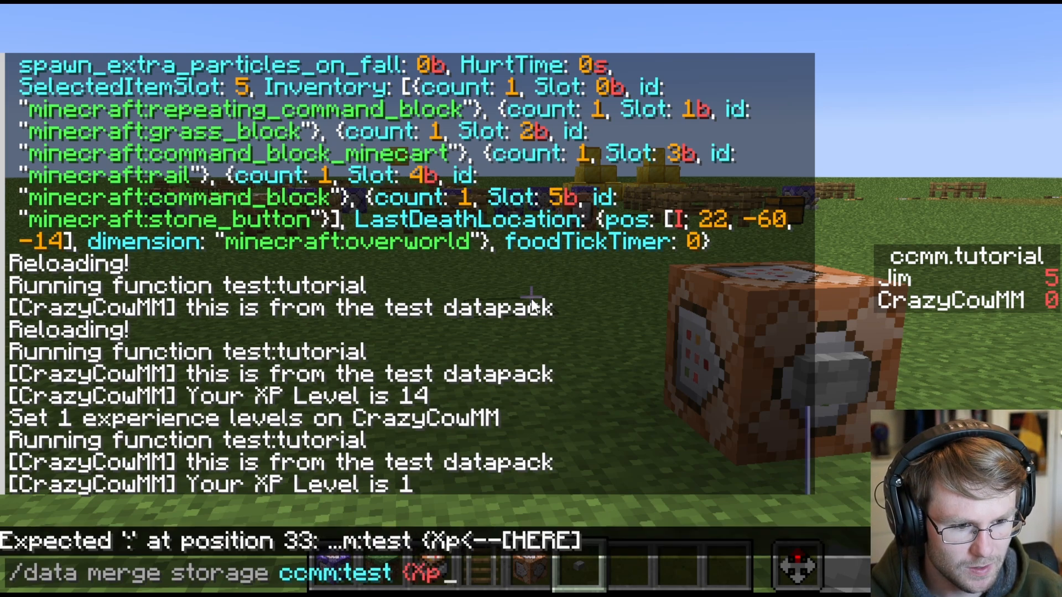
pyautogui.write('Level:"hi')
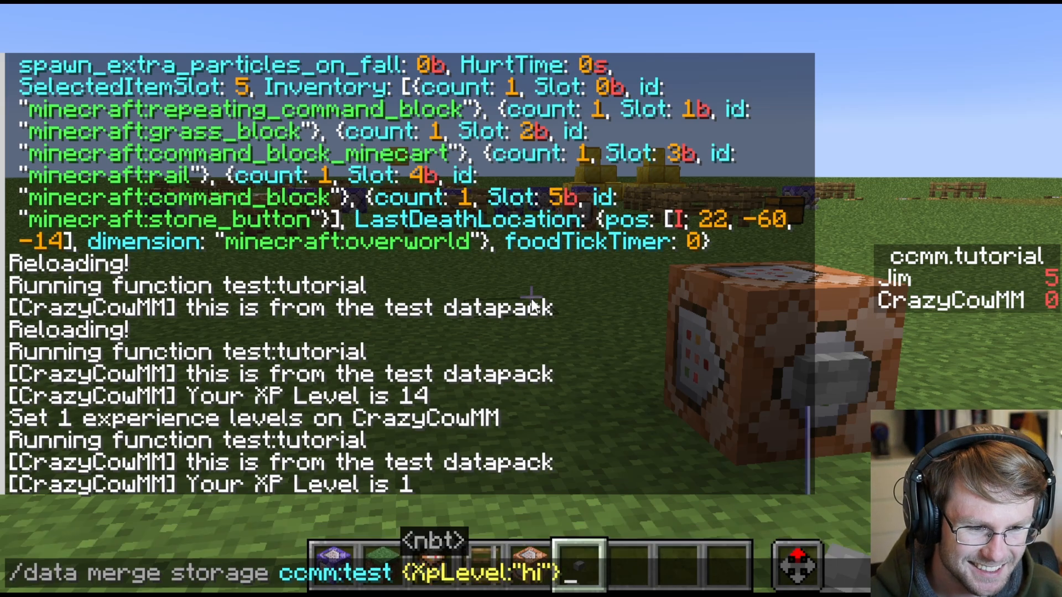
pyautogui.press('Return')
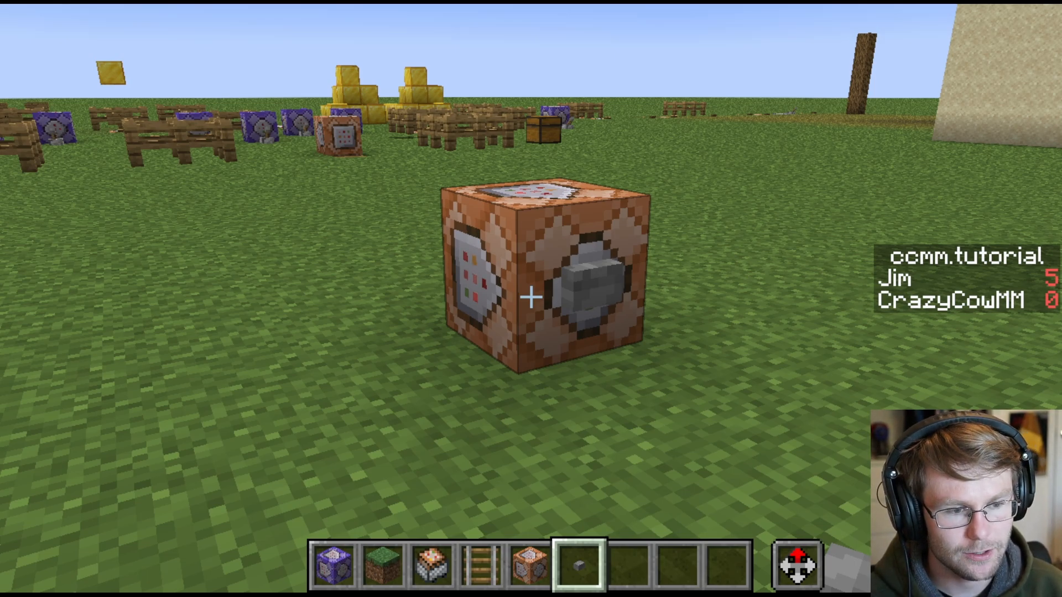
# - Switch to Cursor and load tutorial.mcfunction from the Explorer
pyautogui.press('Escape')
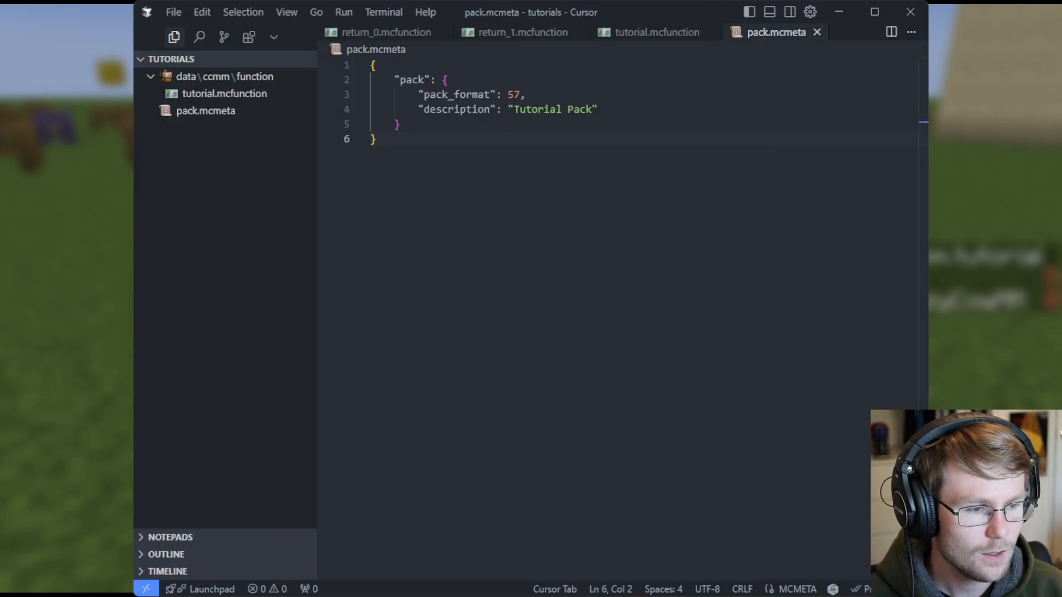
pyautogui.press('ctrl+a')
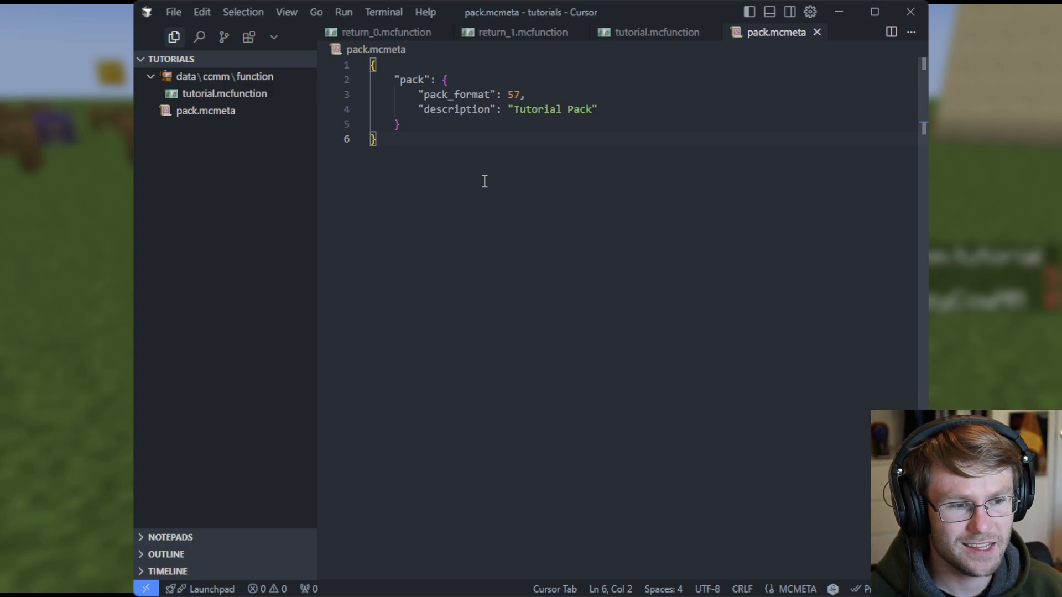
pyautogui.moveTo(169, 102)
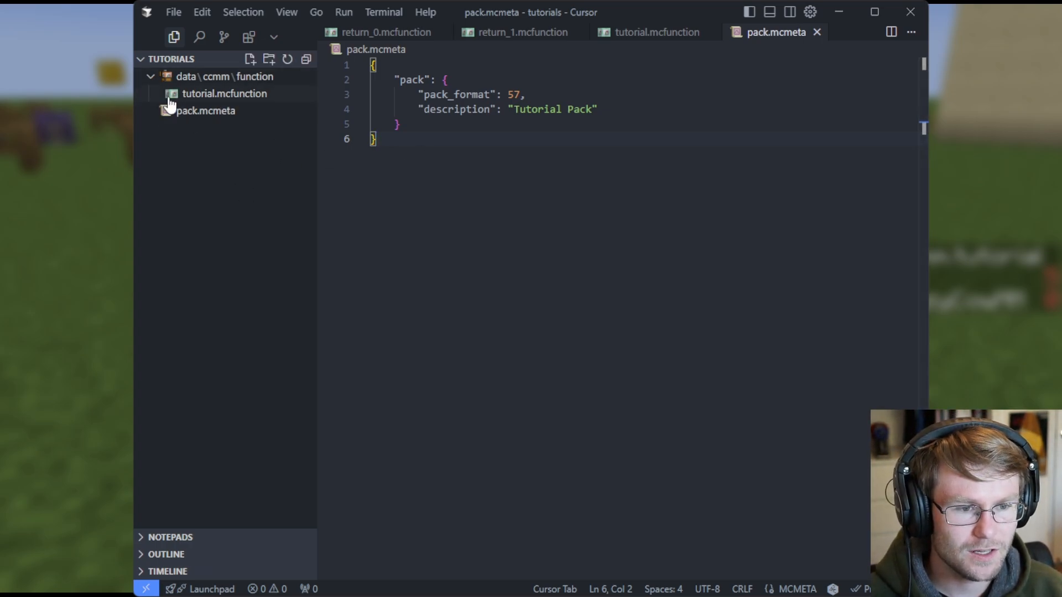
pyautogui.moveTo(220, 108)
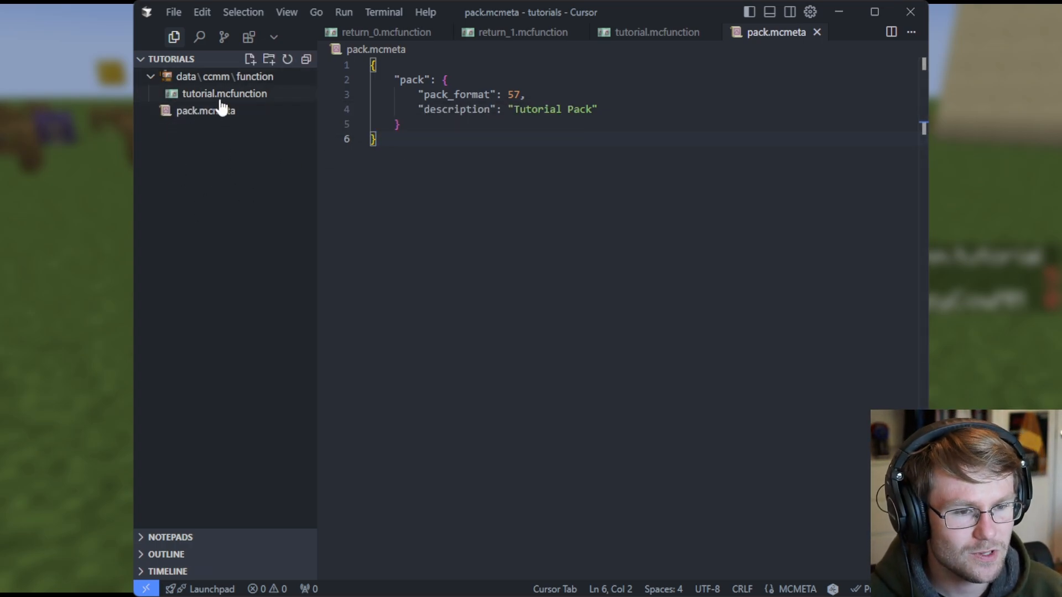
pyautogui.click(224, 93)
pyautogui.write('say hi!')
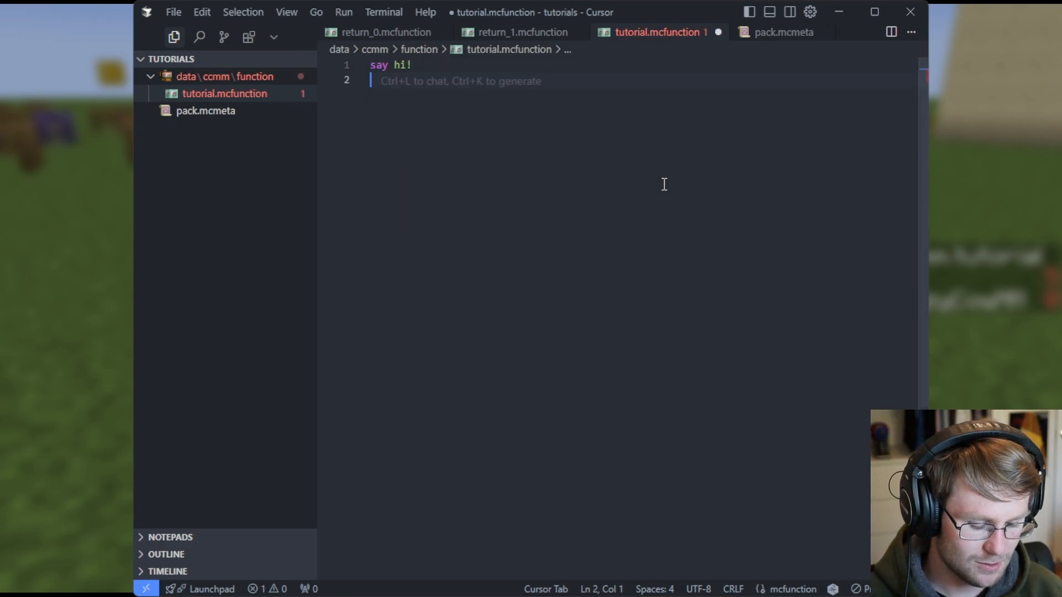
# - Try an execute if score @s tutorial matches 1 run say hi! line, keeping only say hi!
pyautogui.write('execute if score @s tutorial matches 1 run say hi!')
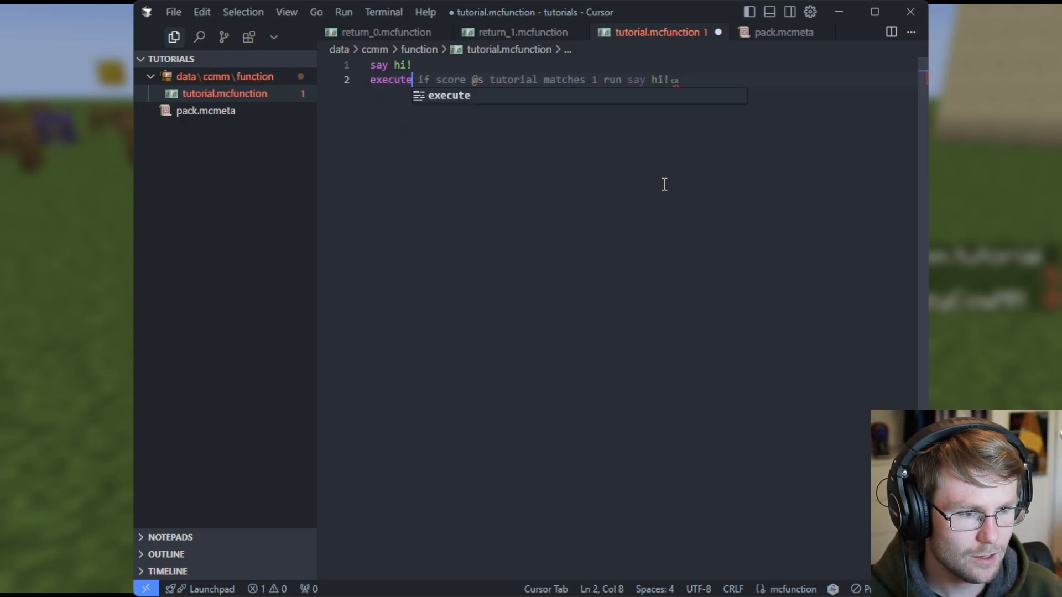
pyautogui.write('if')
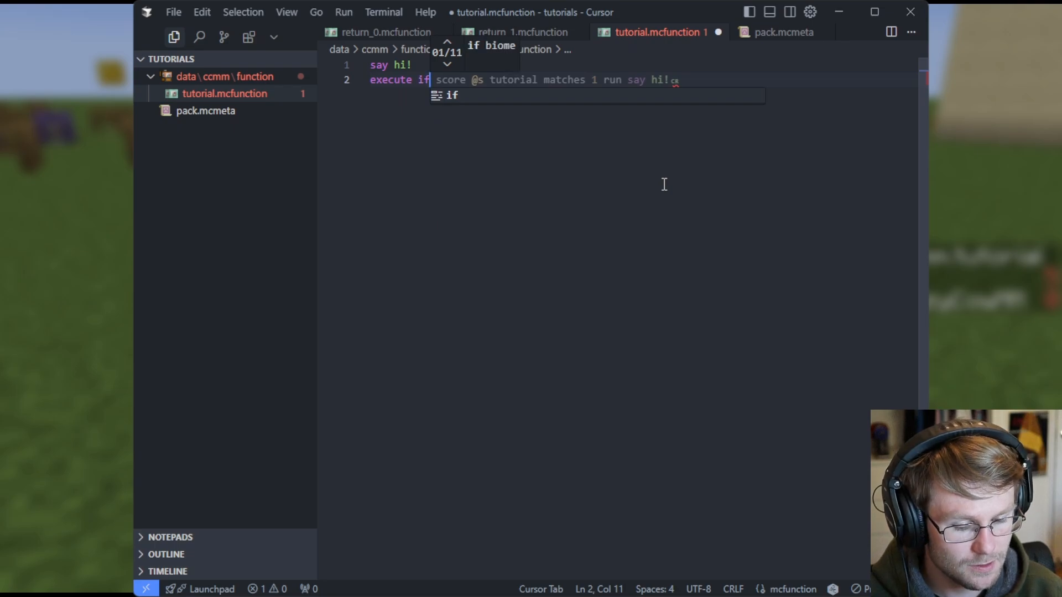
pyautogui.write('score')
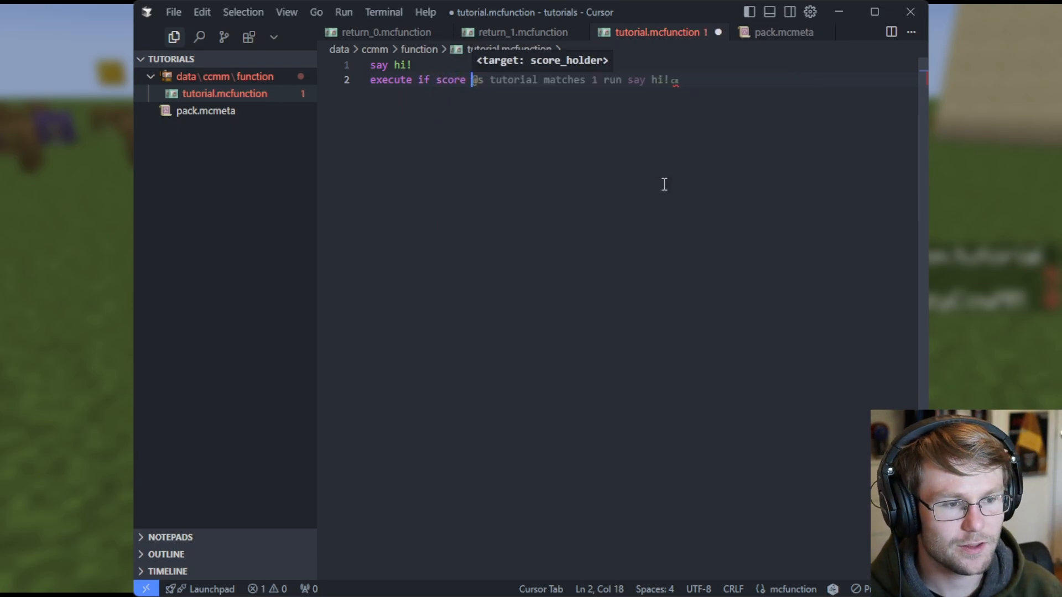
pyautogui.write('hi')
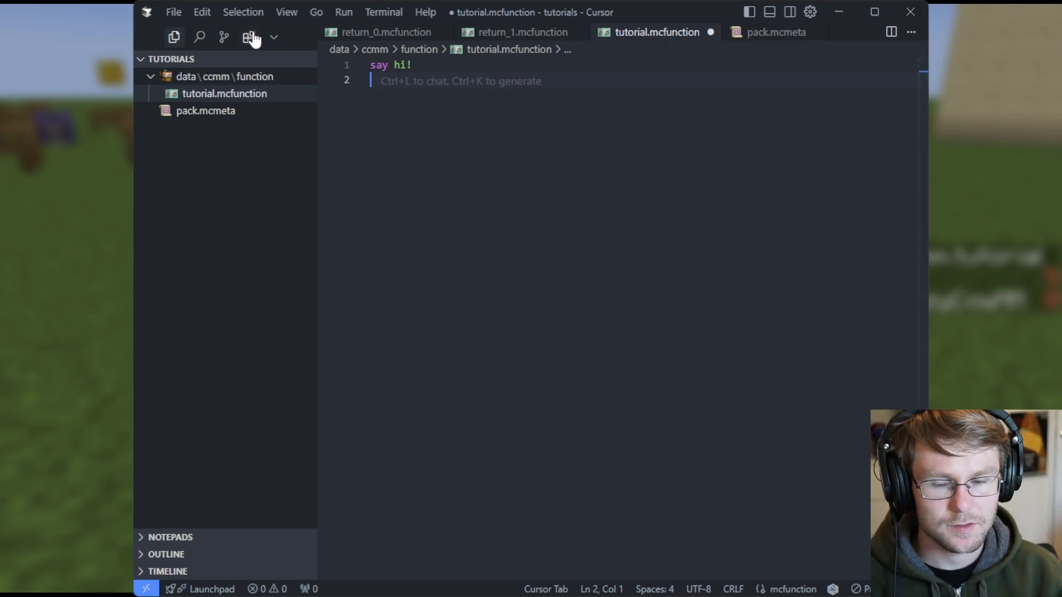
# - Search extensions for 'spyglass' and view Datapack Helper Plus by Spyglass
pyautogui.click(249, 36)
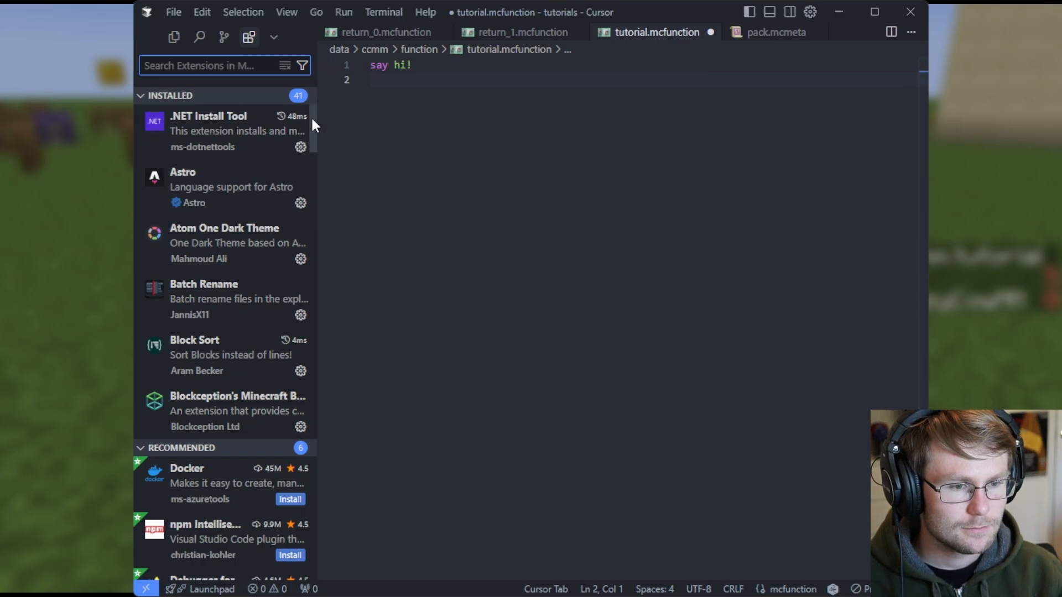
pyautogui.moveTo(243, 86)
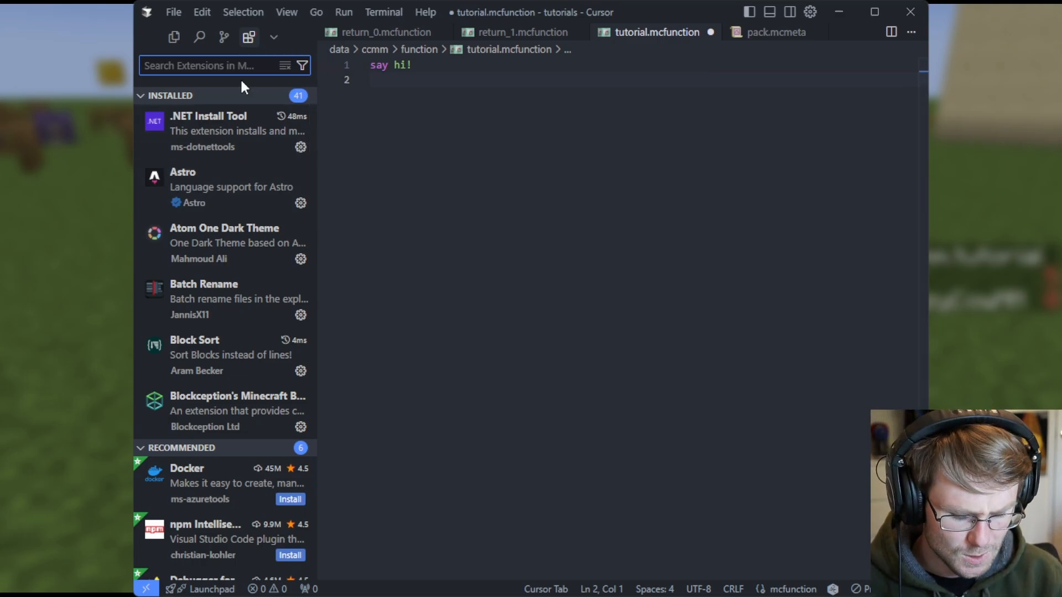
pyautogui.write('spyg')
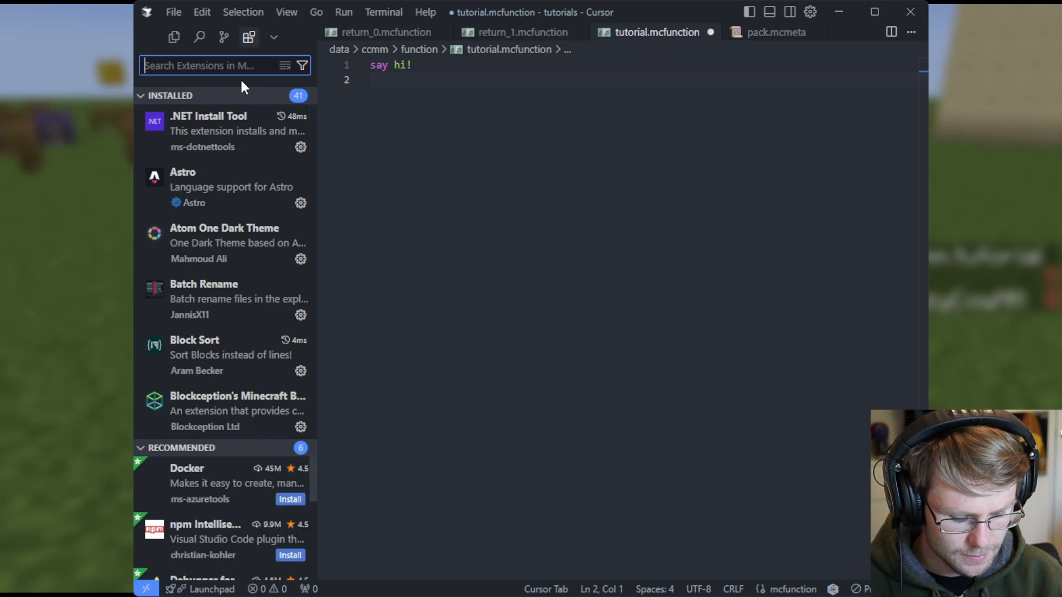
pyautogui.write('spyglass')
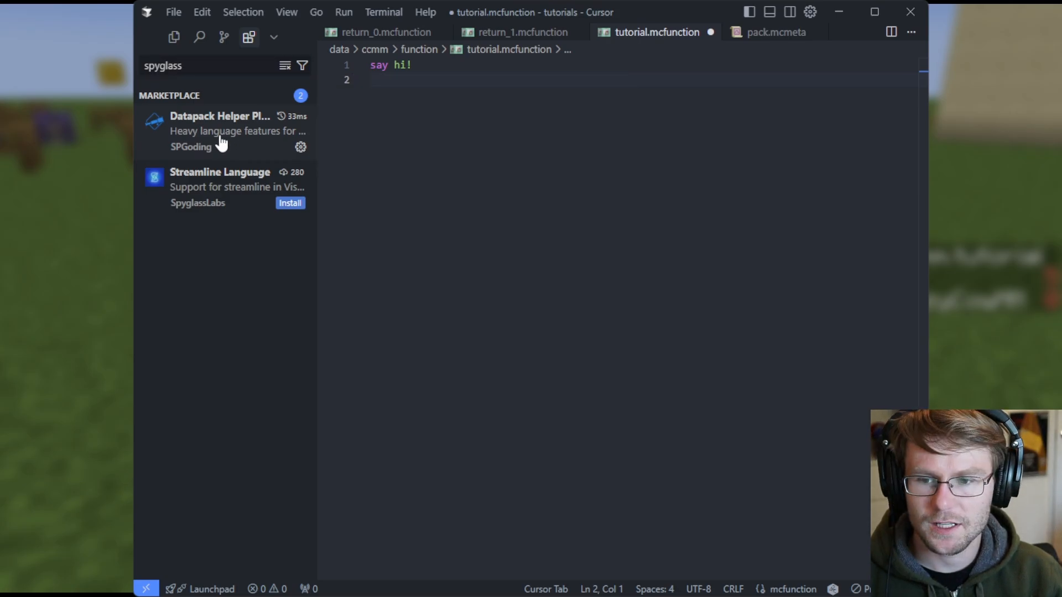
pyautogui.click(220, 125)
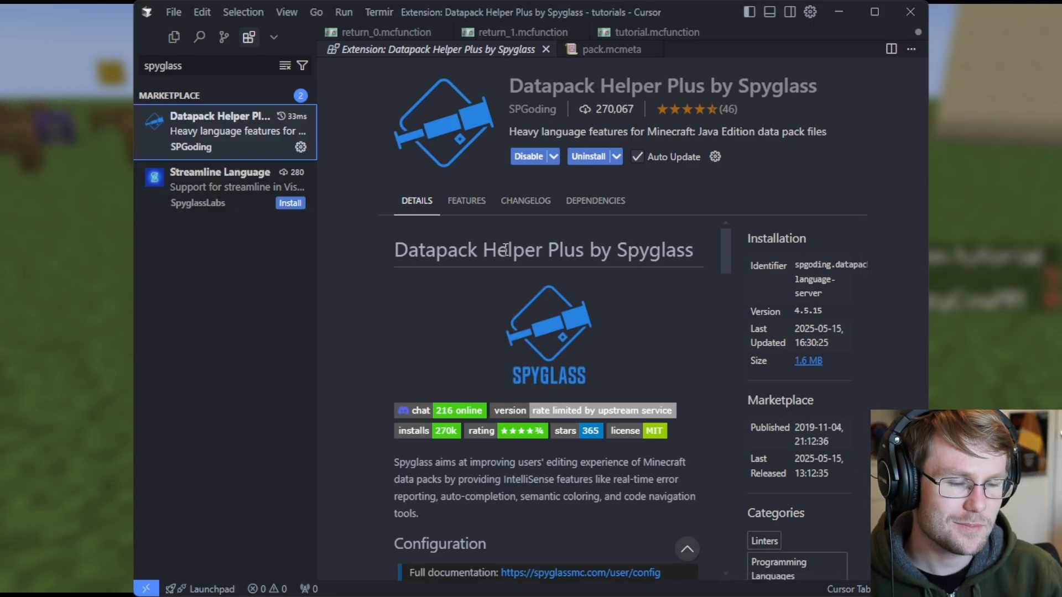
pyautogui.moveTo(175, 37)
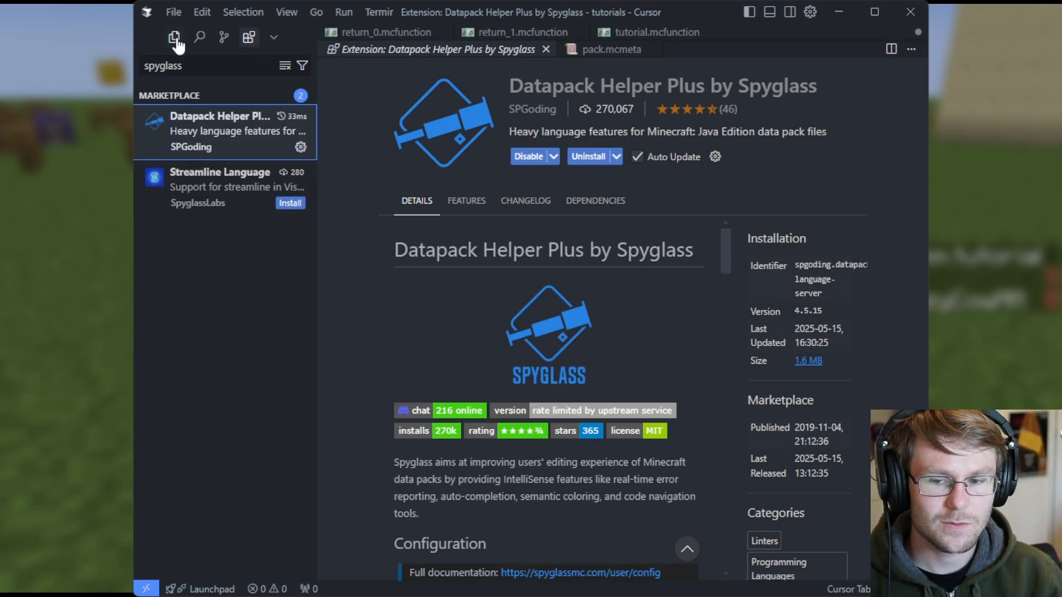